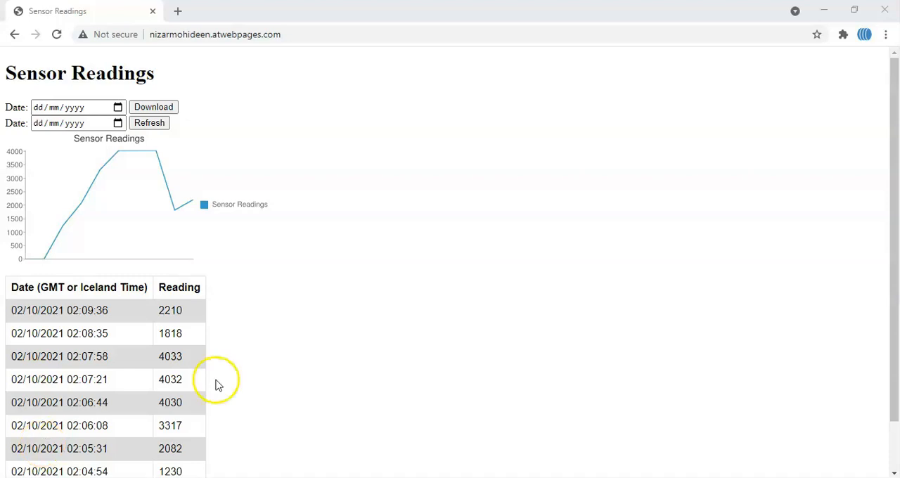
mouse_move(187, 351)
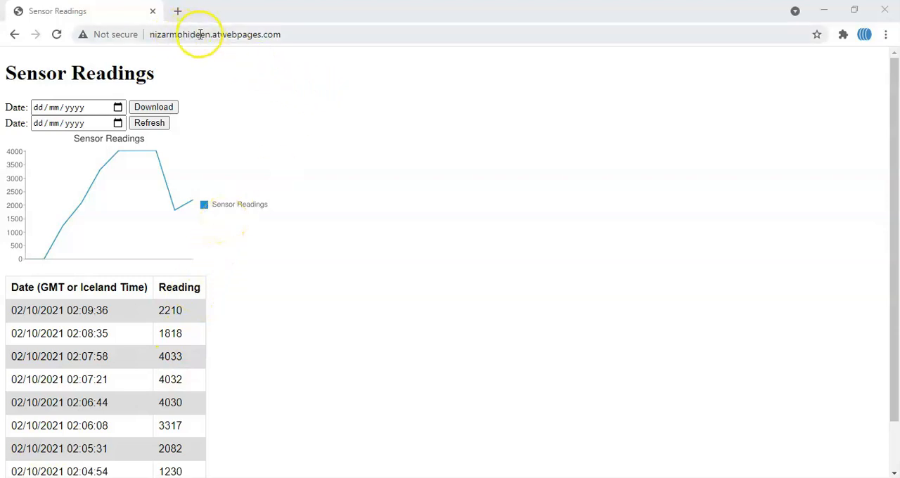
mouse_move(70, 246)
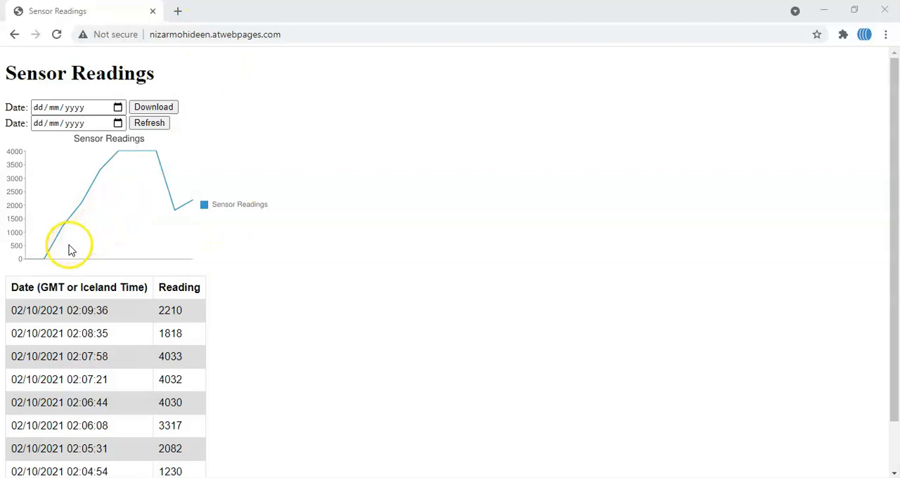
mouse_move(154, 170)
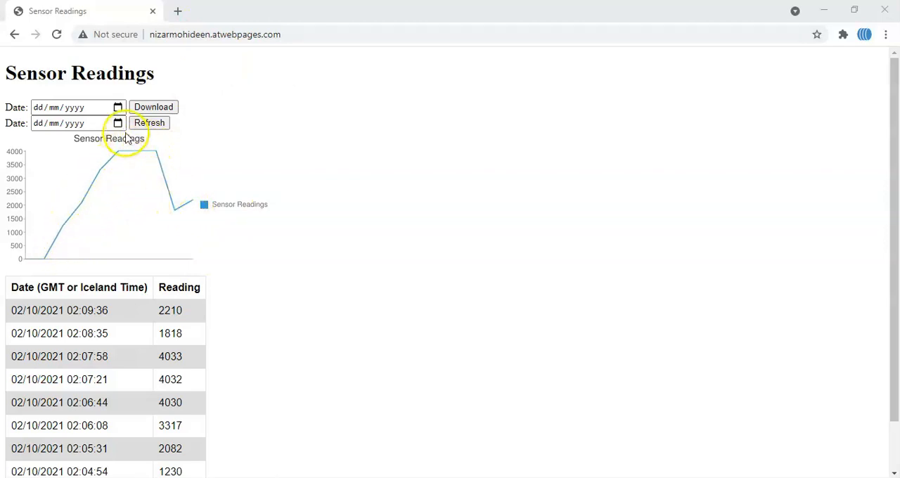
Reload the Sensor Readings page and download the readings as Readings (1).xls
click(118, 107)
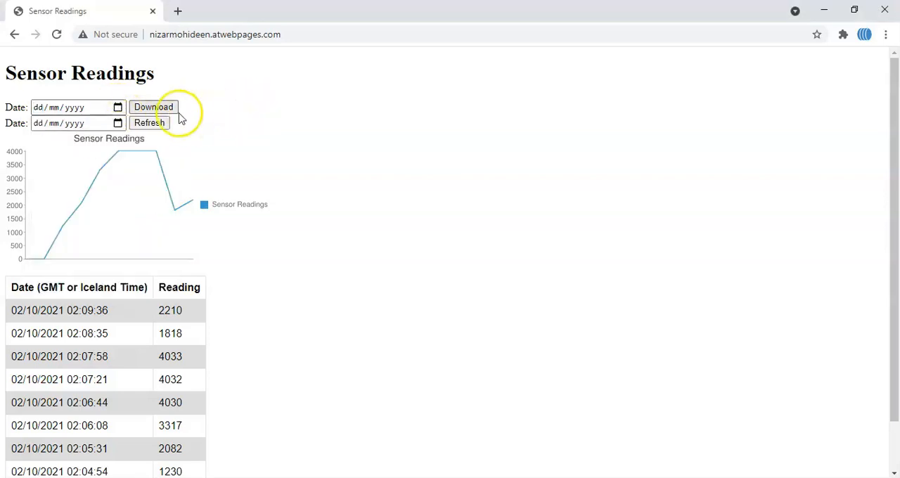
click(152, 107)
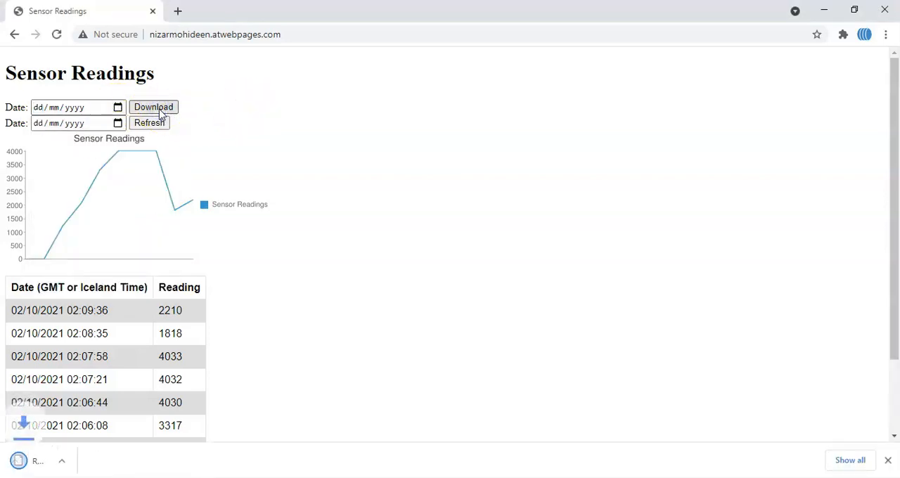
click(154, 107)
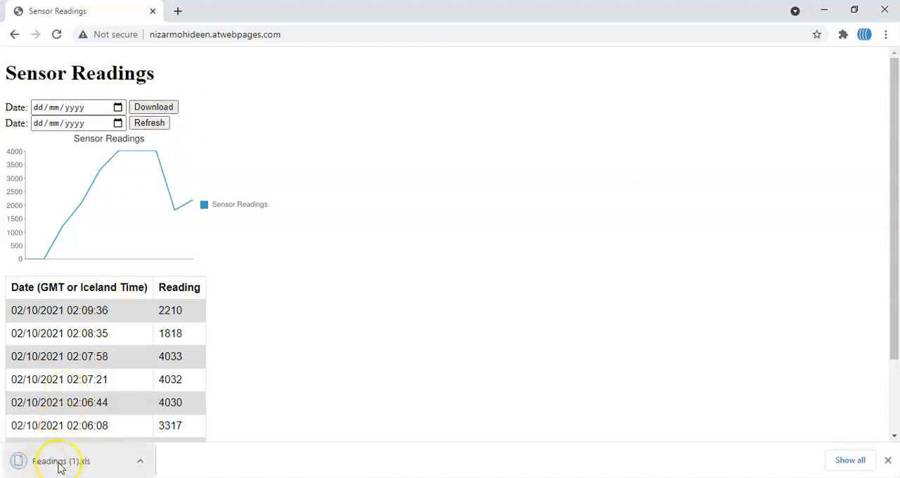
mouse_move(60, 460)
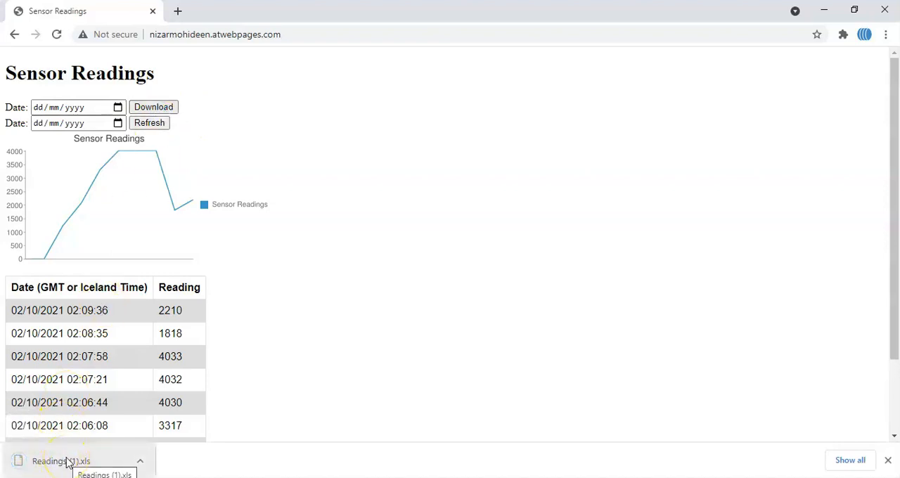
mouse_move(225, 352)
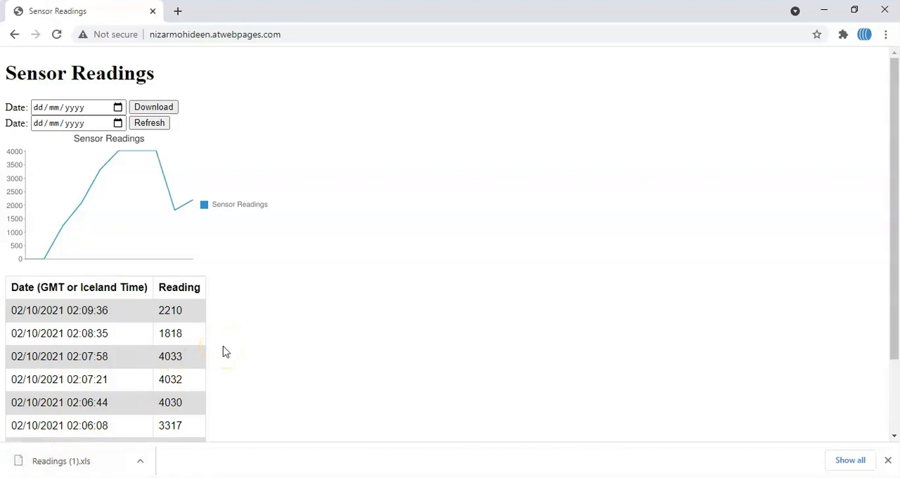
mouse_move(47, 448)
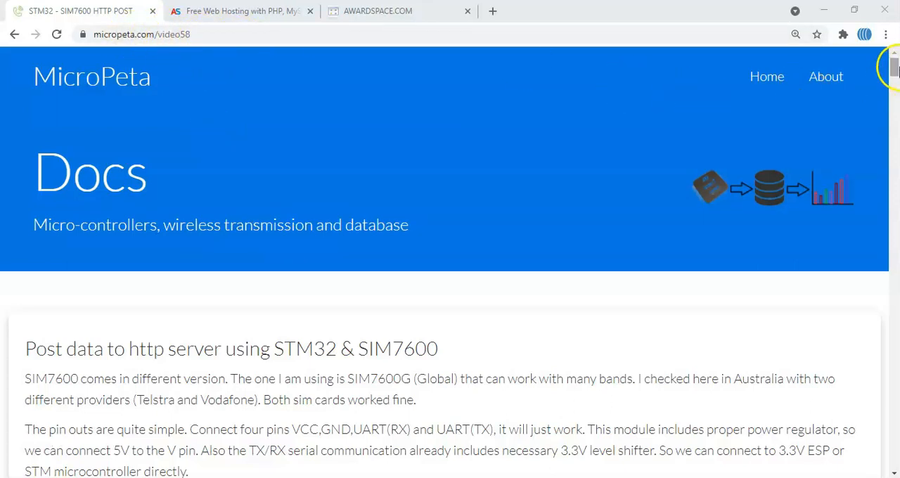
Scroll the MicroPeta tutorial to step 1 and select the awardspace.com link text
scroll(down, 3)
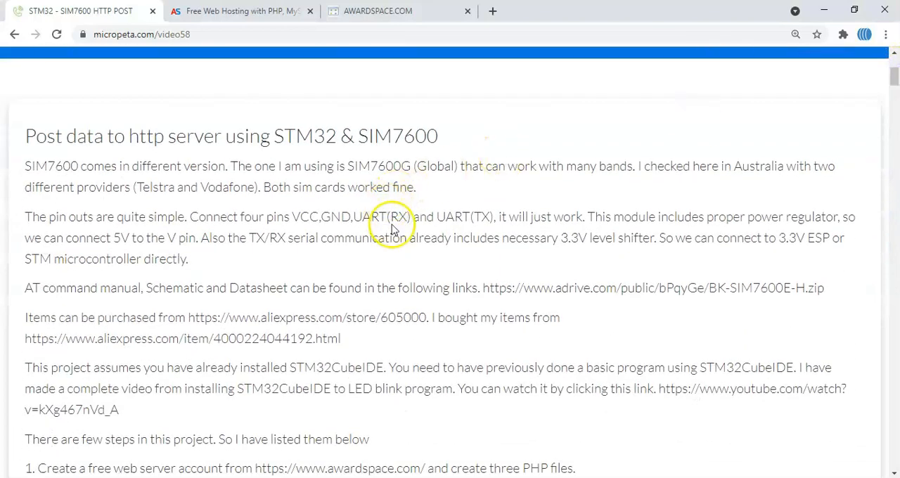
mouse_move(892, 162)
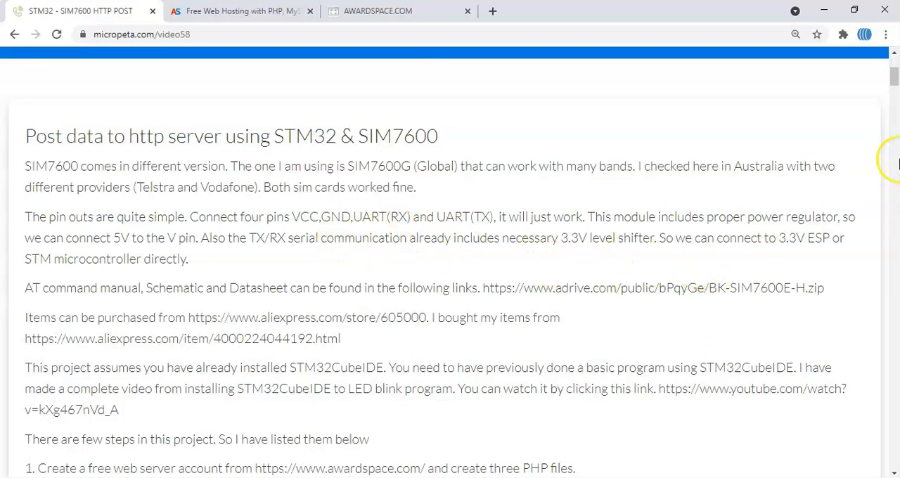
scroll(down, 3)
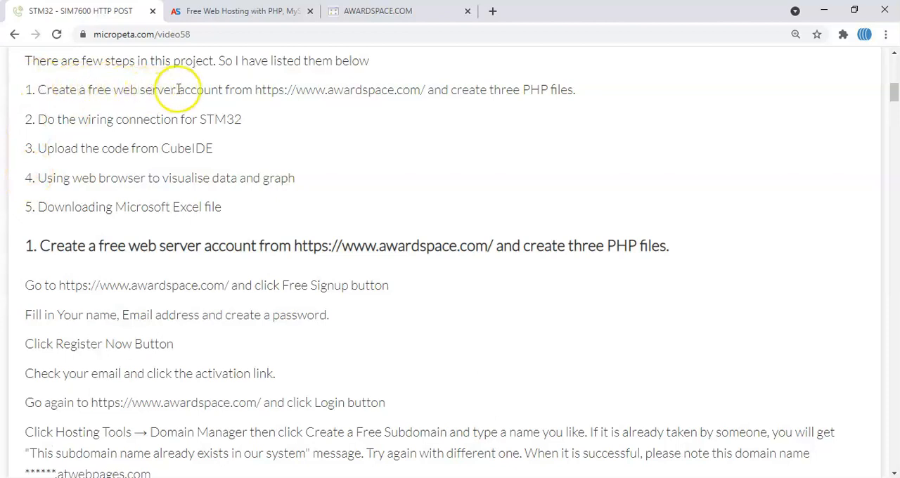
mouse_move(136, 141)
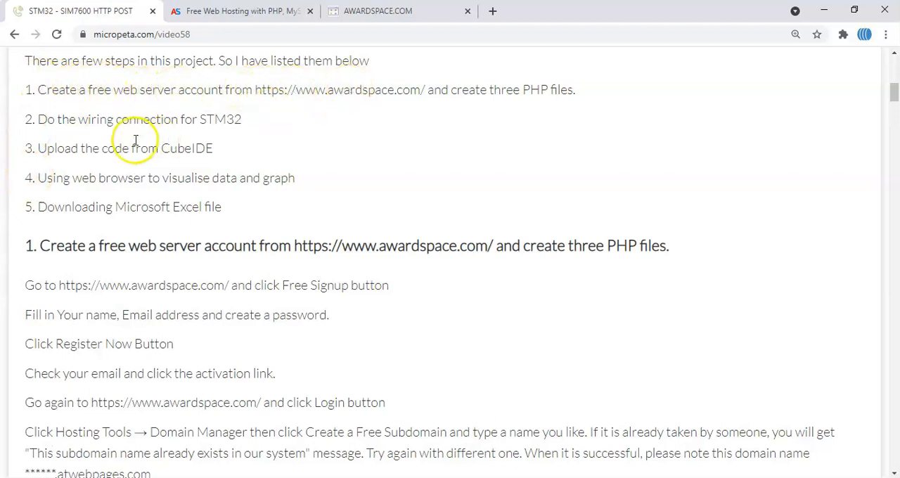
mouse_move(222, 119)
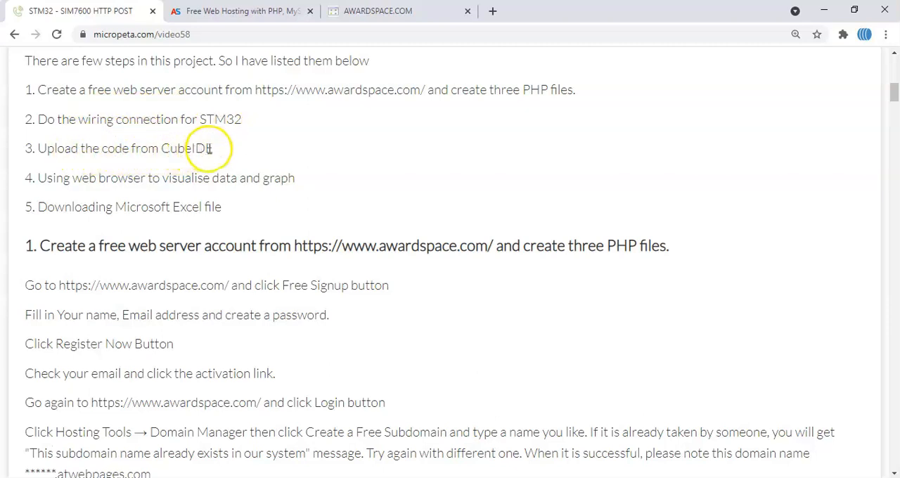
mouse_move(112, 183)
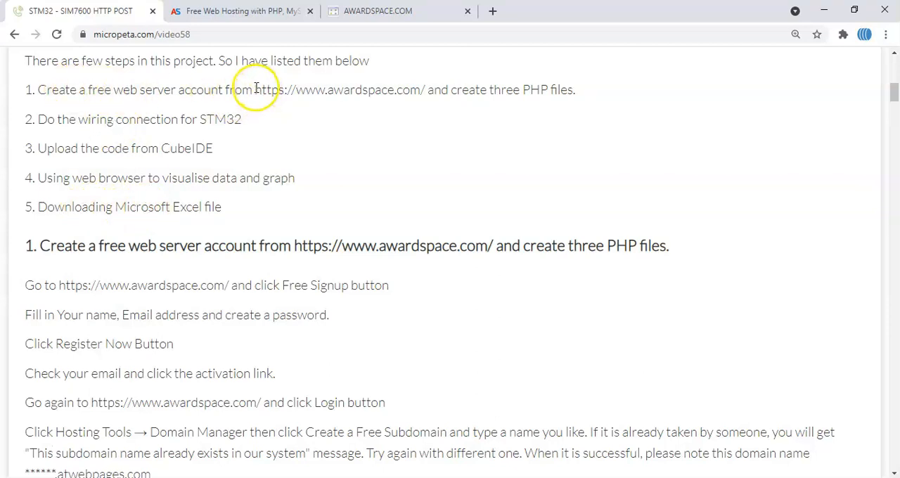
drag(255, 89, 421, 89)
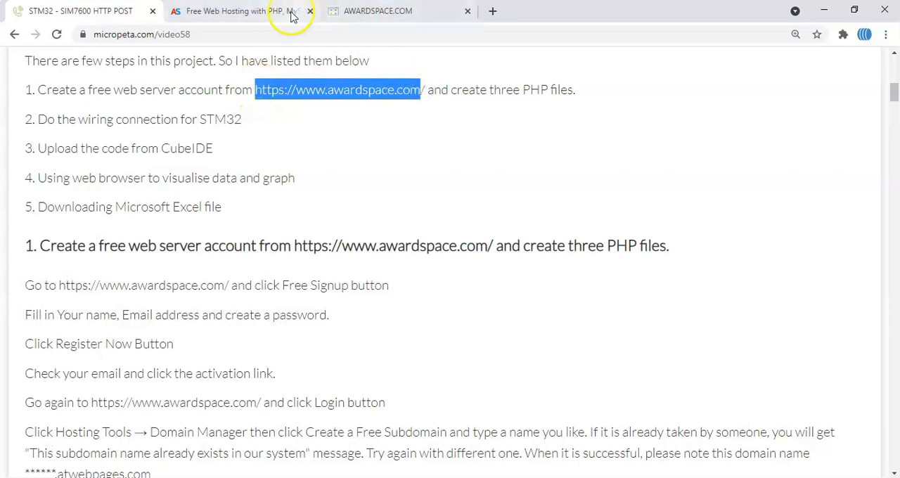
Open AwardSpace's Free Signup form and register a free hosting account
click(239, 10)
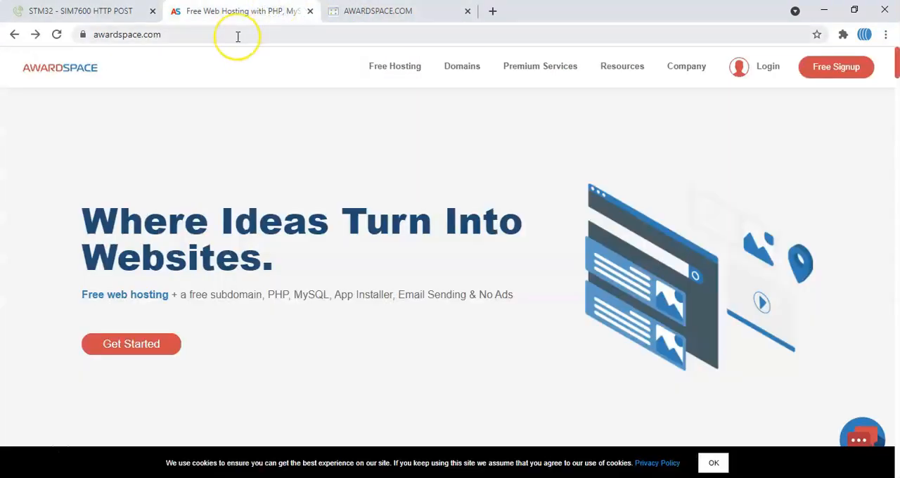
mouse_move(767, 66)
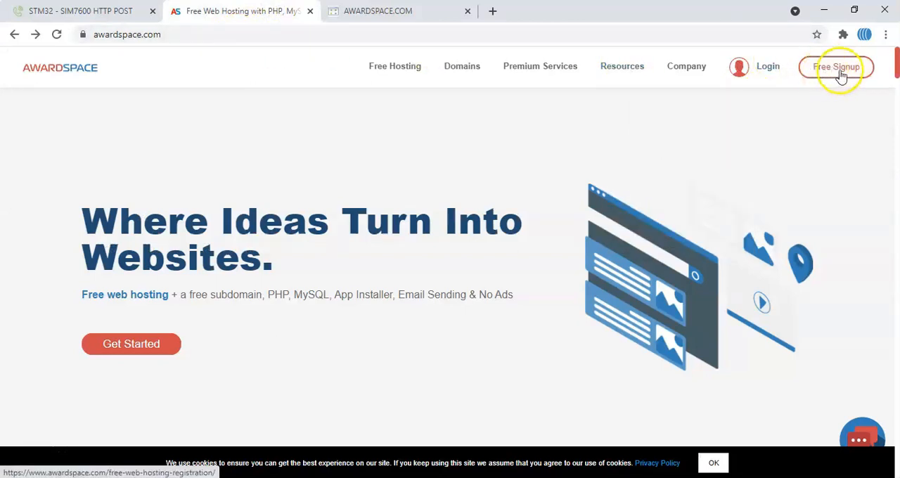
click(836, 66)
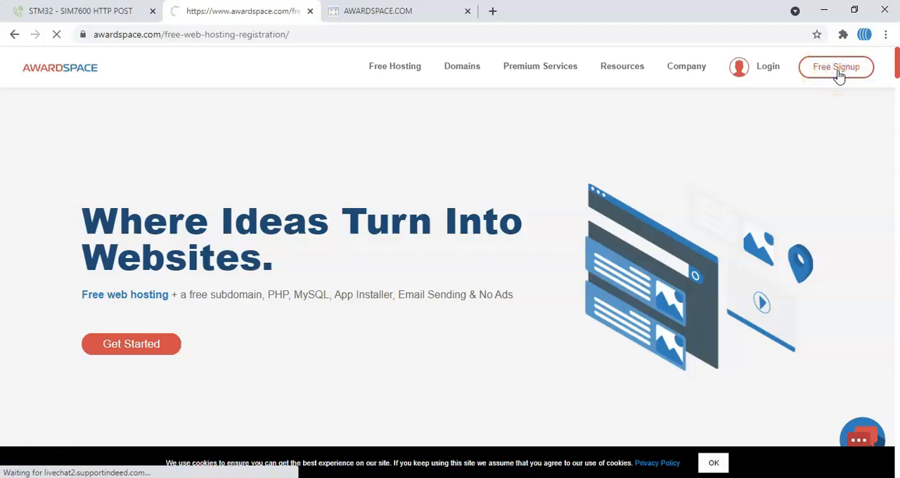
click(836, 66)
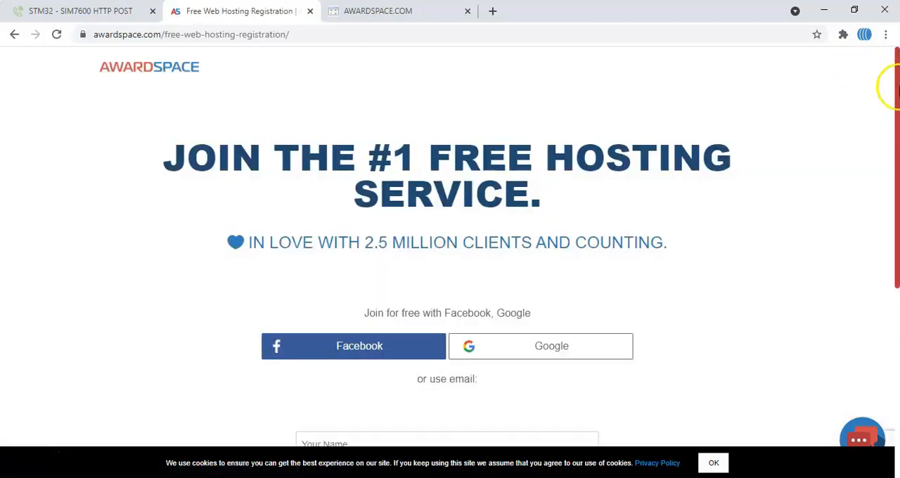
scroll(down, 3)
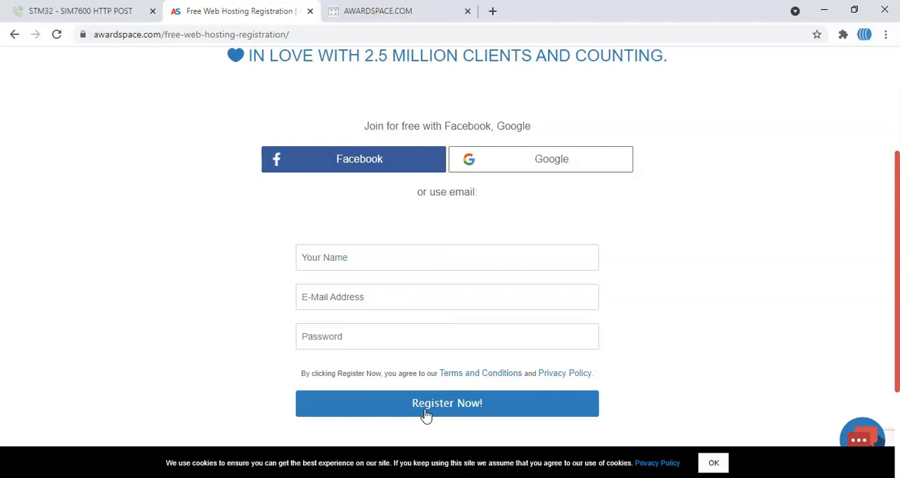
click(378, 11)
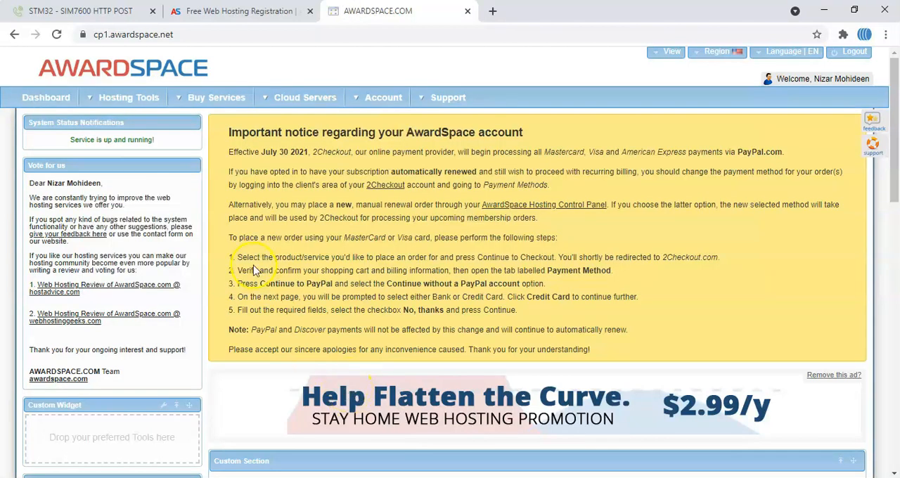
Open Domain Manager from Hosting Tools and view its empty domain list
click(128, 97)
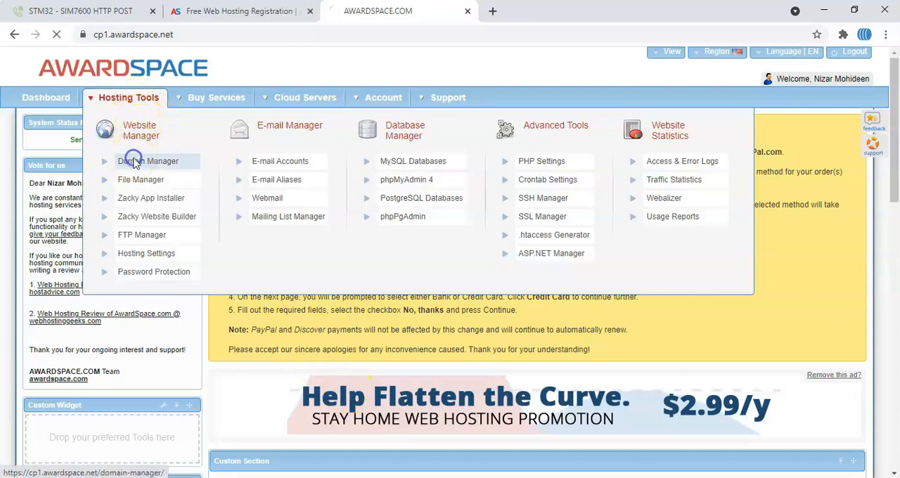
click(148, 161)
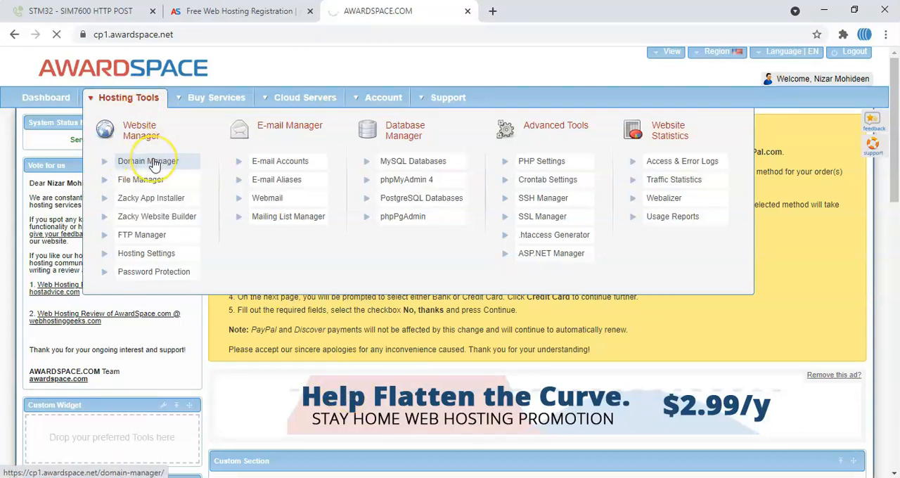
click(148, 161)
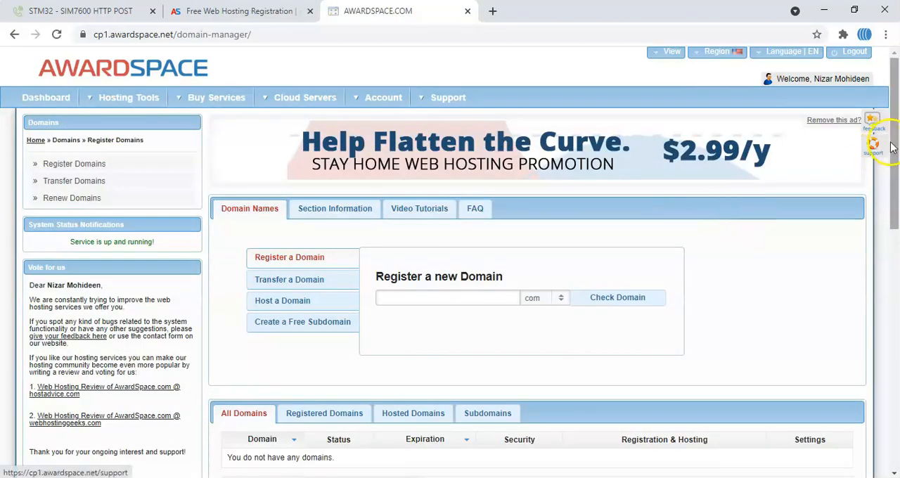
scroll(down, 3)
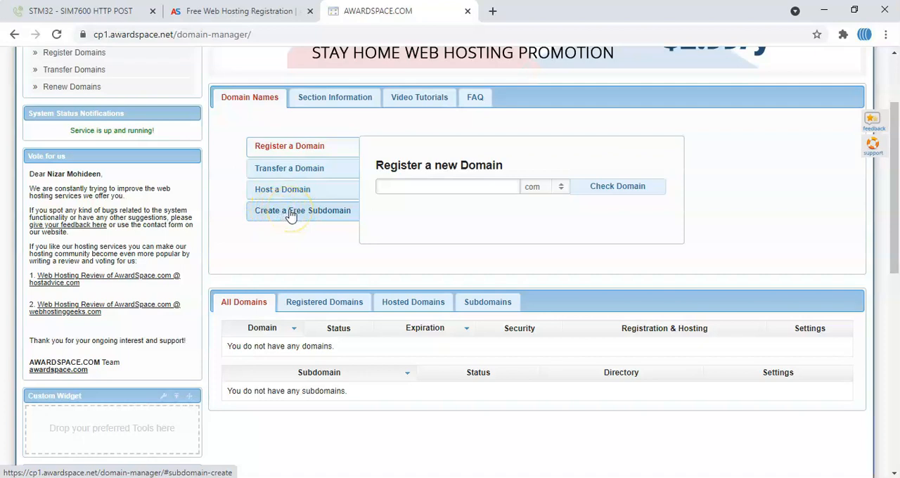
Create the free subdomain nizarmohideen.atwebpages.com
click(302, 210)
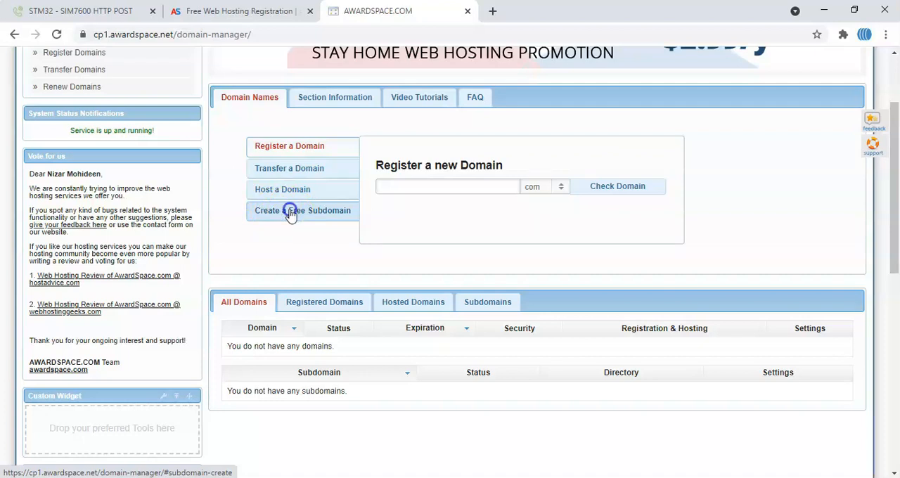
click(302, 211)
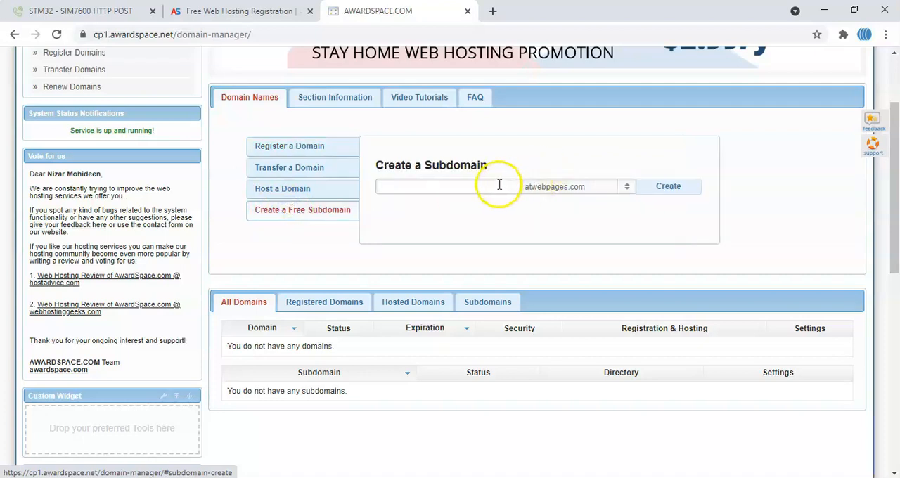
mouse_move(538, 195)
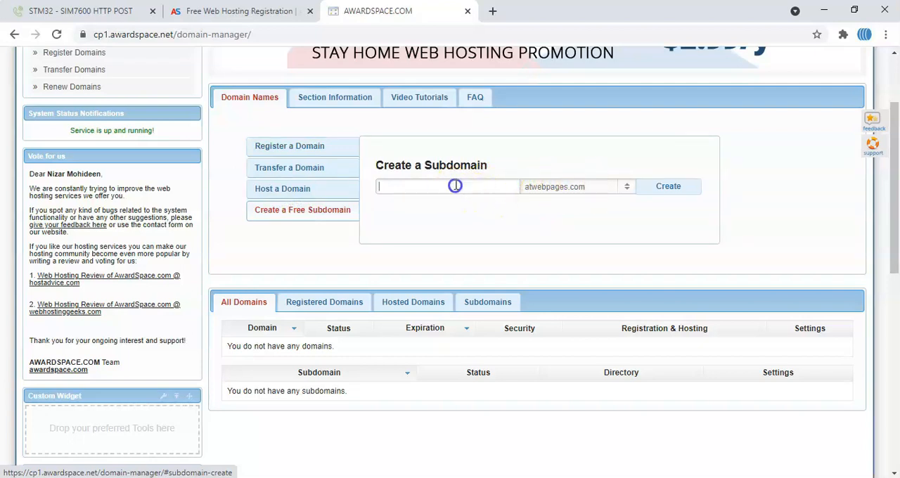
text(nizar)
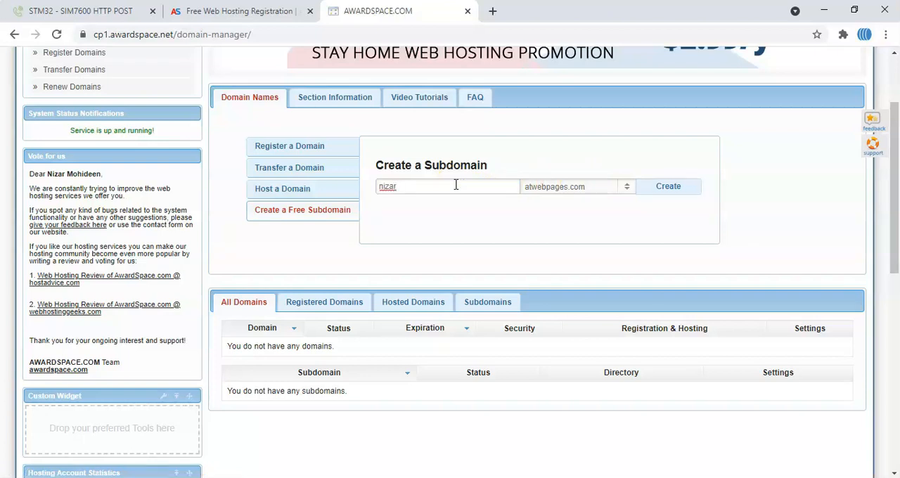
text(mohideen)
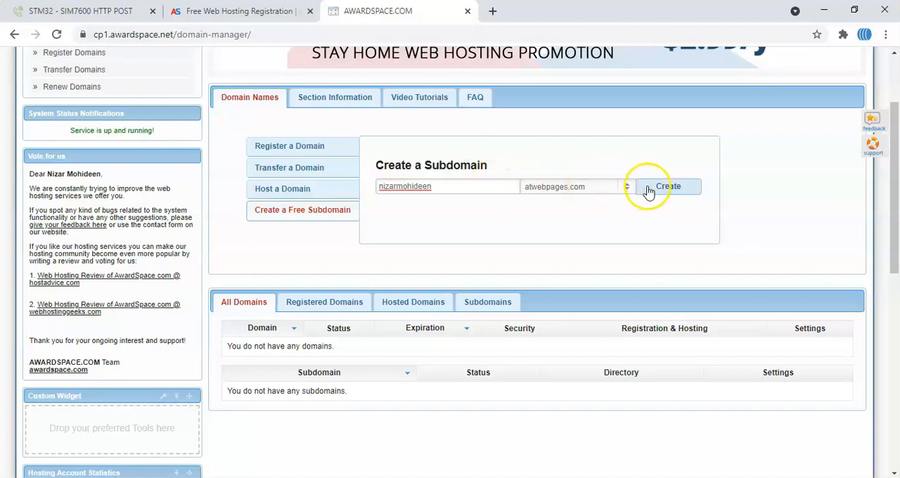
click(667, 187)
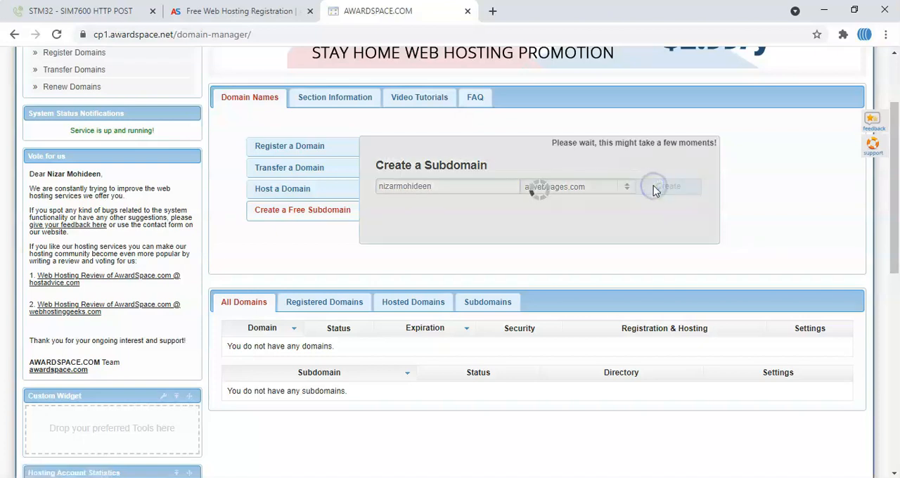
click(669, 187)
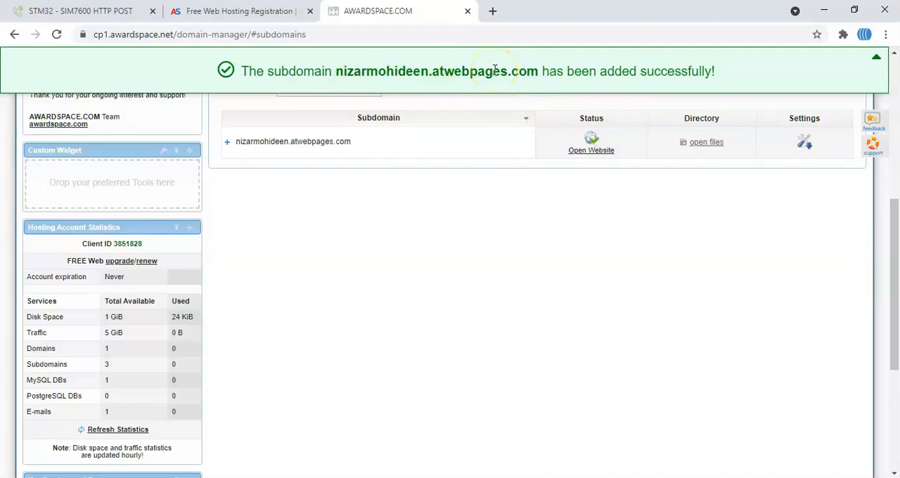
mouse_move(425, 76)
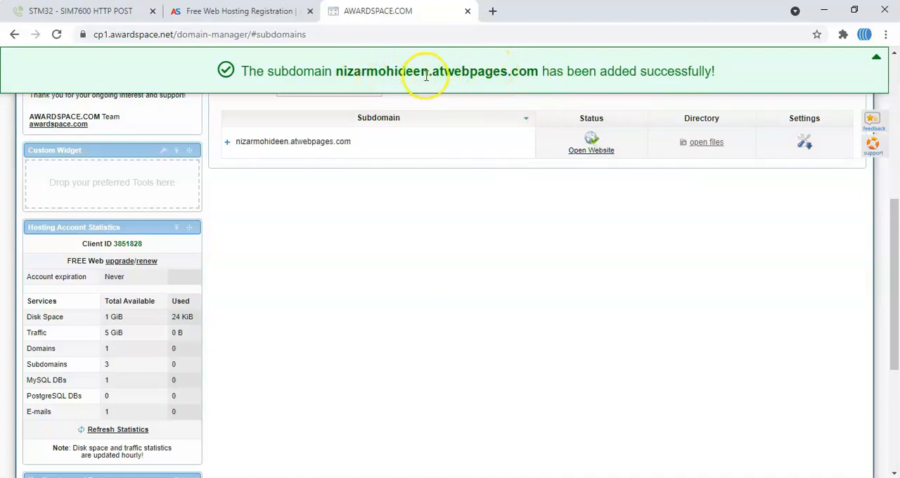
mouse_move(468, 76)
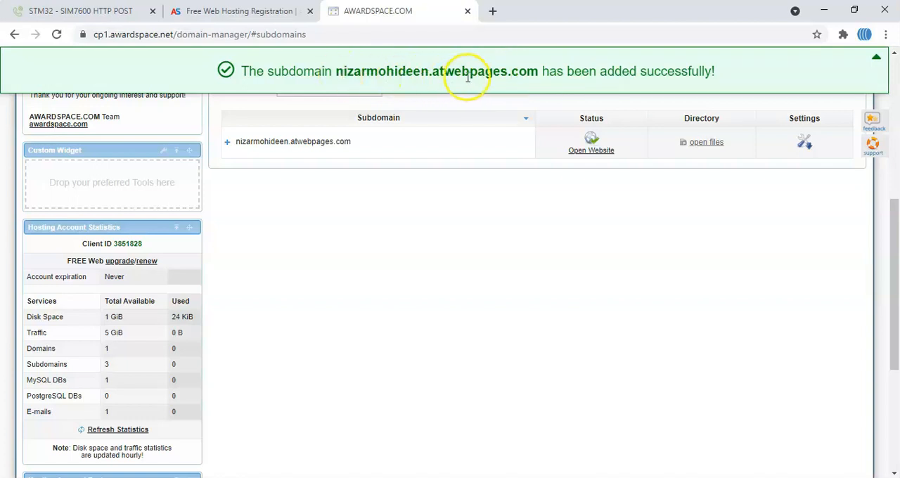
mouse_move(464, 71)
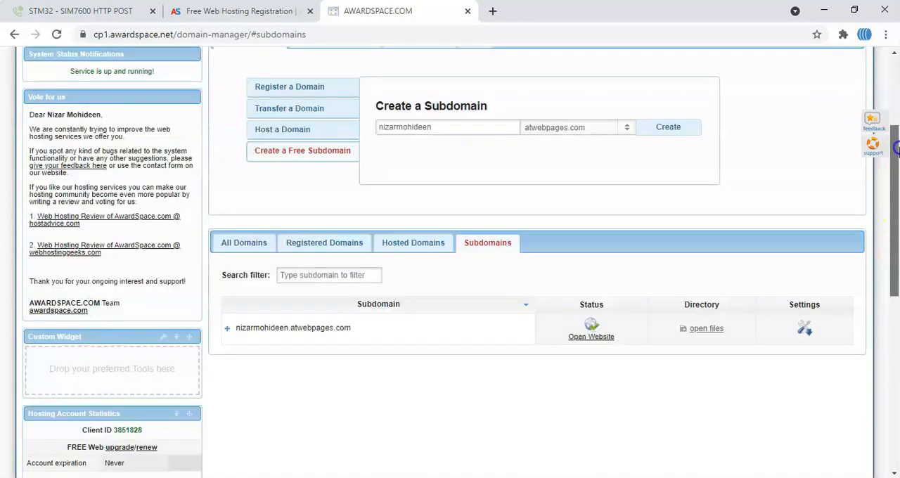
Launch File Manager from the Hosting Tools menu, then return to the tutorial tab
click(217, 97)
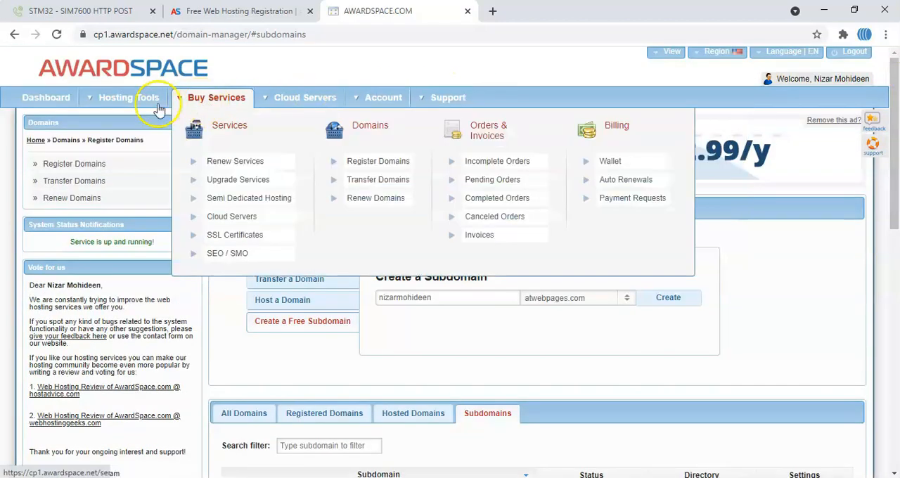
click(129, 97)
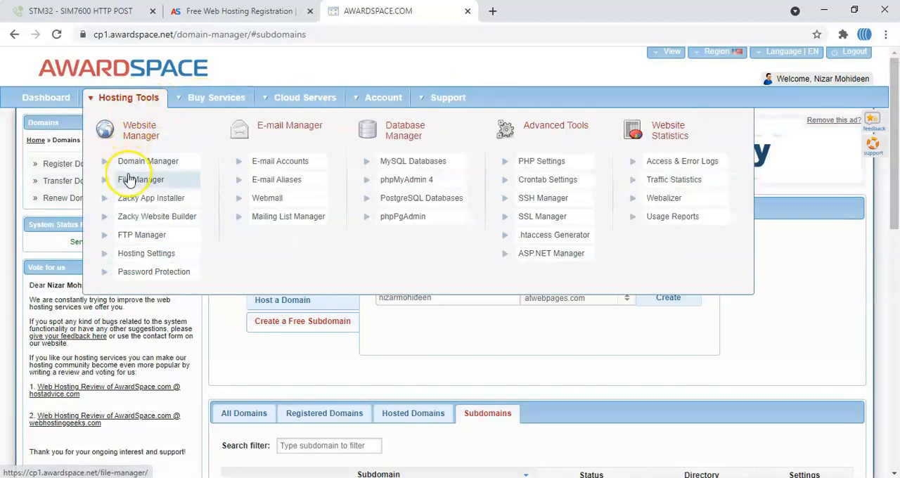
click(141, 180)
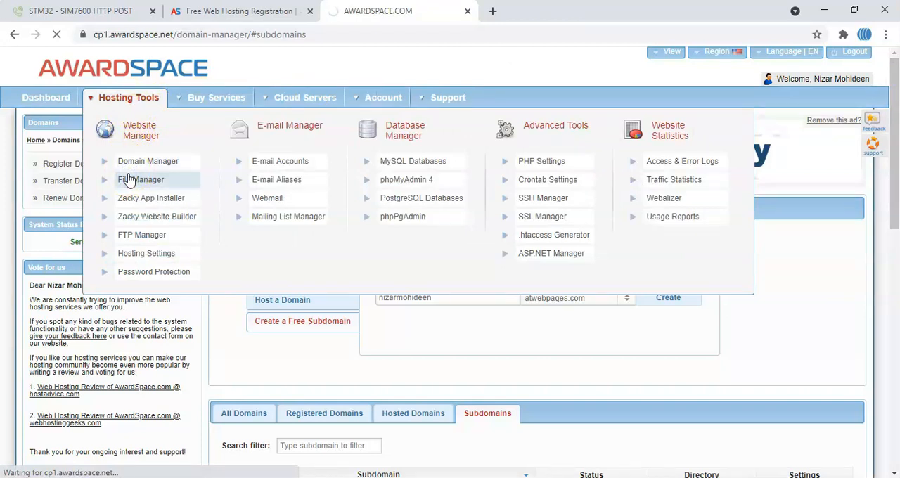
click(80, 10)
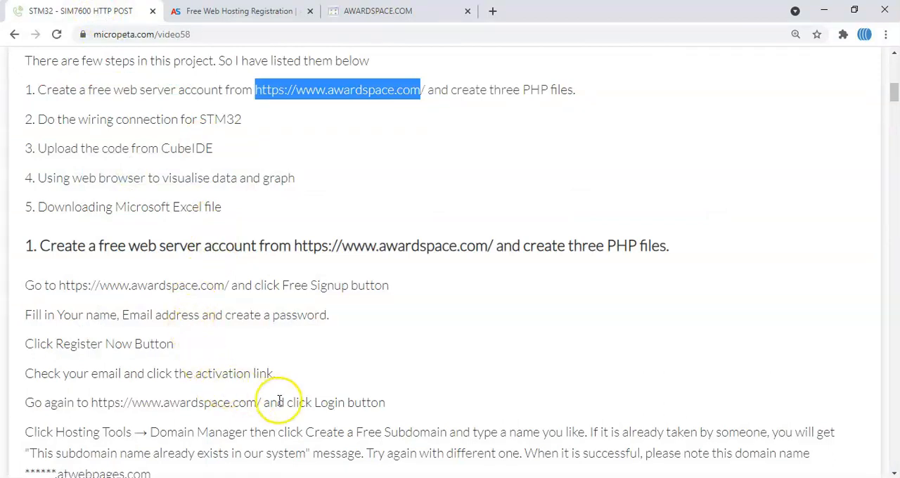
mouse_move(893, 116)
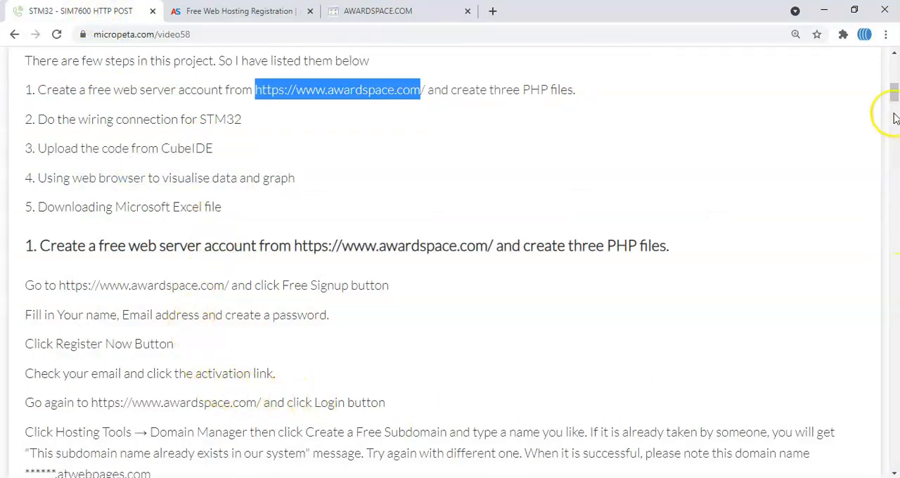
Scroll the tutorial to the File Manager step for creating three PHP files
scroll(down, 3)
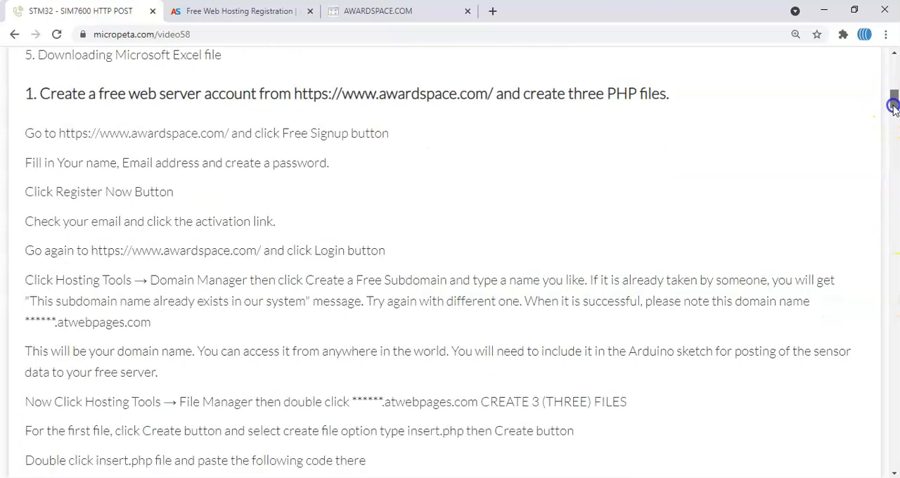
scroll(down, 3)
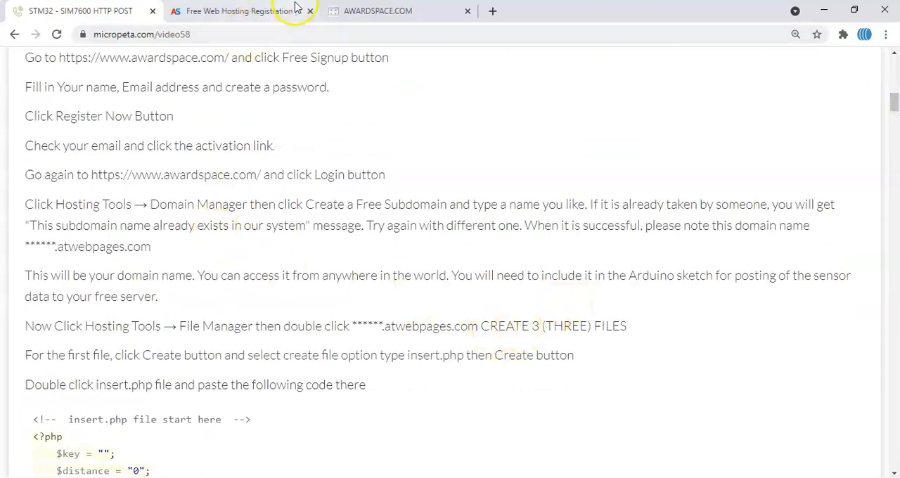
Create an empty insert.php file inside the subdomain's folder in File Manager
click(378, 11)
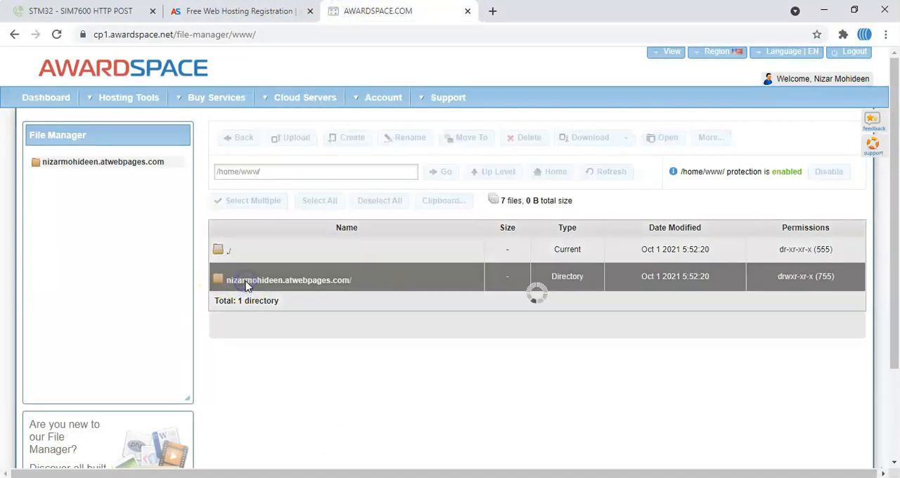
double_click(288, 280)
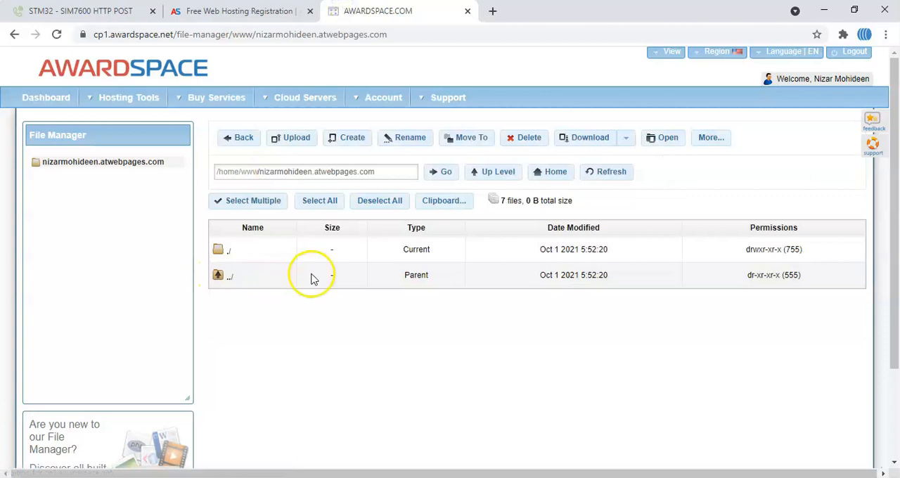
mouse_move(347, 137)
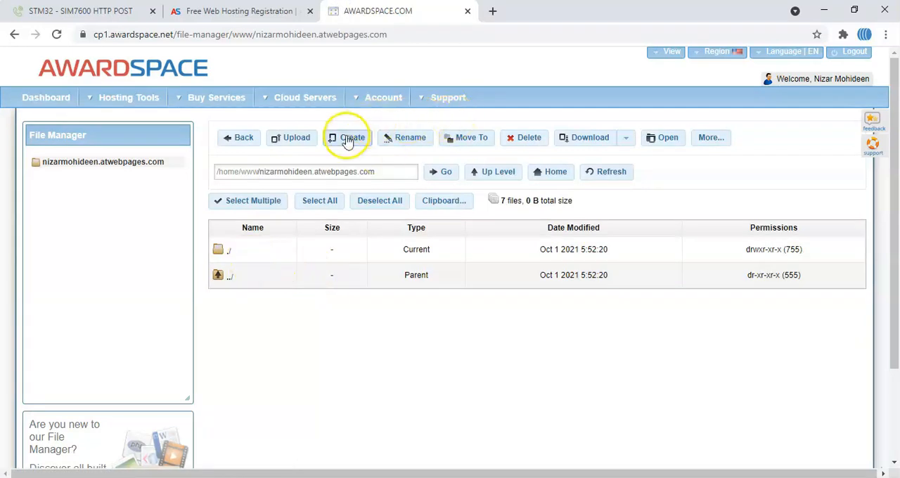
click(345, 137)
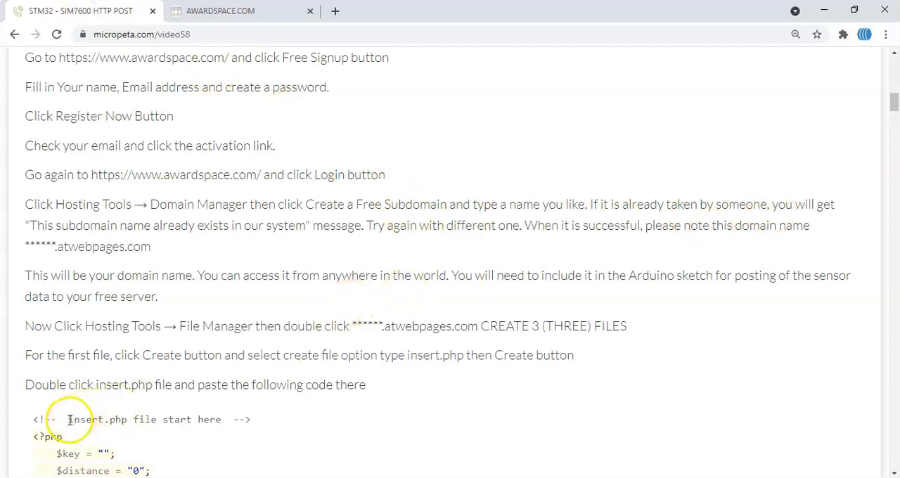
double_click(92, 419)
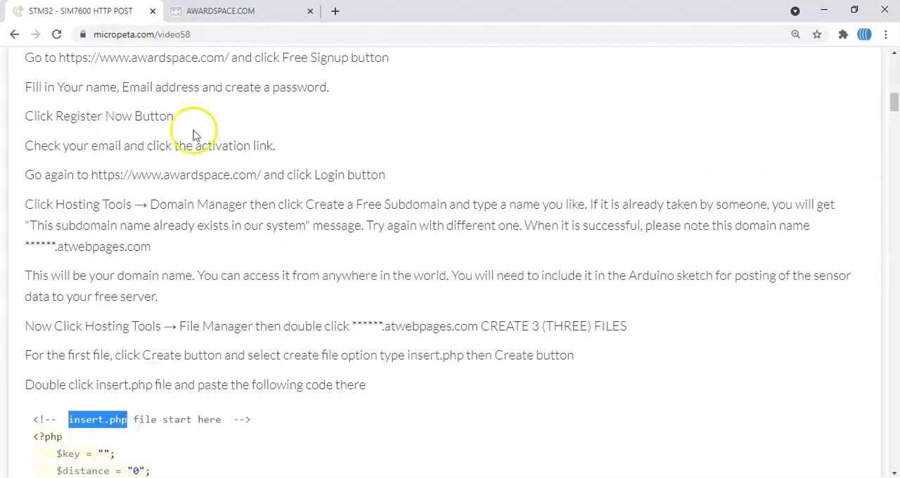
click(239, 11)
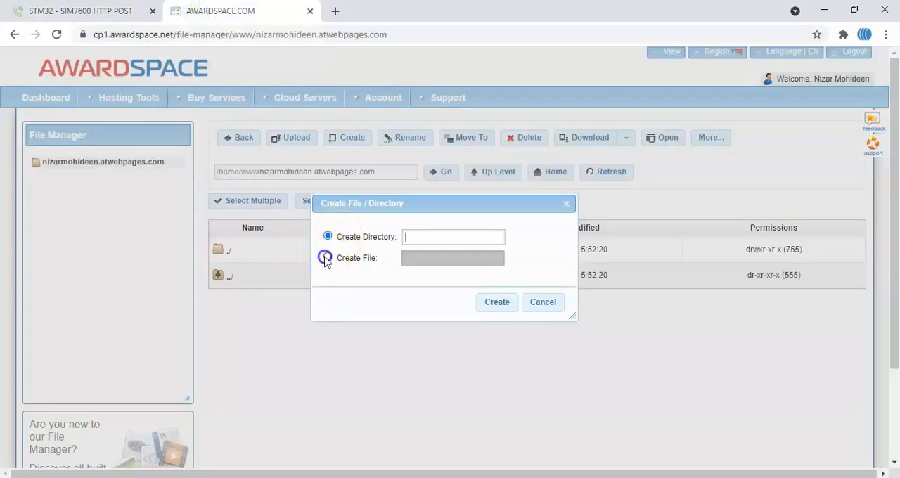
click(327, 258)
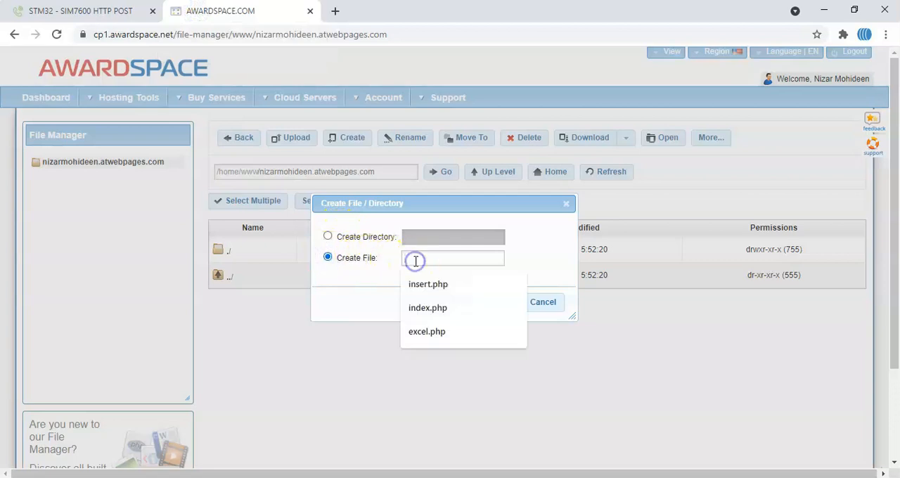
click(427, 284)
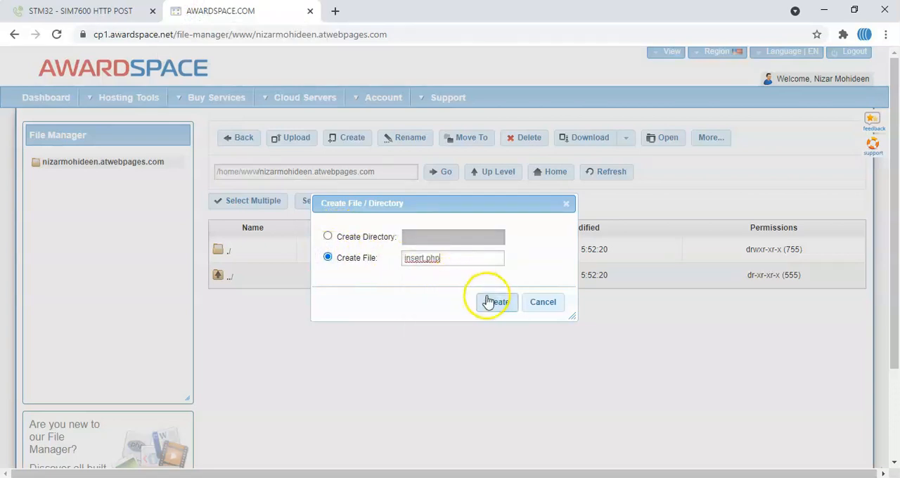
click(496, 301)
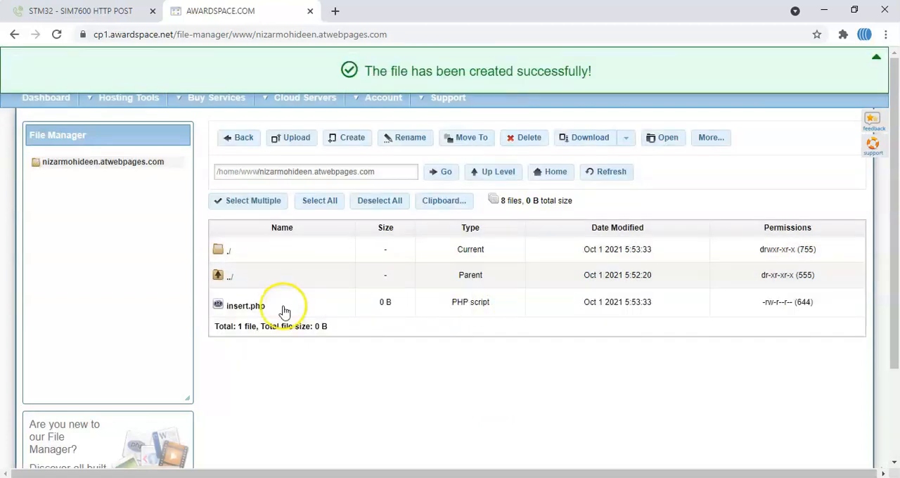
Paste the tutorial's key and distance PHP code into insert.php, save, and close
click(244, 302)
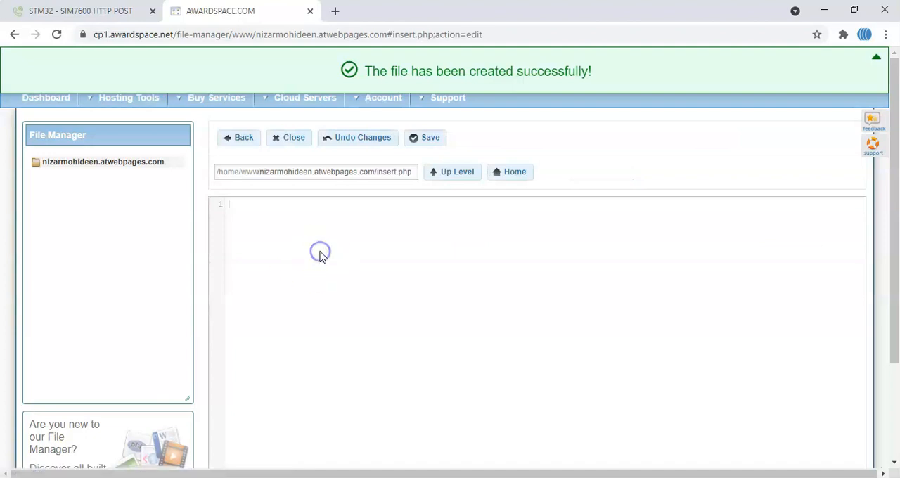
click(81, 11)
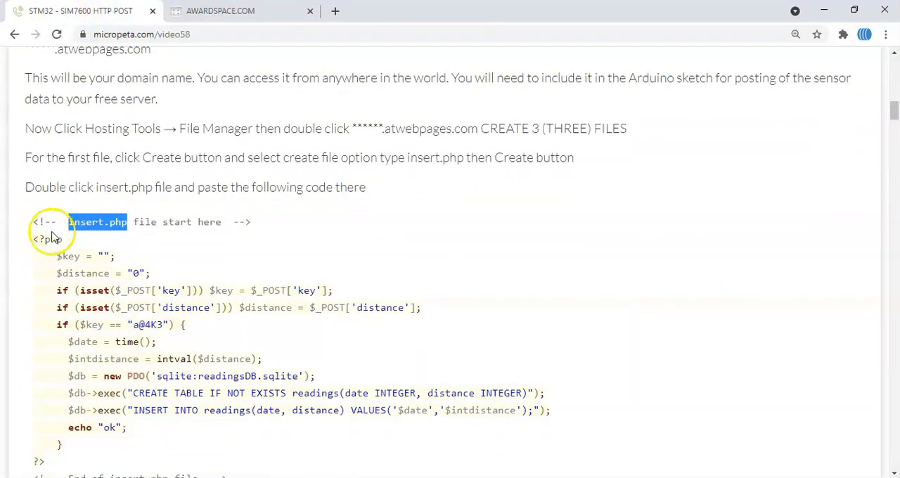
double_click(47, 239)
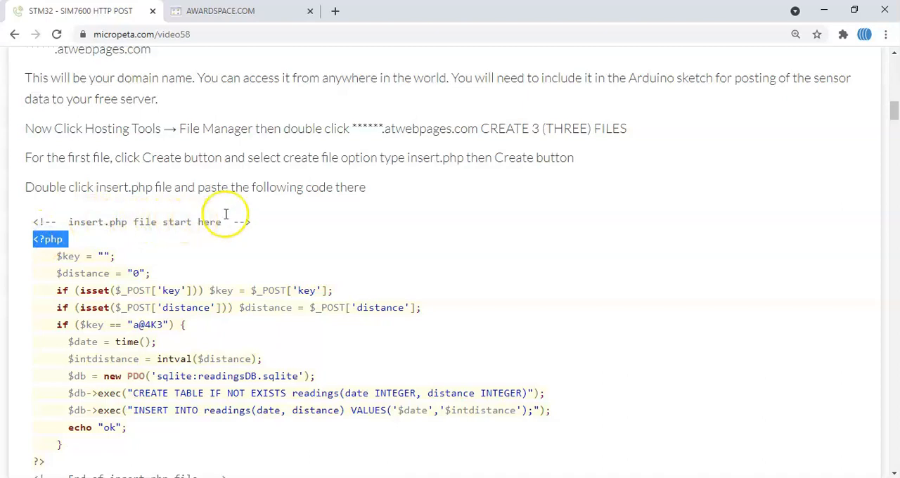
scroll(down, 3)
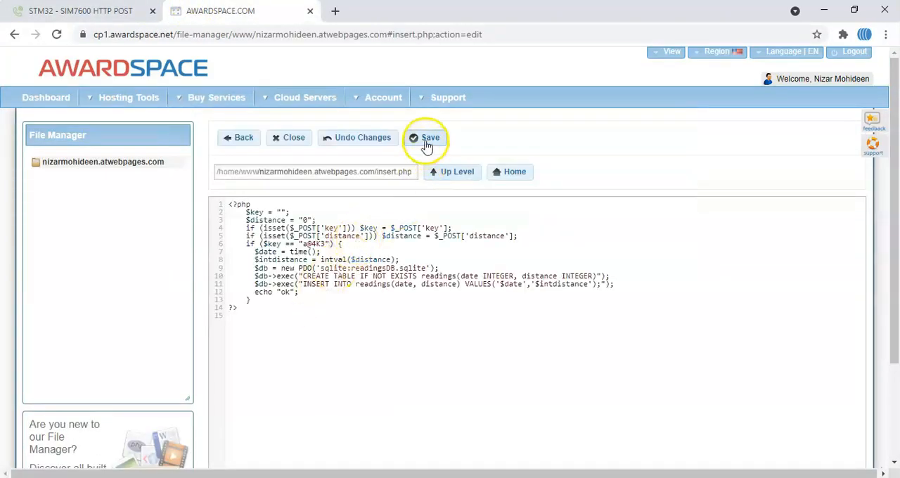
click(430, 137)
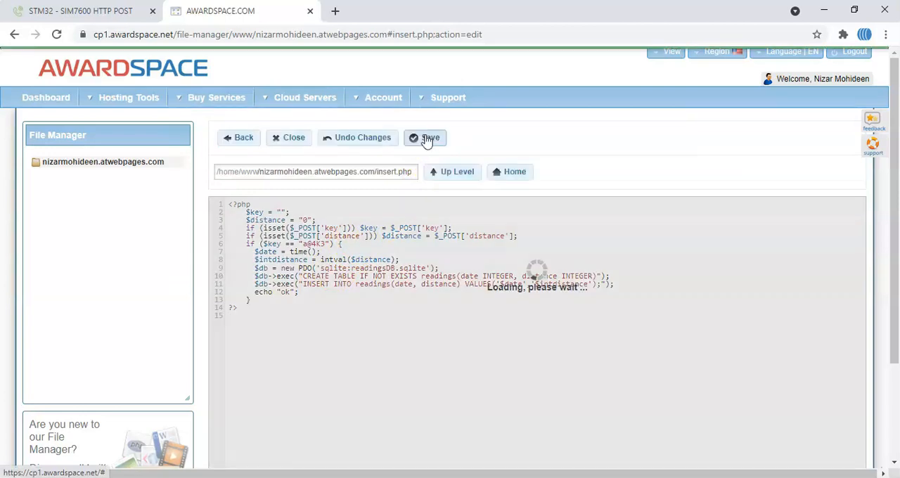
click(430, 137)
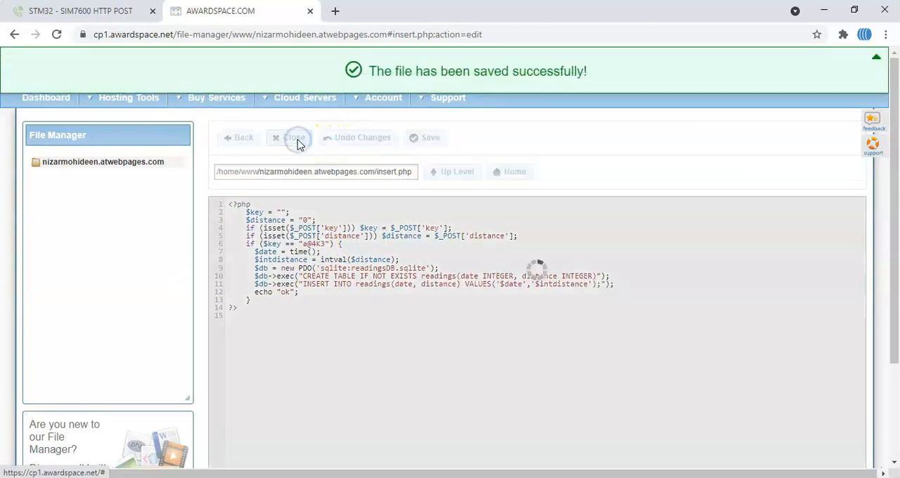
click(290, 137)
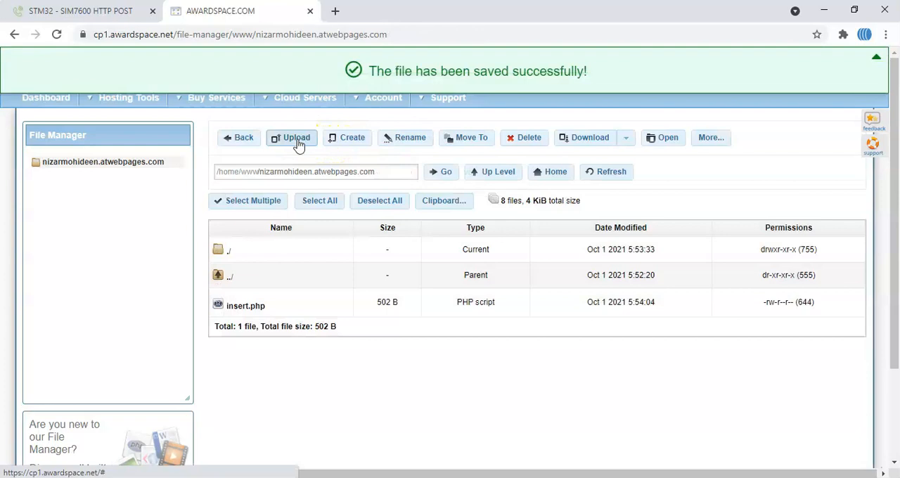
mouse_move(350, 137)
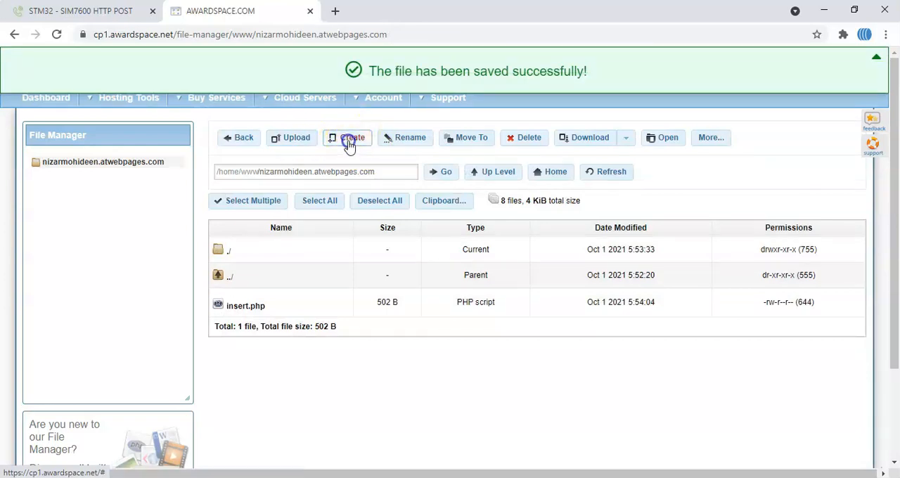
Create an empty index.php file beside insert.php in the subdomain folder
click(347, 137)
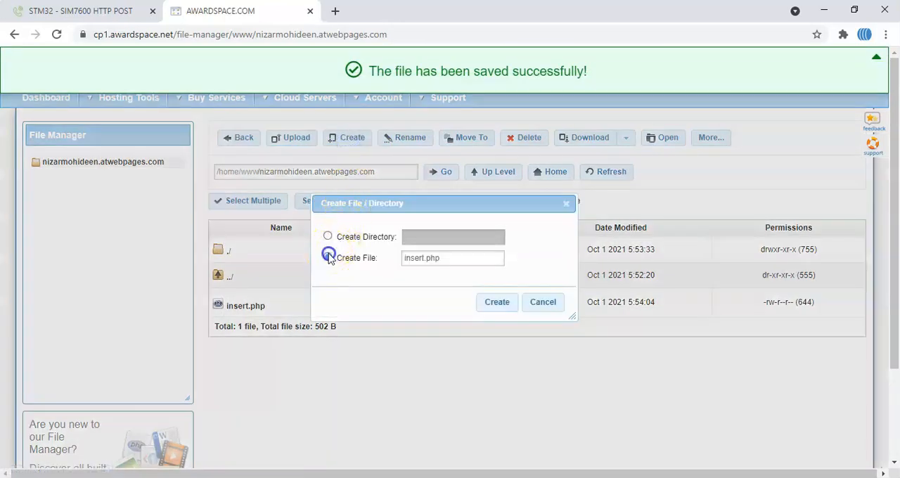
click(70, 10)
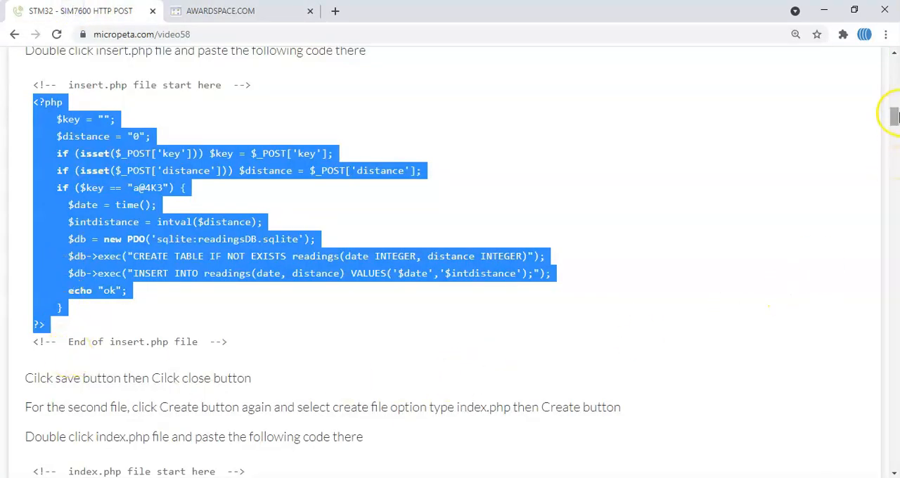
scroll(down, 3)
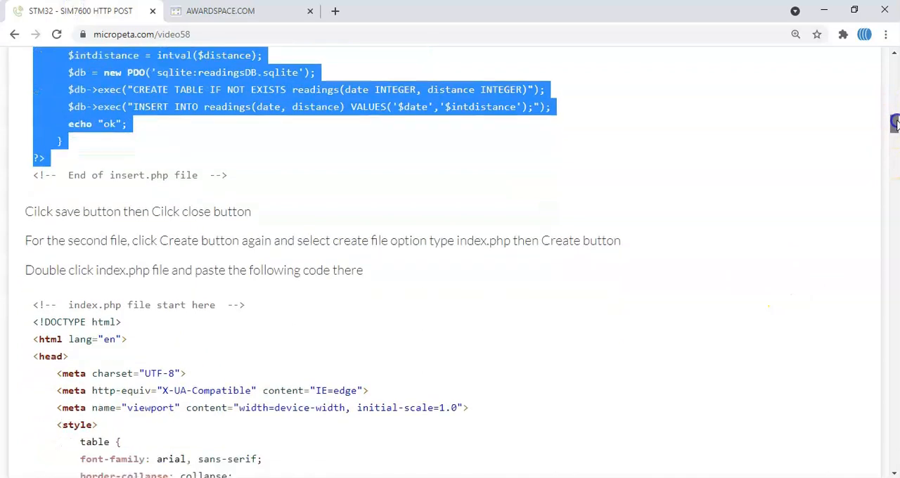
scroll(down, 3)
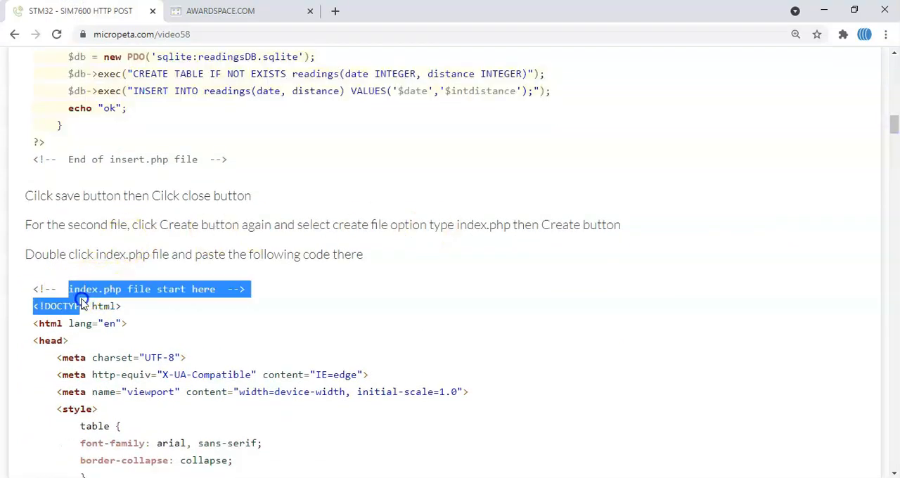
double_click(94, 289)
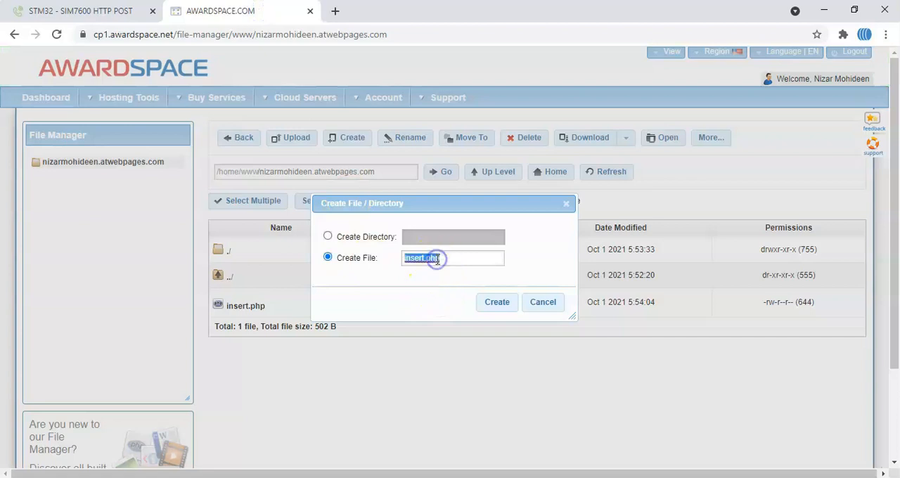
text(index.php)
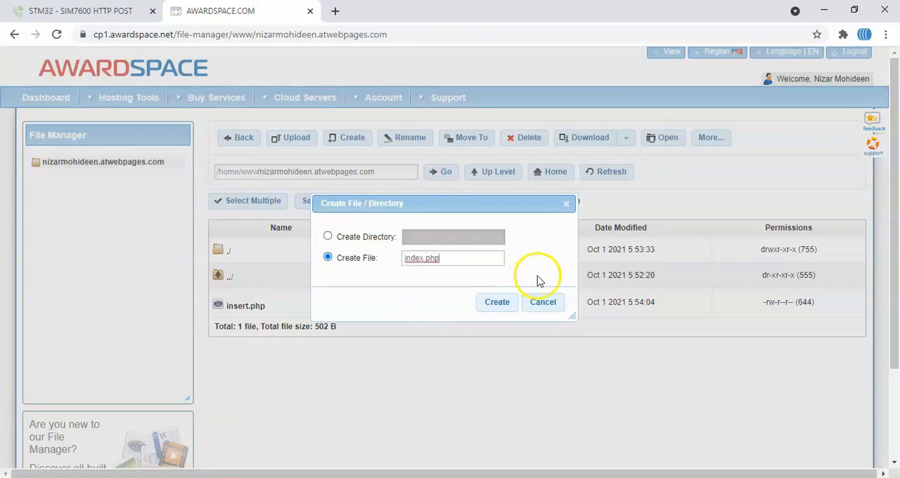
click(497, 302)
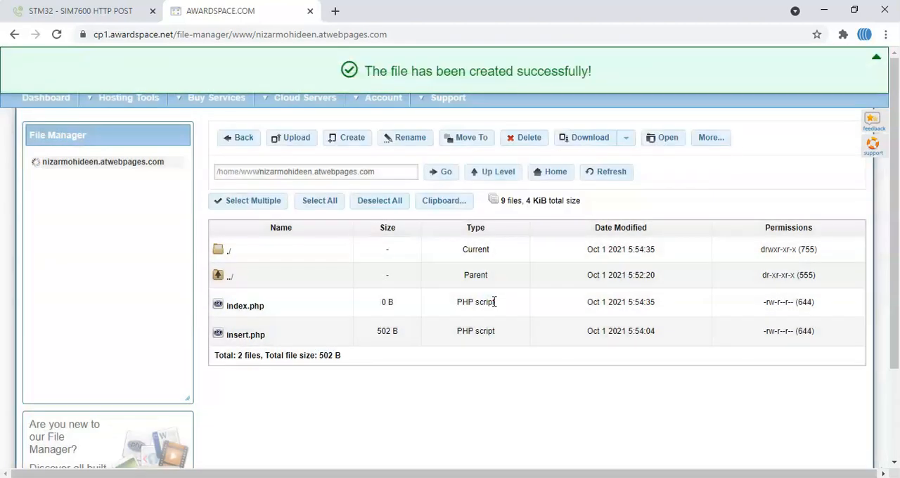
Open index.php and bring in the tutorial's chart and readings-table code
click(245, 301)
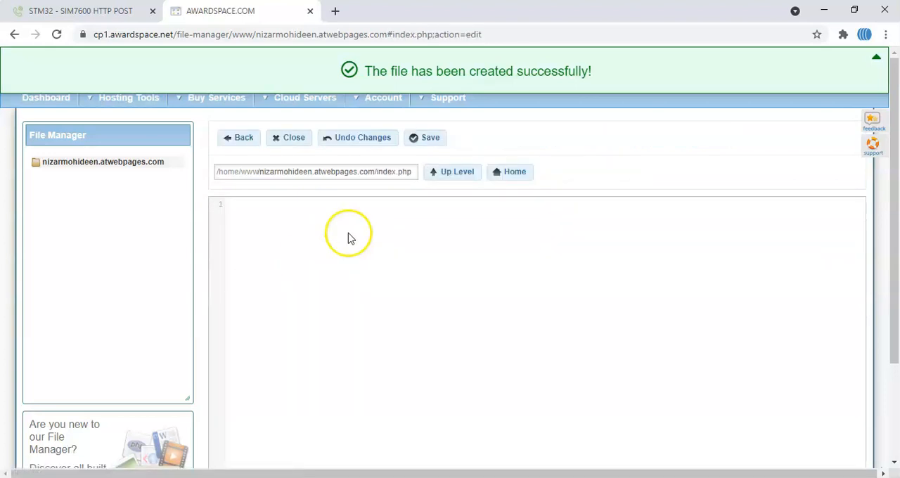
click(80, 11)
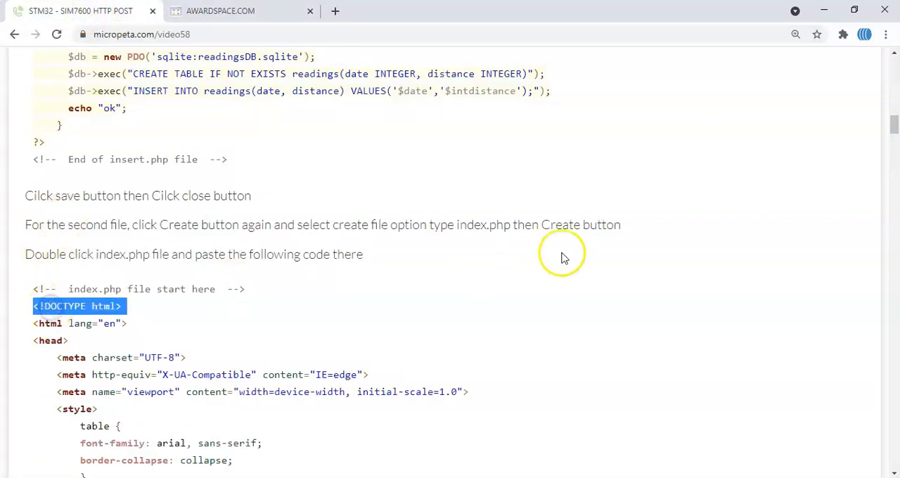
scroll(down, 3)
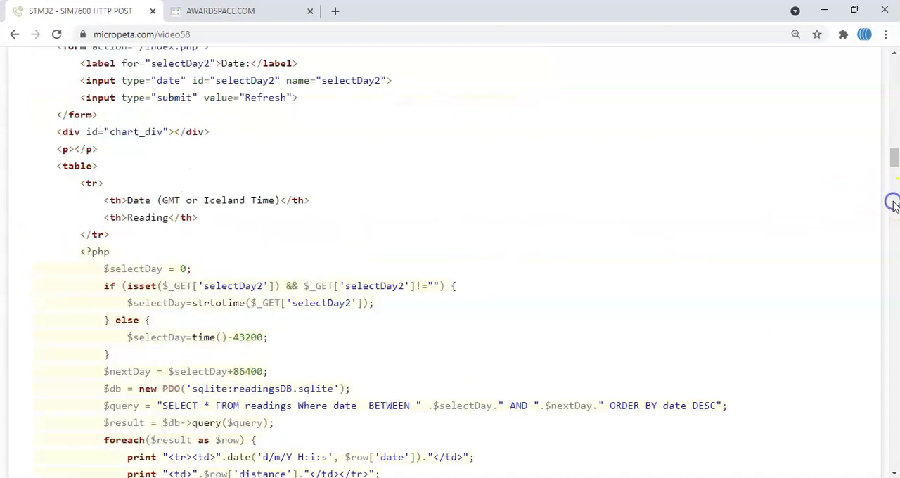
scroll(down, 3)
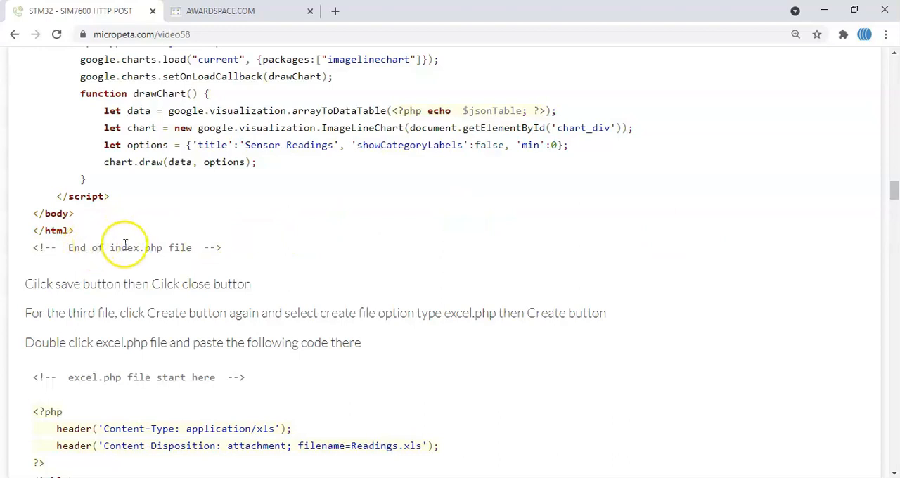
mouse_move(96, 241)
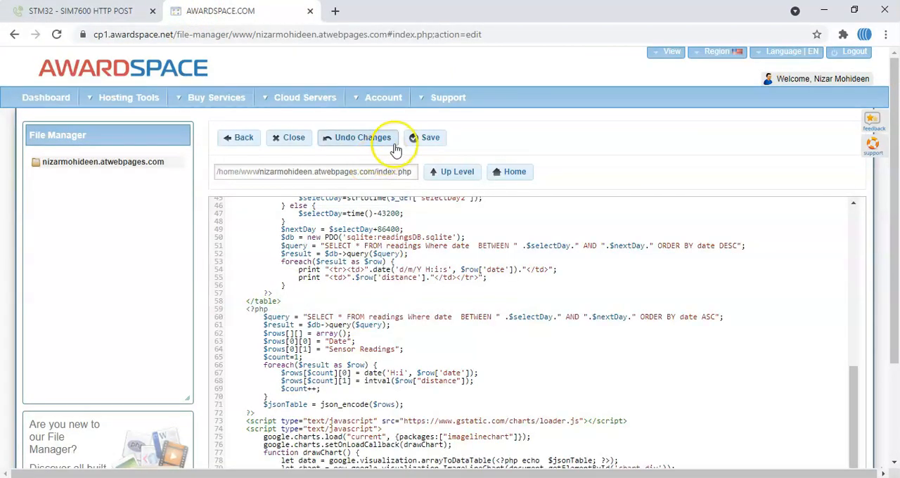
Save the 2.96 KiB index.php and return to the file list
click(430, 137)
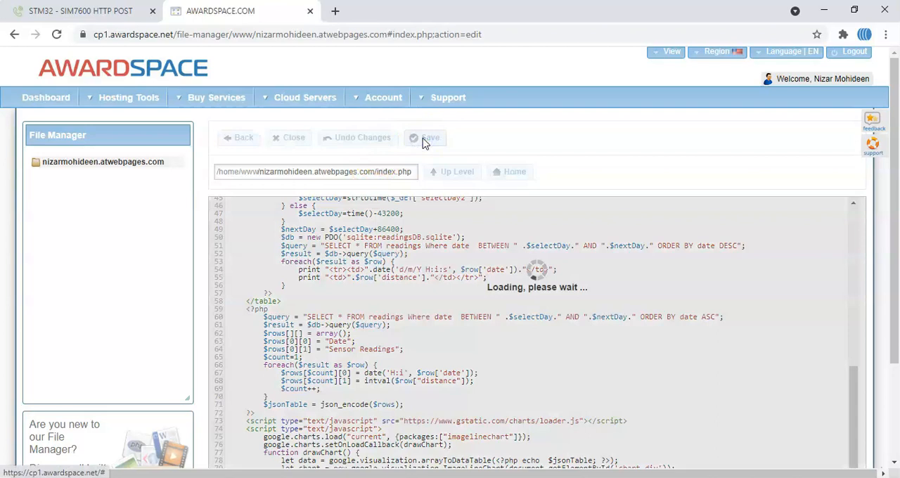
click(430, 137)
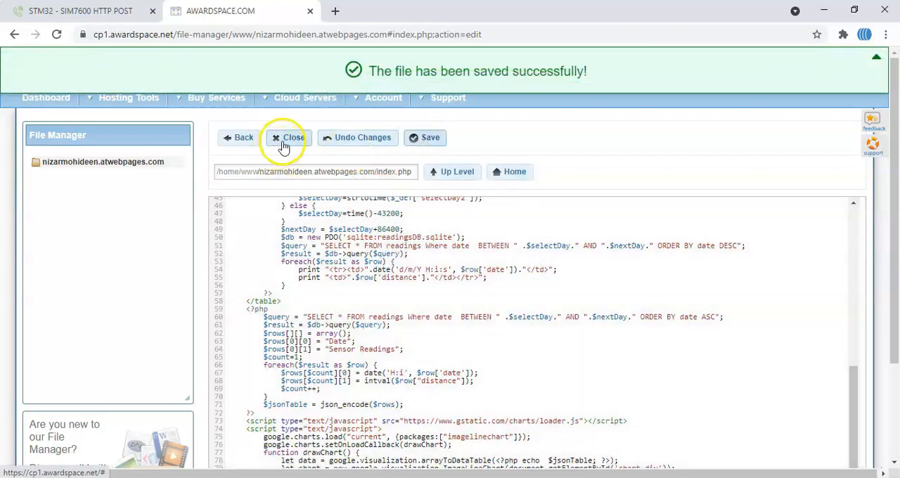
click(288, 137)
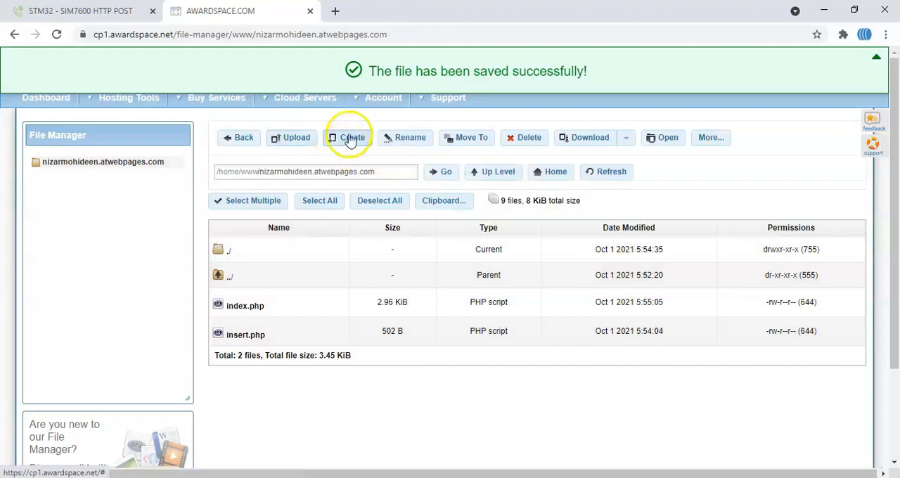
Create an empty file named excel.php, copying the name from the tutorial
click(347, 137)
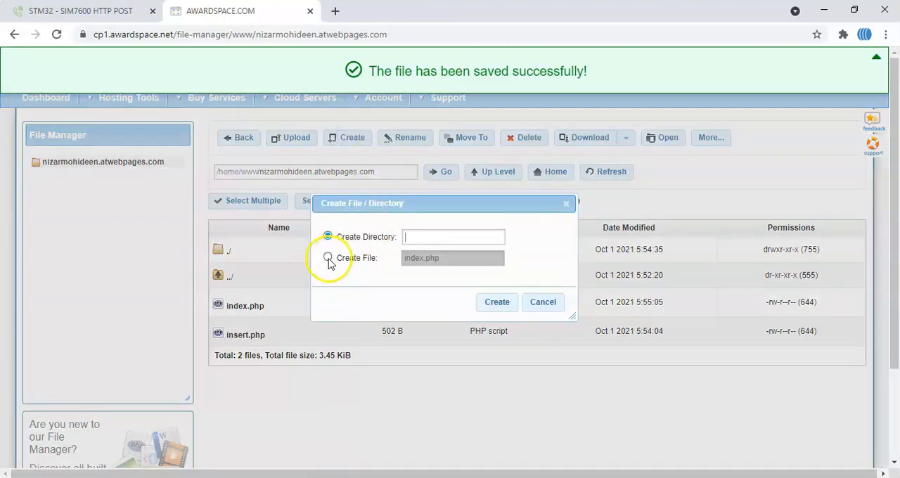
click(326, 257)
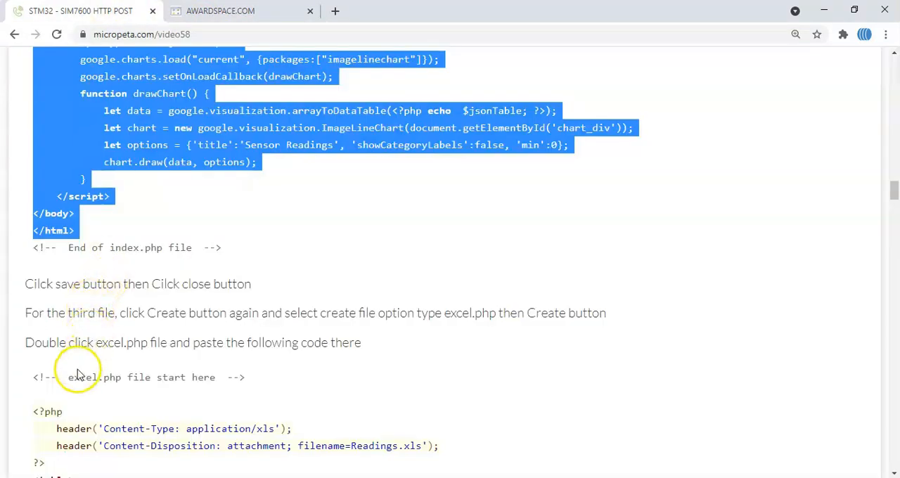
double_click(81, 377)
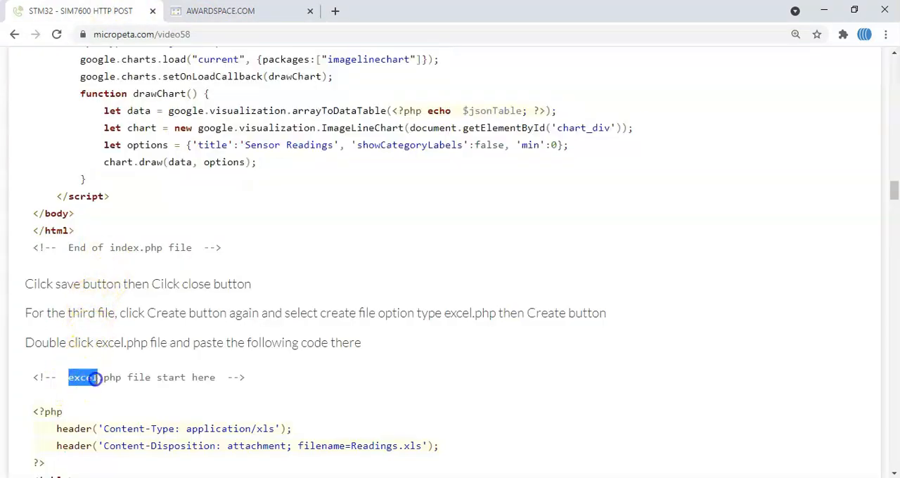
double_click(95, 378)
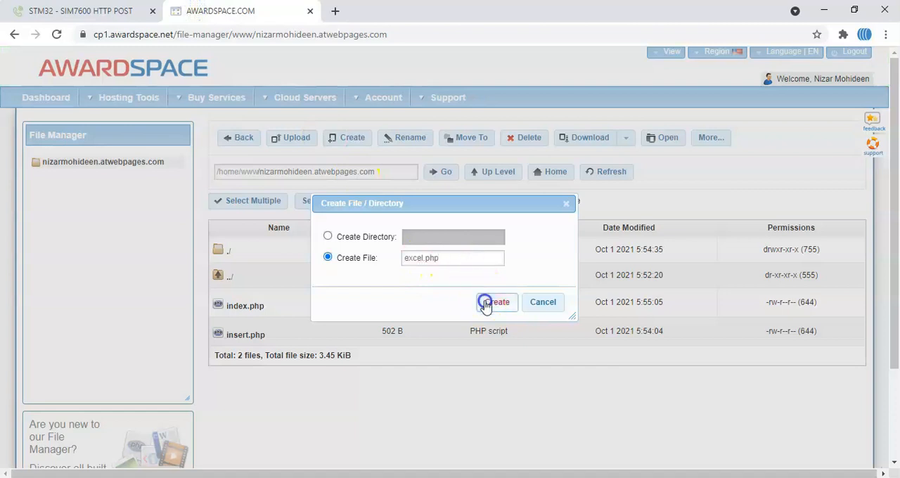
click(494, 302)
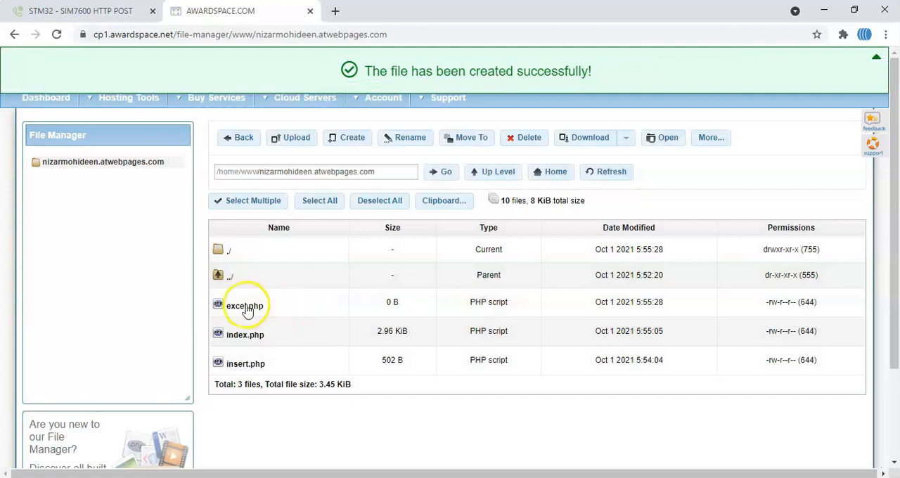
Open excel.php and paste in the tutorial's spreadsheet export code
double_click(244, 306)
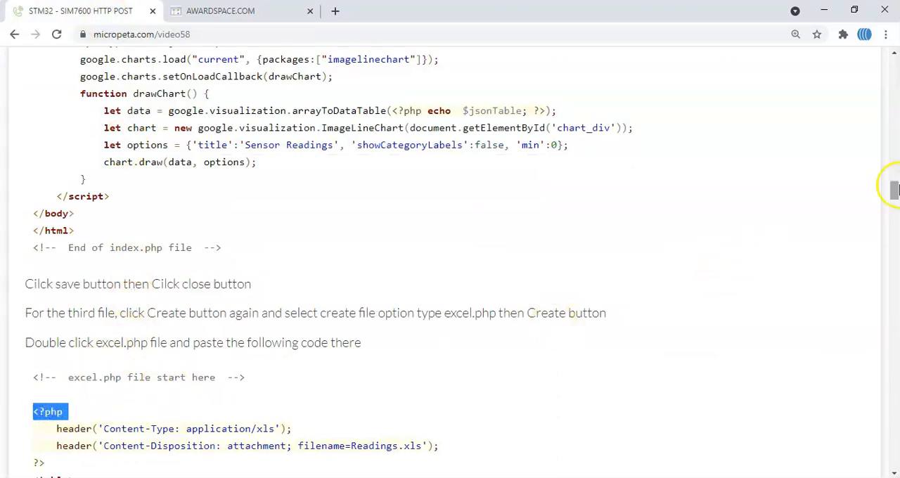
scroll(down, 3)
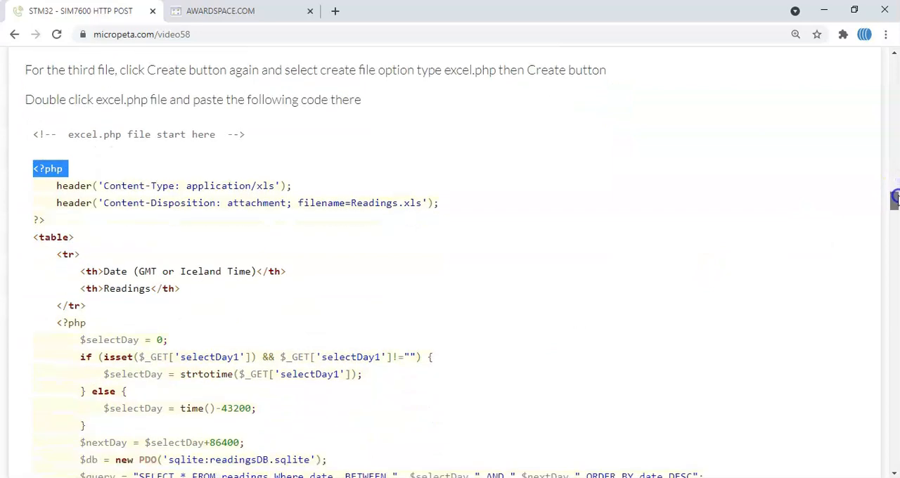
scroll(down, 3)
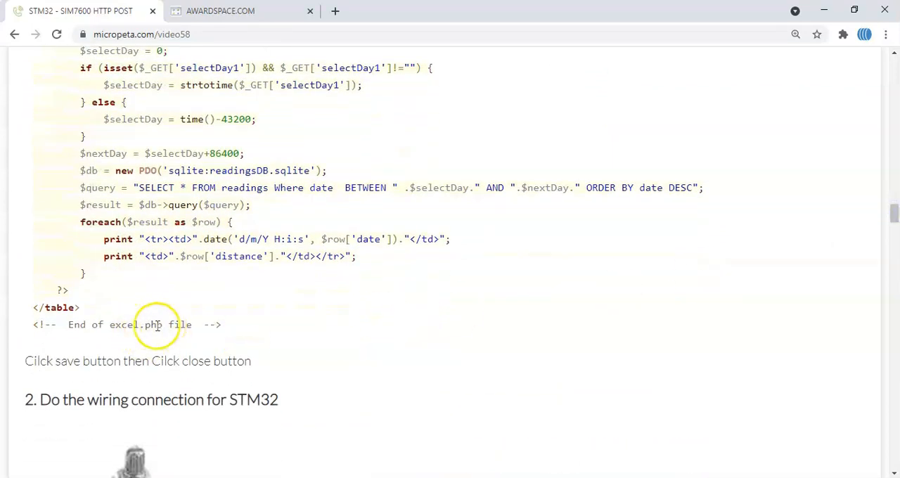
mouse_move(92, 317)
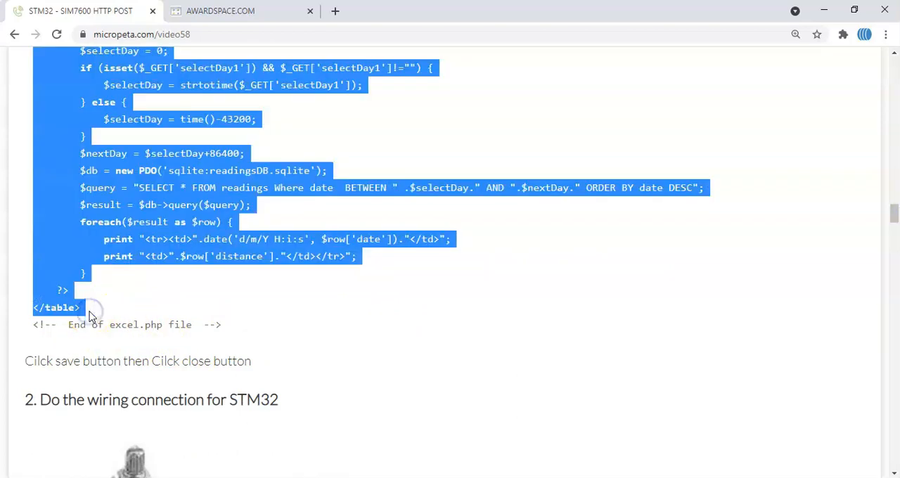
click(239, 10)
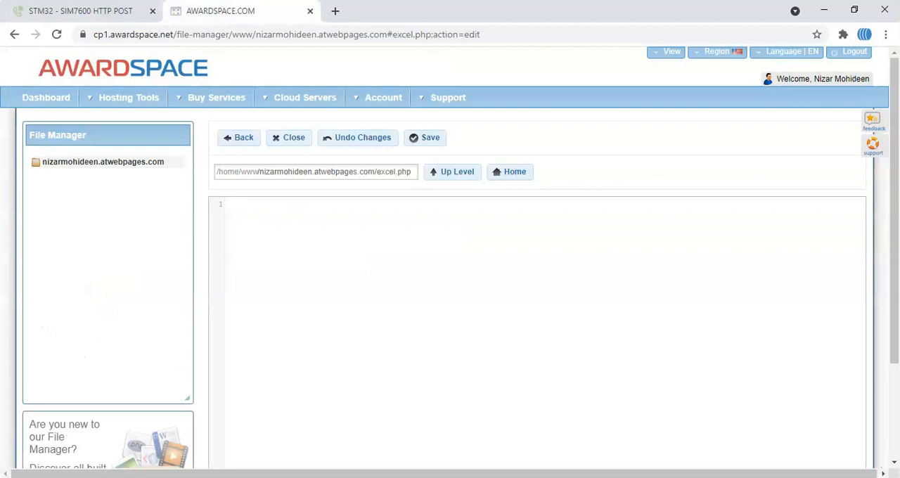
mouse_move(312, 304)
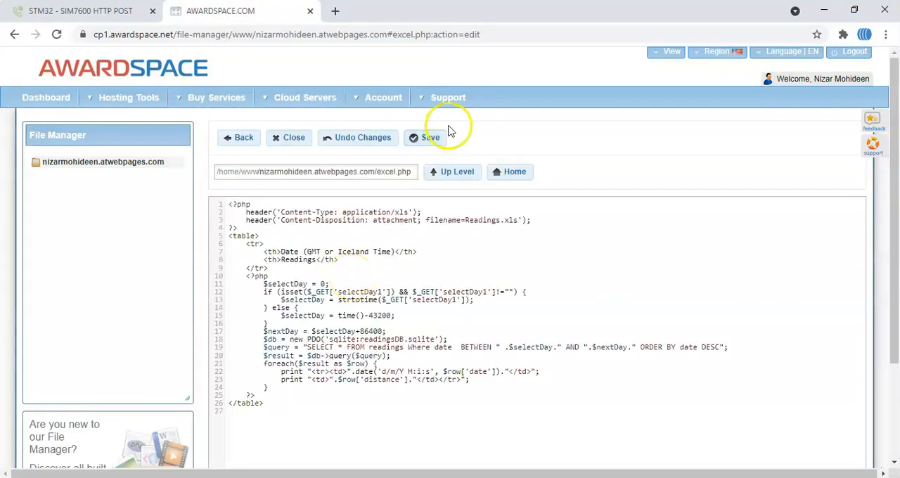
Save excel.php at 877 B, close the editor, and view the hosting tools overview
click(430, 137)
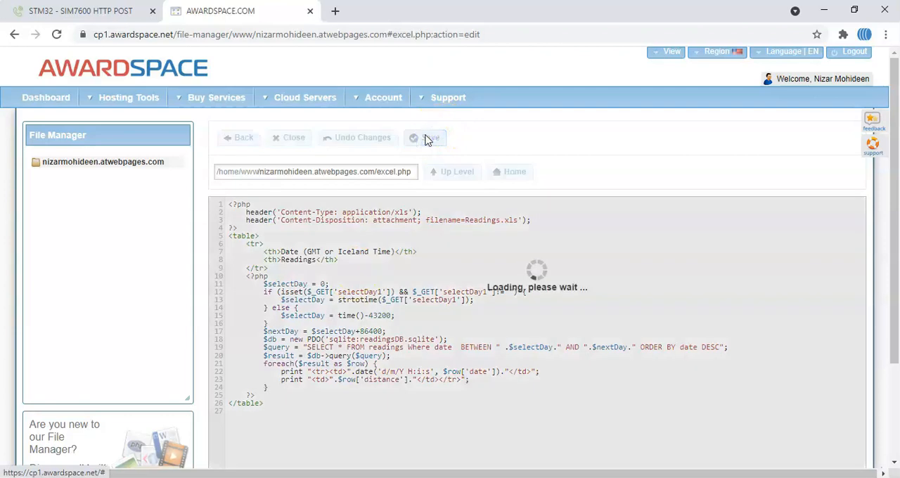
click(426, 138)
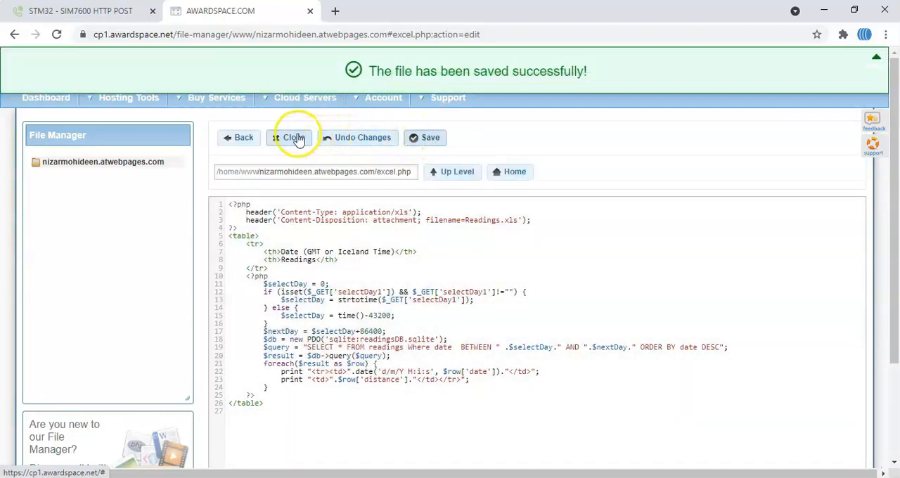
click(290, 137)
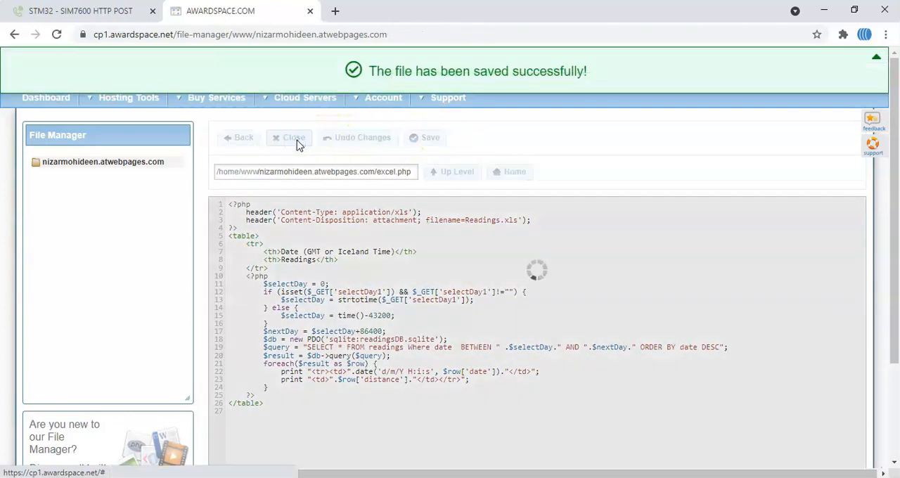
click(288, 137)
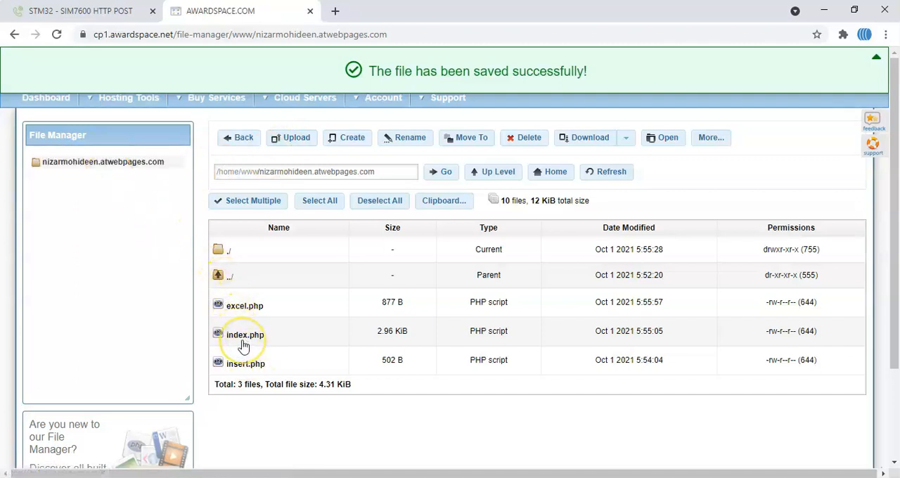
click(127, 97)
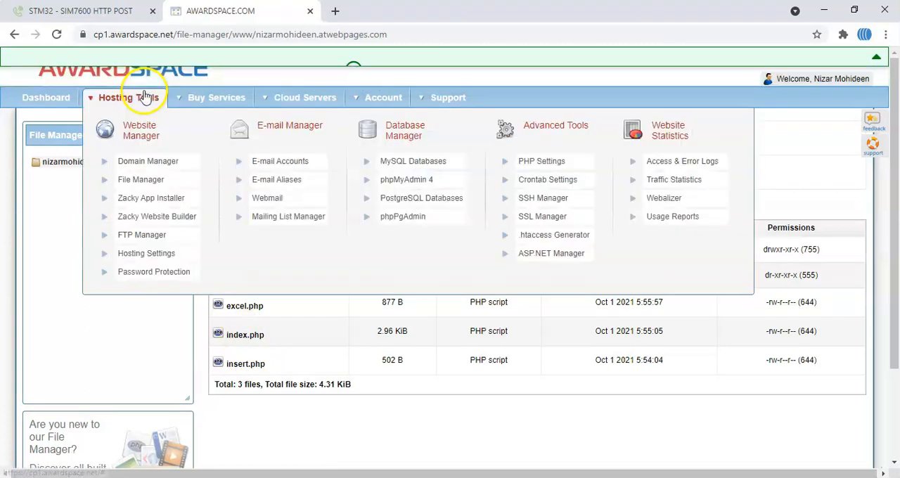
click(79, 10)
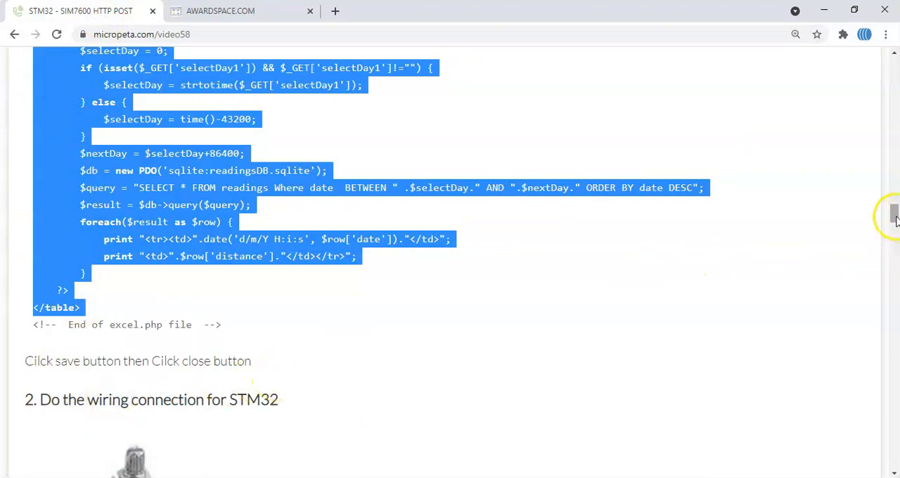
Scroll the MicroPeta guide to step 2's STM32–SIM7600 wiring diagram and pin table
scroll(down, 3)
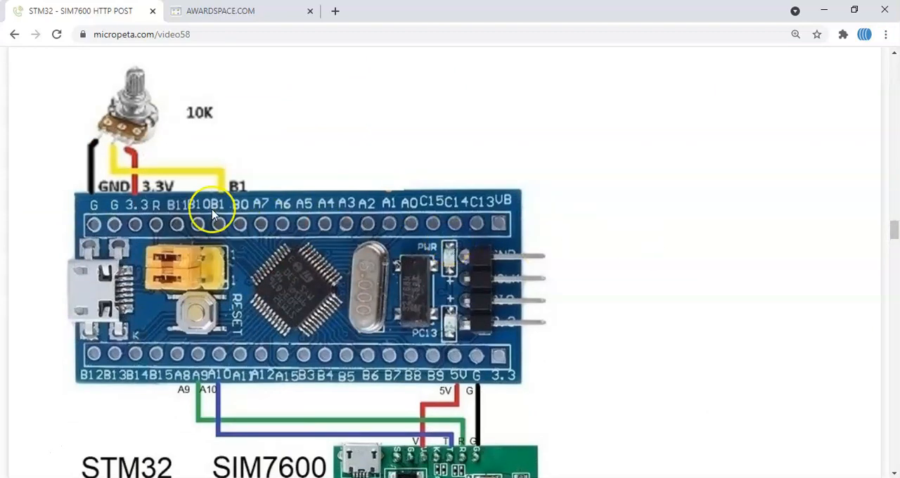
mouse_move(105, 144)
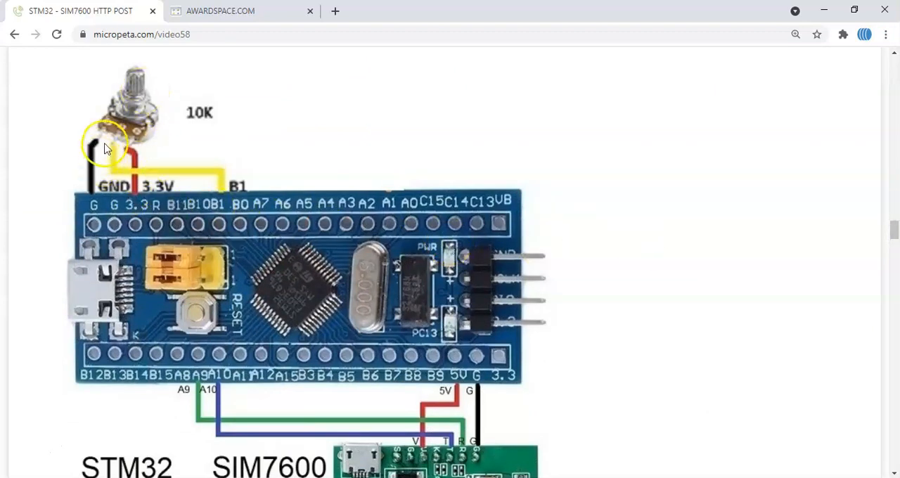
mouse_move(125, 156)
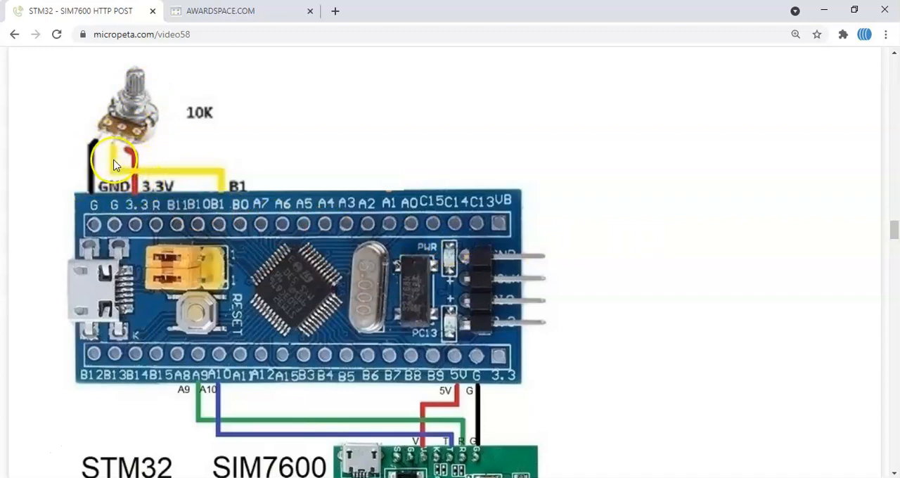
mouse_move(223, 193)
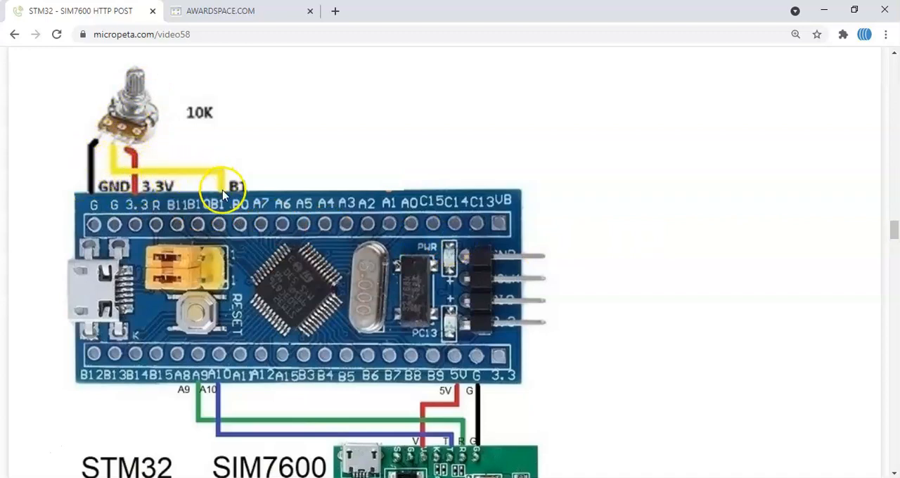
scroll(down, 3)
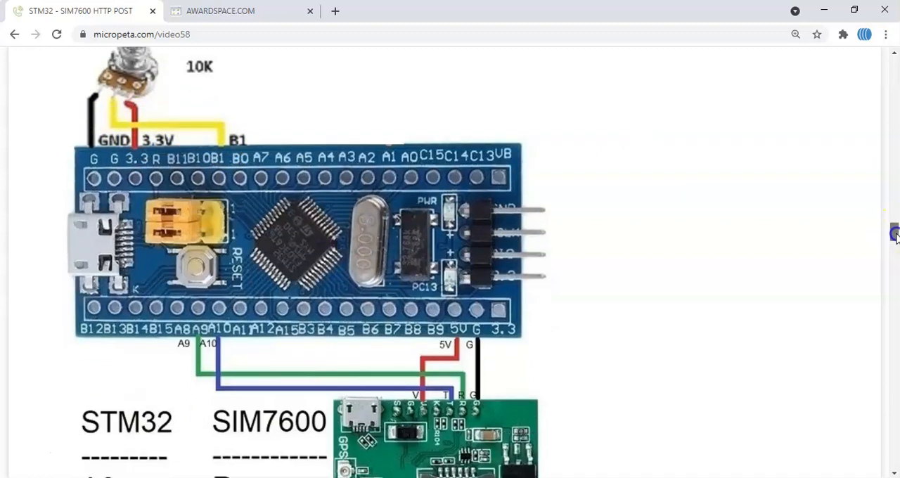
scroll(down, 3)
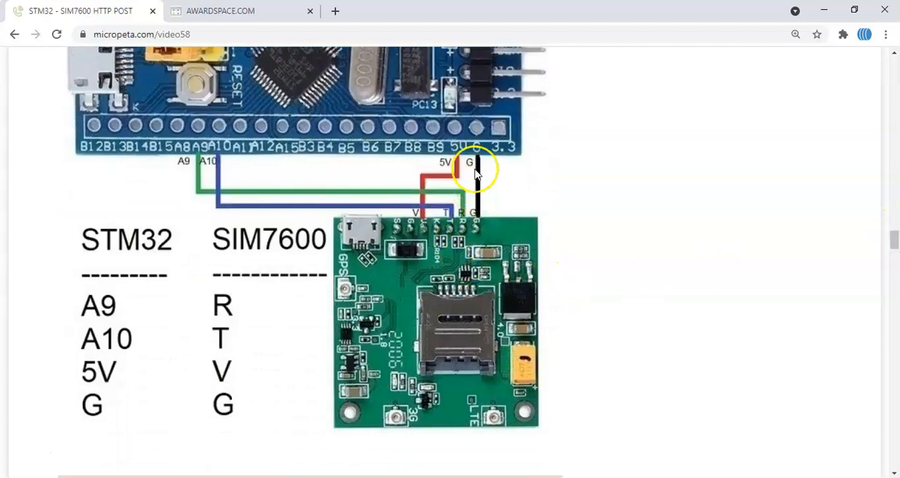
mouse_move(429, 225)
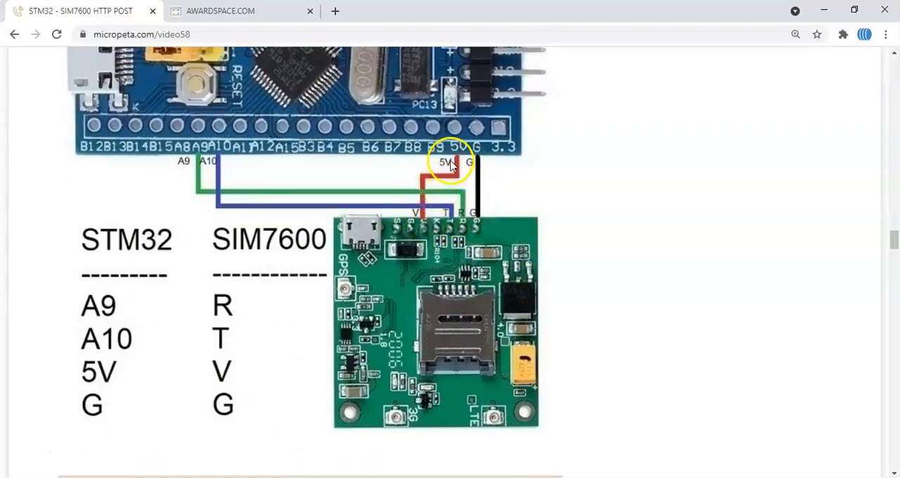
mouse_move(363, 221)
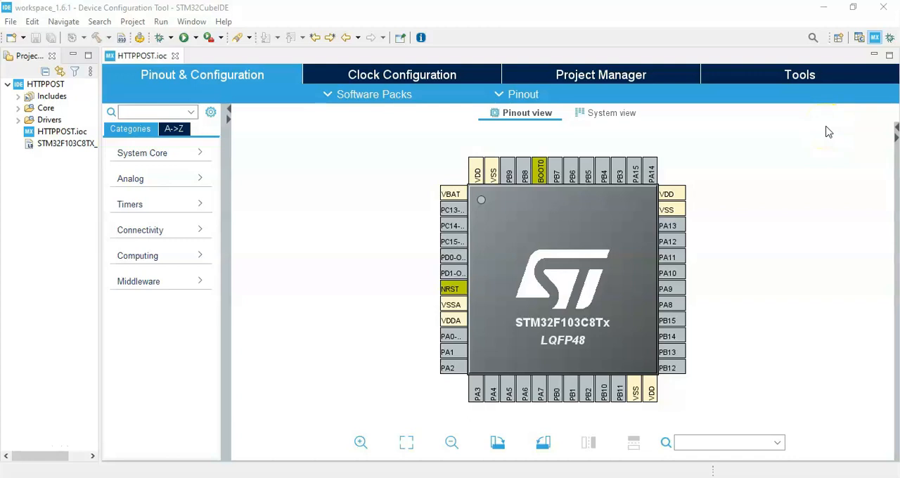
mouse_move(847, 106)
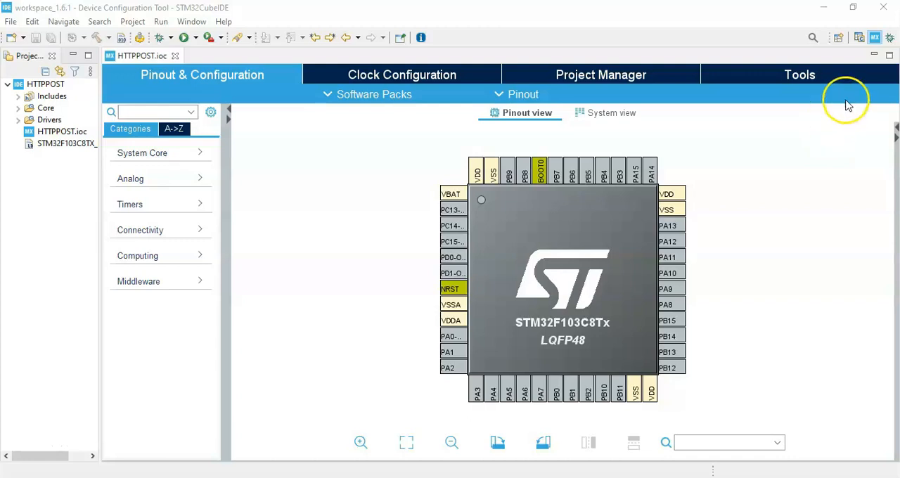
mouse_move(788, 27)
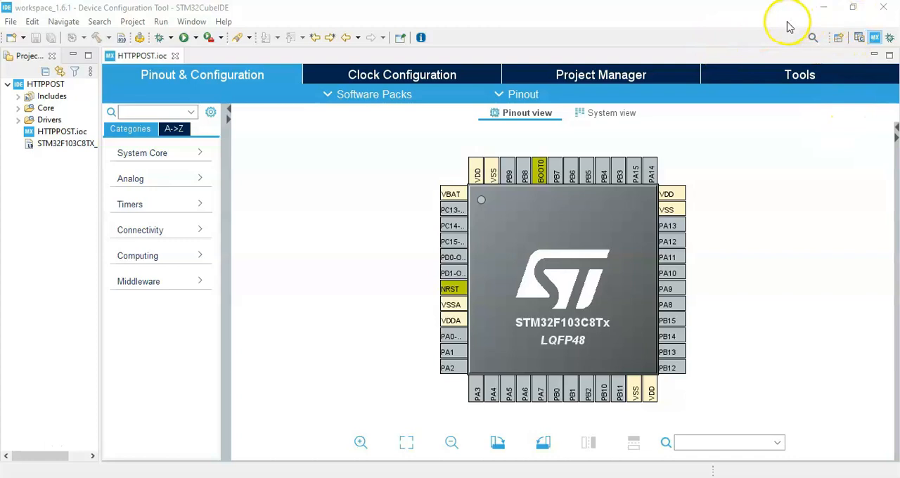
Set the SYS debug mode to Serial Wire
click(142, 153)
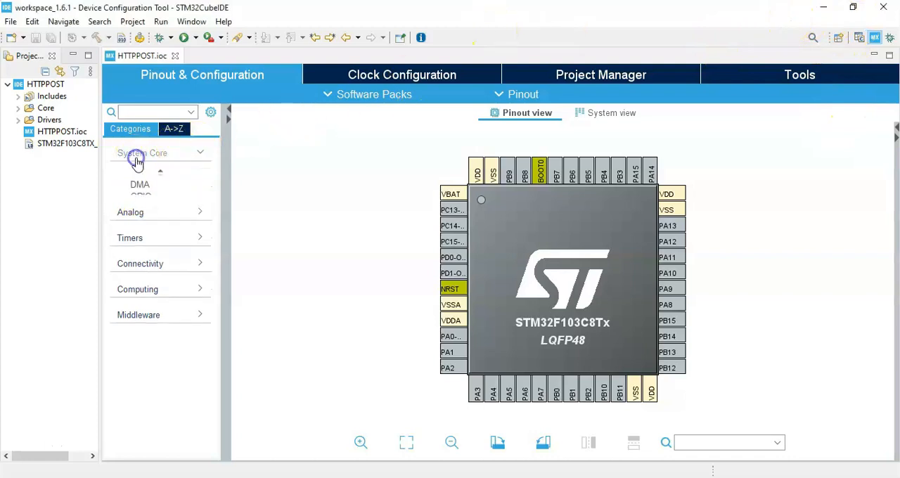
click(142, 153)
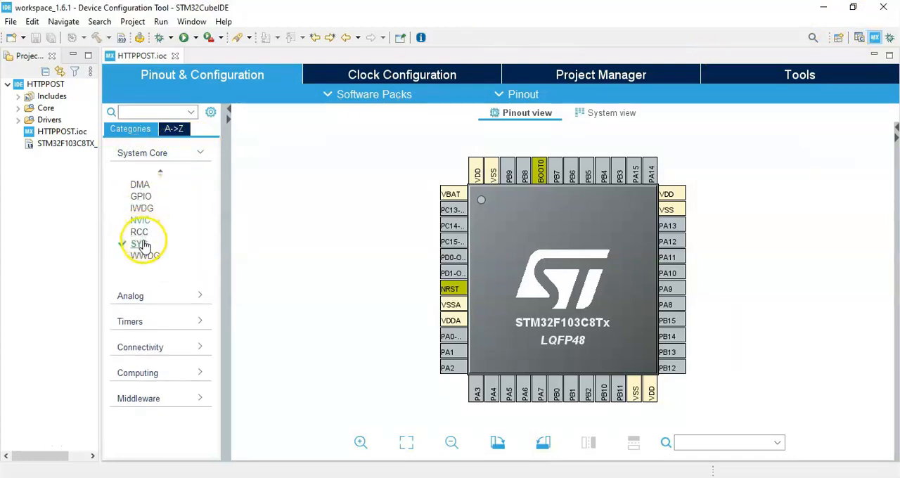
click(139, 243)
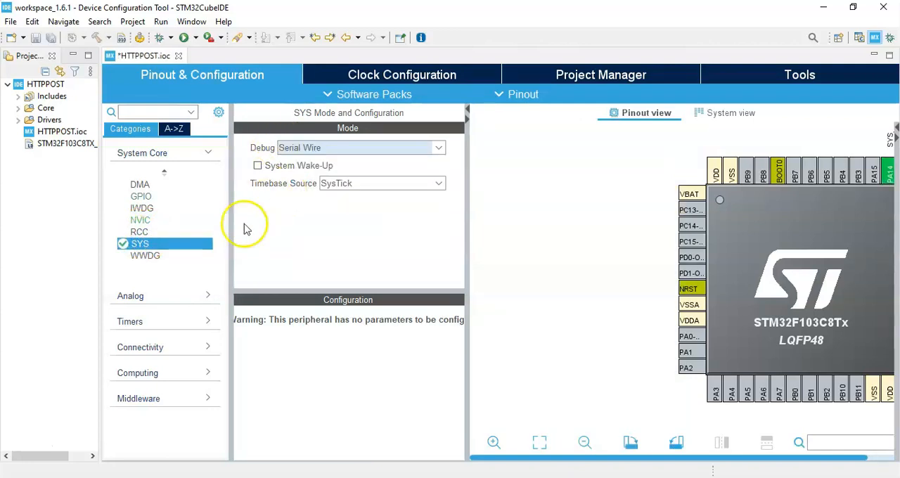
Enable ADC1 channel IN9 with continuous conversion, then configure USART1 as asynchronous
click(130, 295)
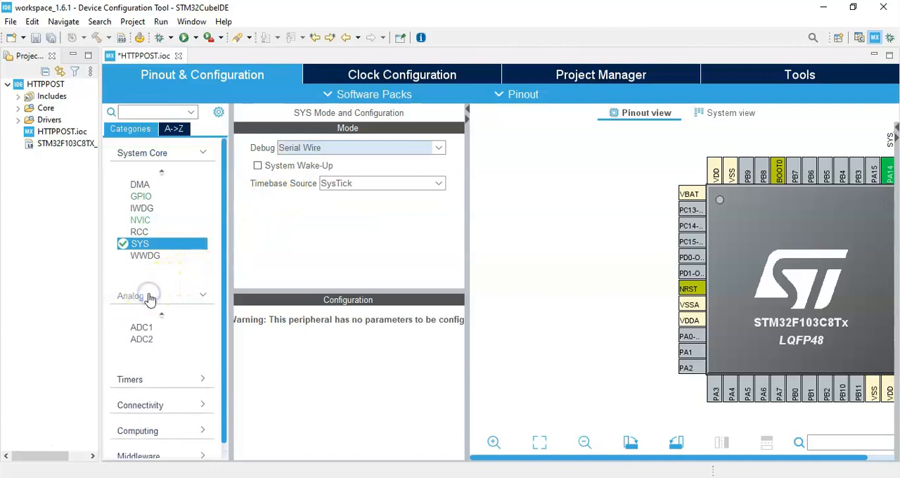
click(141, 327)
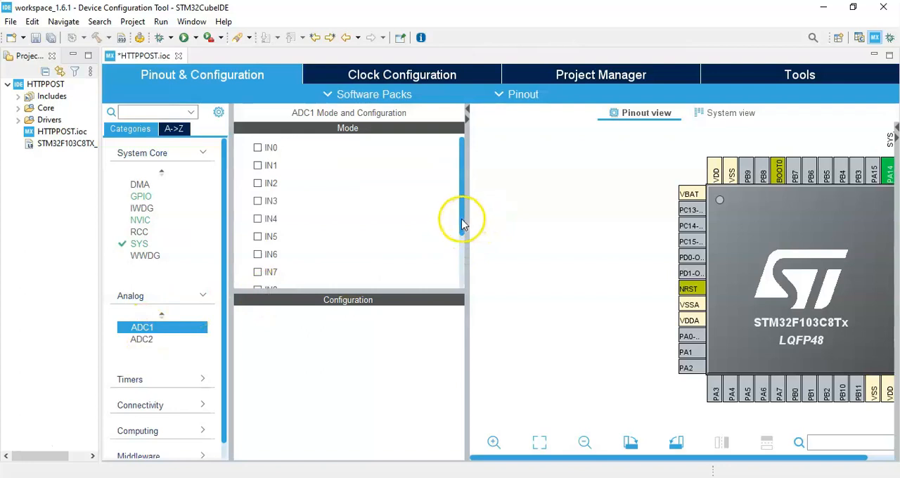
scroll(down, 3)
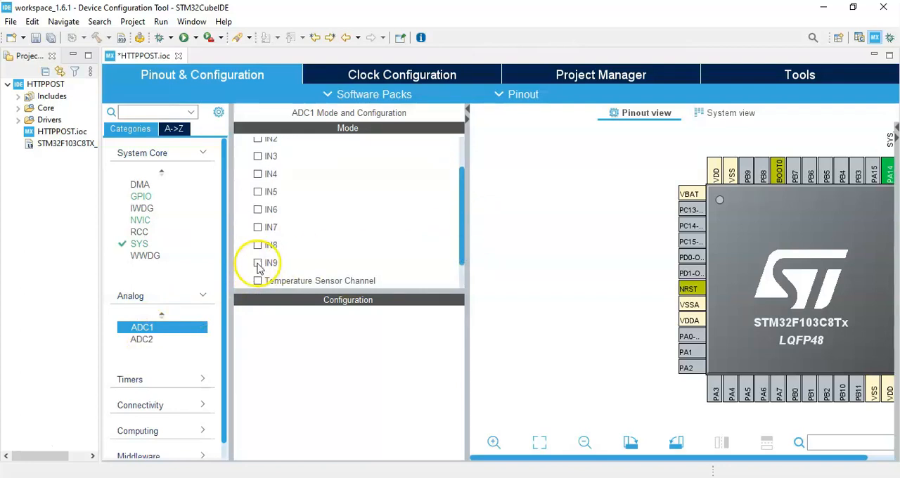
click(257, 262)
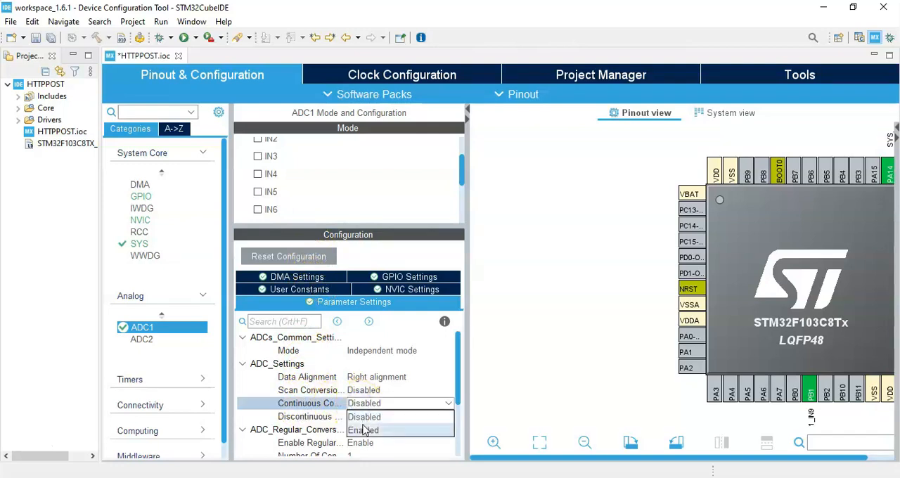
click(363, 429)
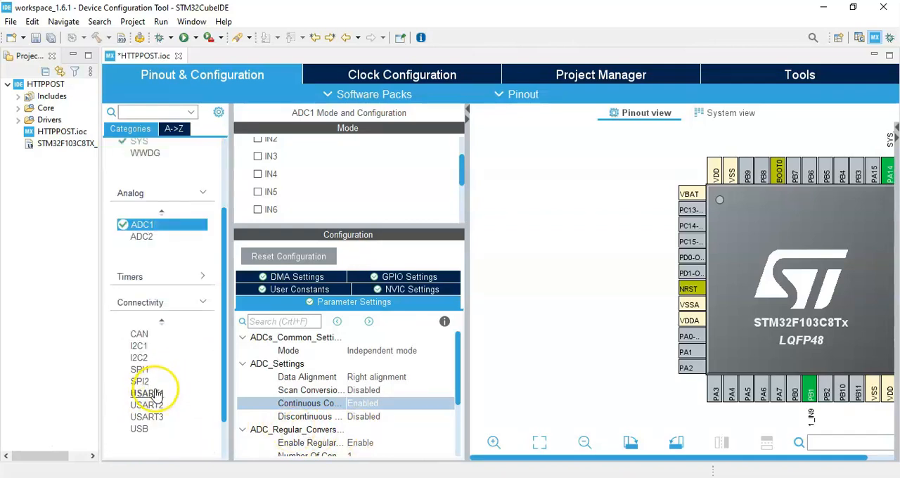
click(147, 392)
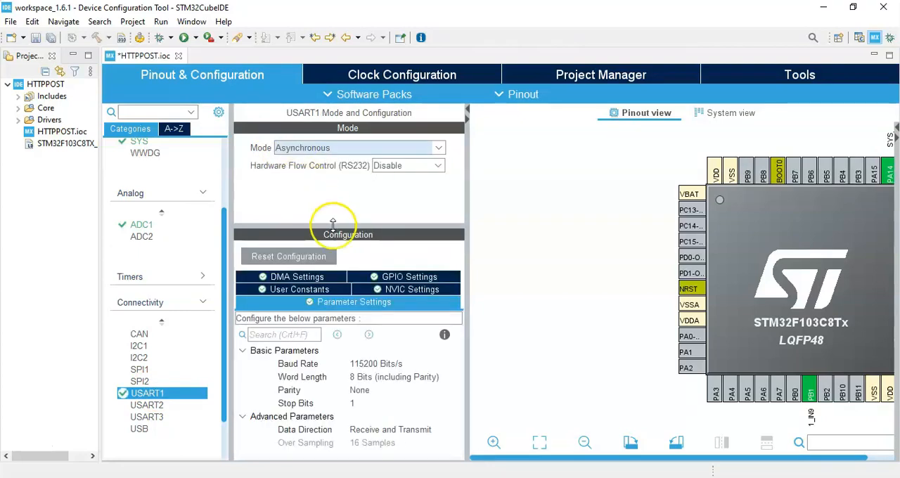
mouse_move(305, 365)
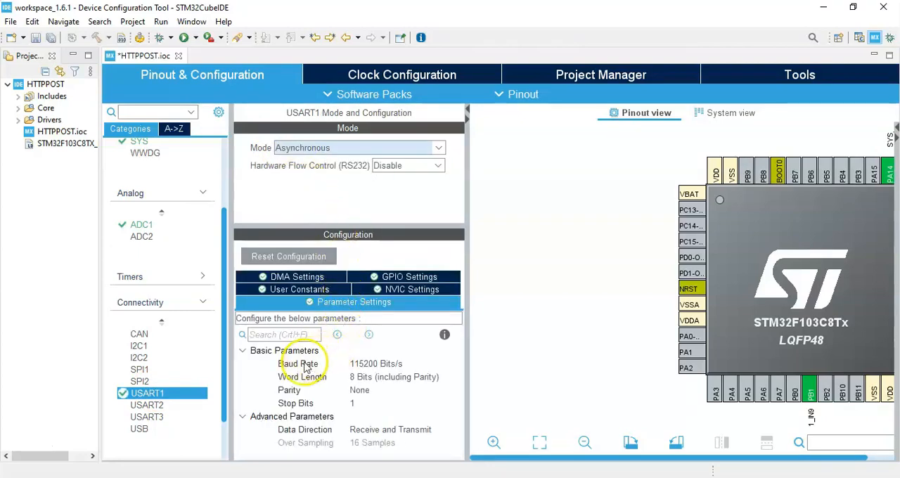
mouse_move(369, 369)
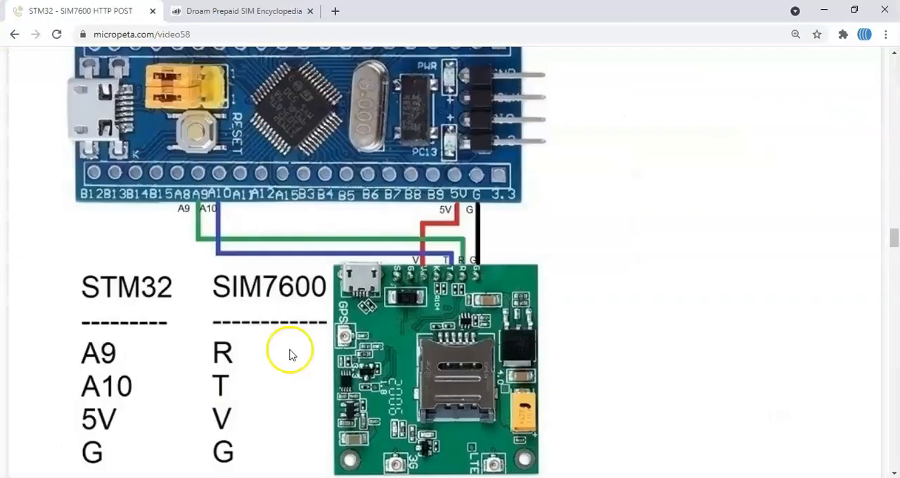
mouse_move(362, 148)
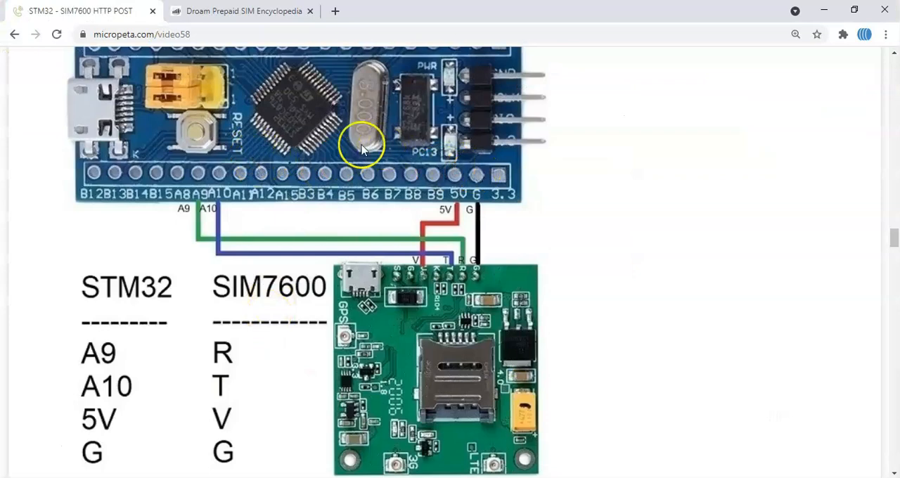
mouse_move(893, 292)
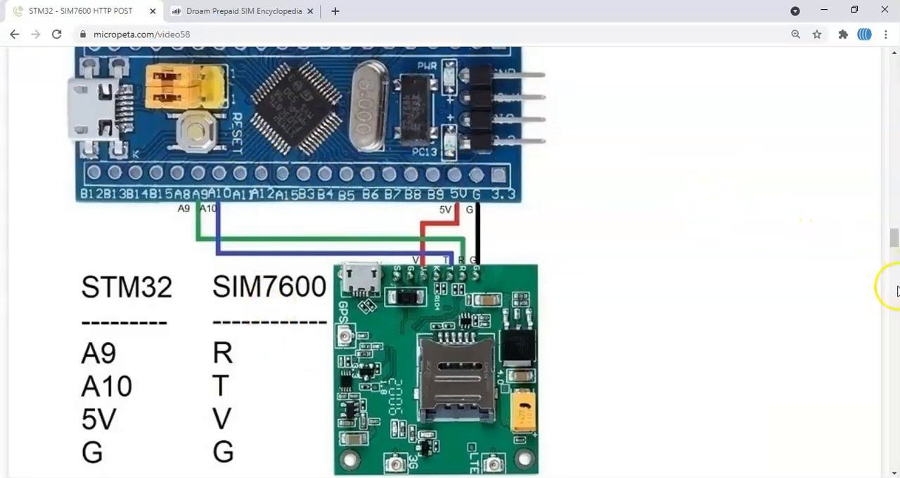
Scroll to section 3, 'Upload the code from CubeIDE', and select its include lines
scroll(down, 3)
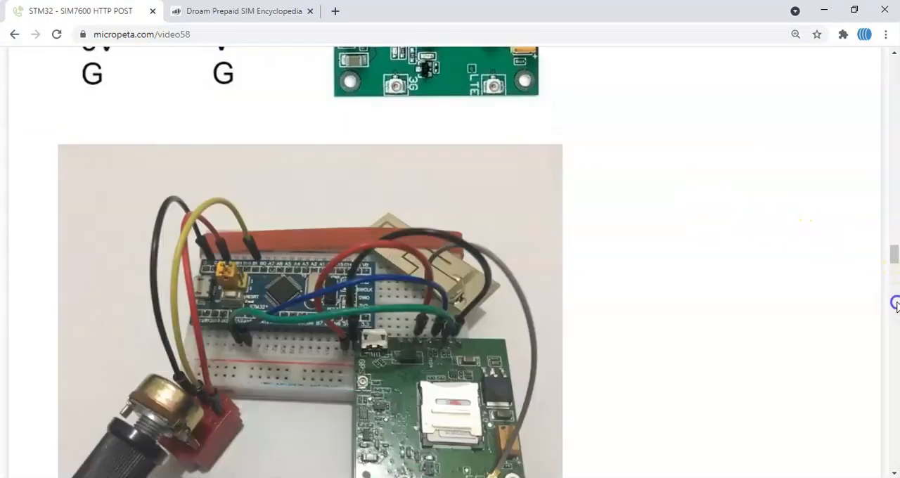
scroll(down, 3)
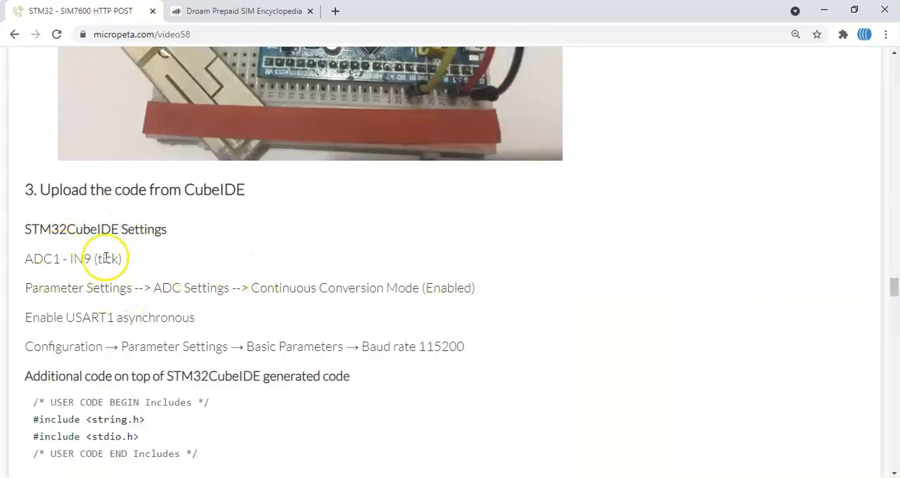
mouse_move(157, 371)
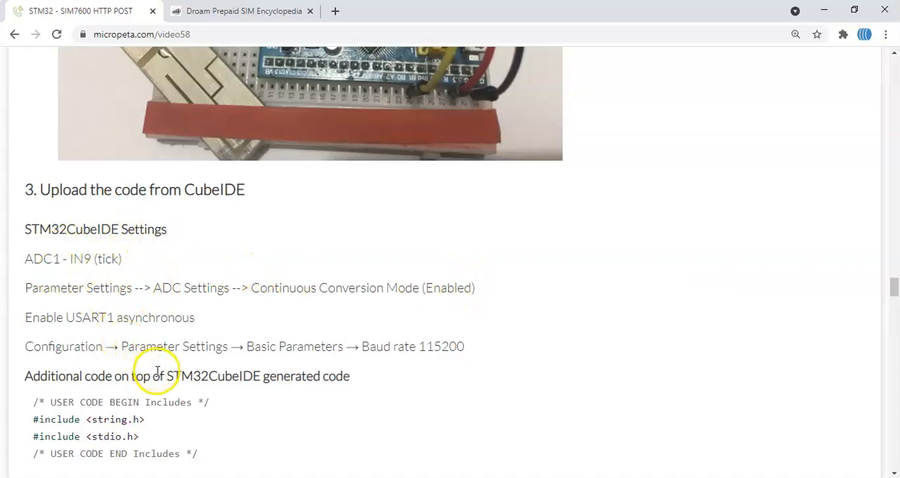
mouse_move(857, 362)
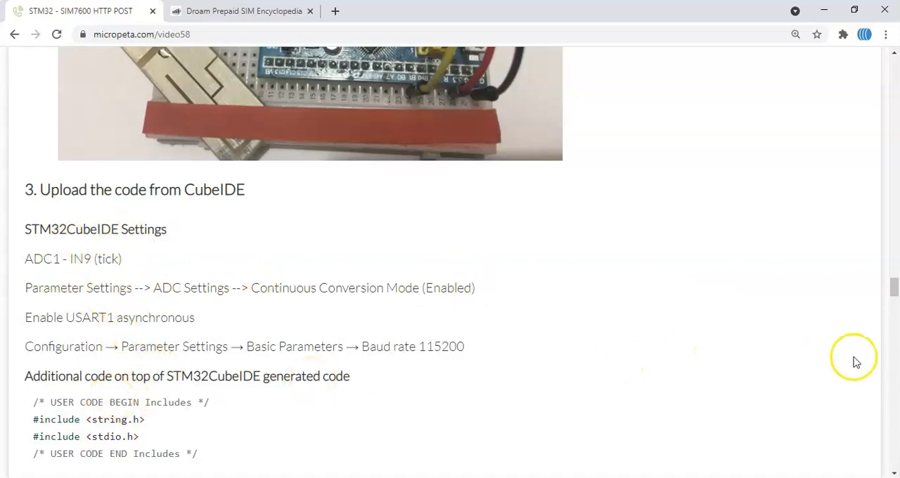
mouse_move(893, 471)
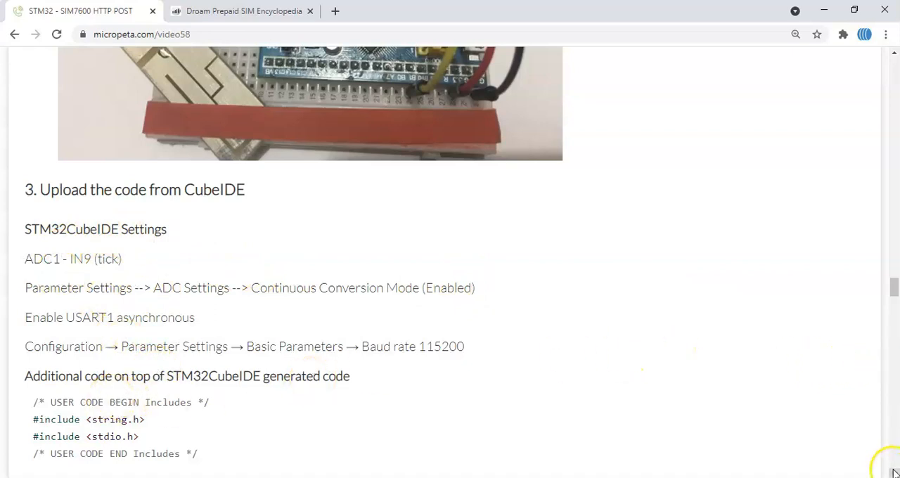
scroll(down, 3)
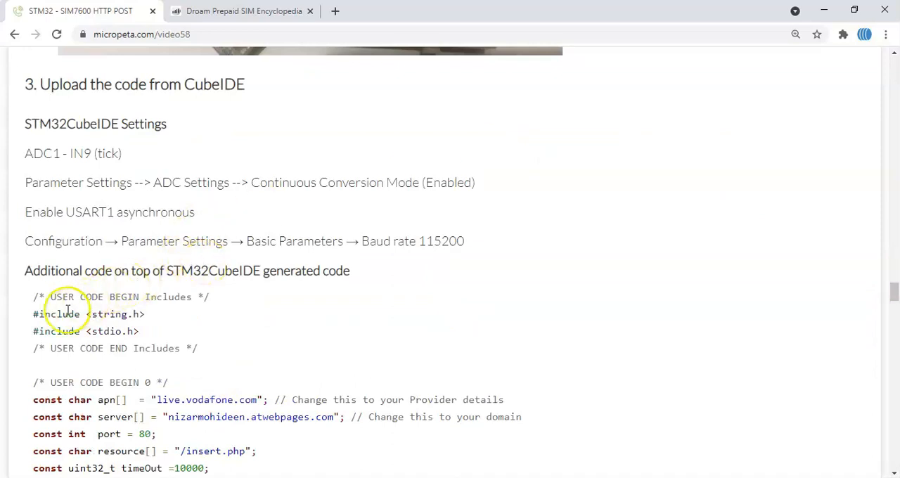
double_click(63, 314)
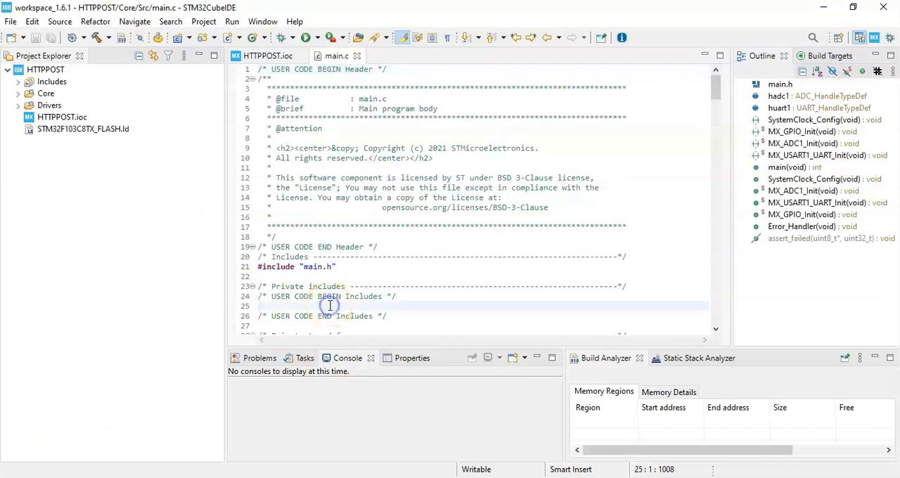
Add #include <string.h> and paste the HTTP POST declarations under USER CODE BEGIN 0
text(#include <string.h>)
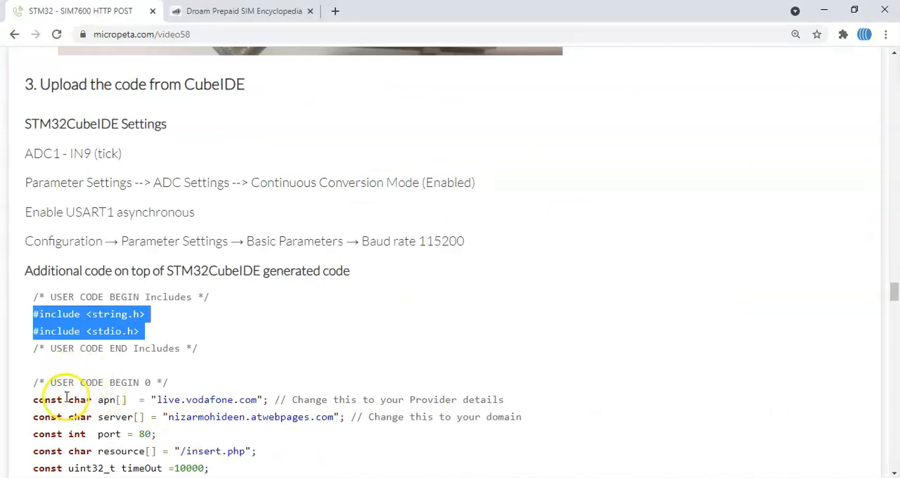
double_click(49, 399)
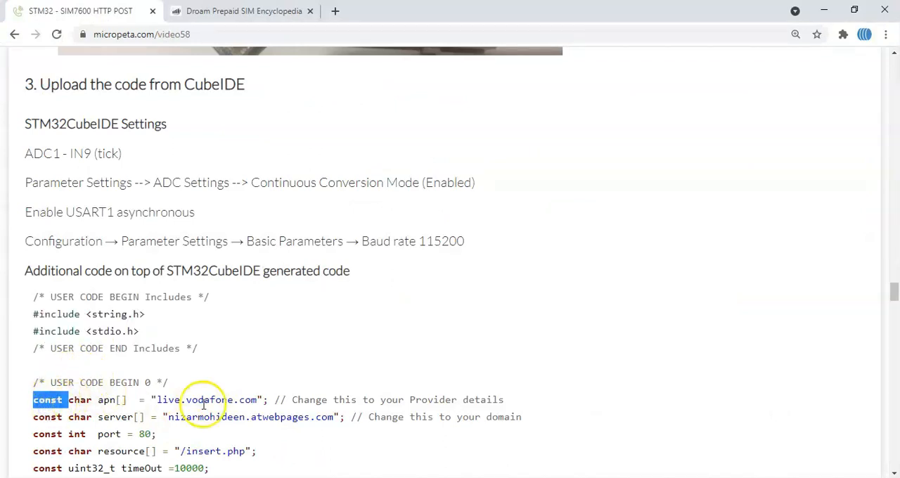
mouse_move(888, 388)
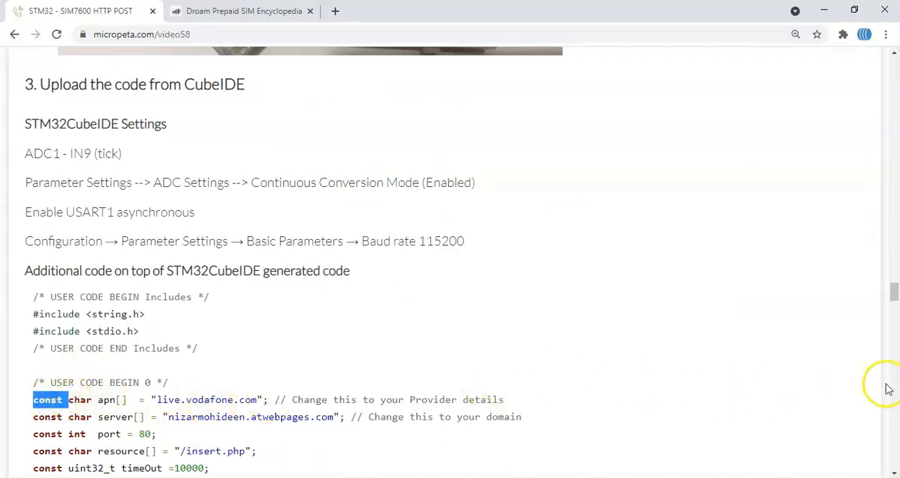
scroll(down, 3)
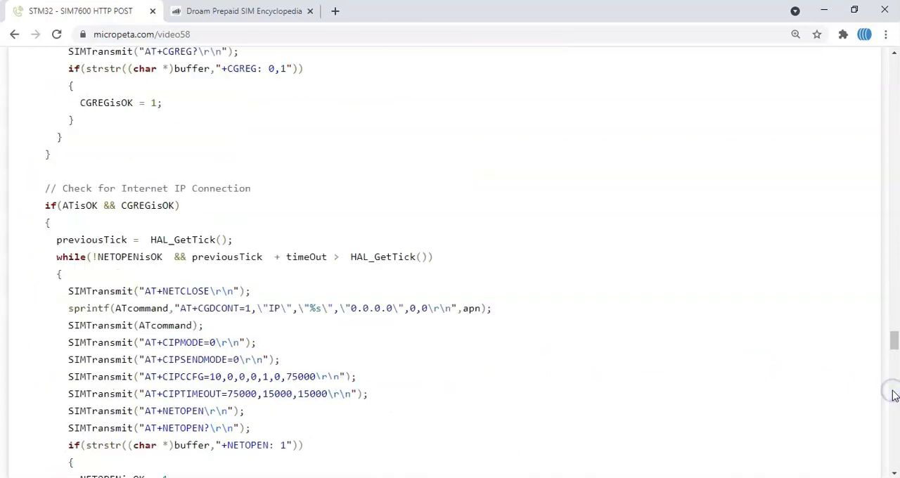
scroll(down, 3)
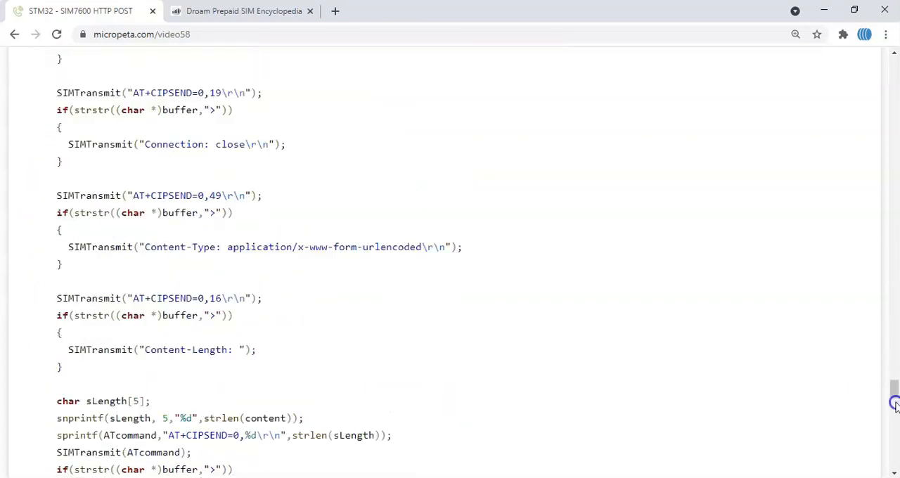
scroll(down, 3)
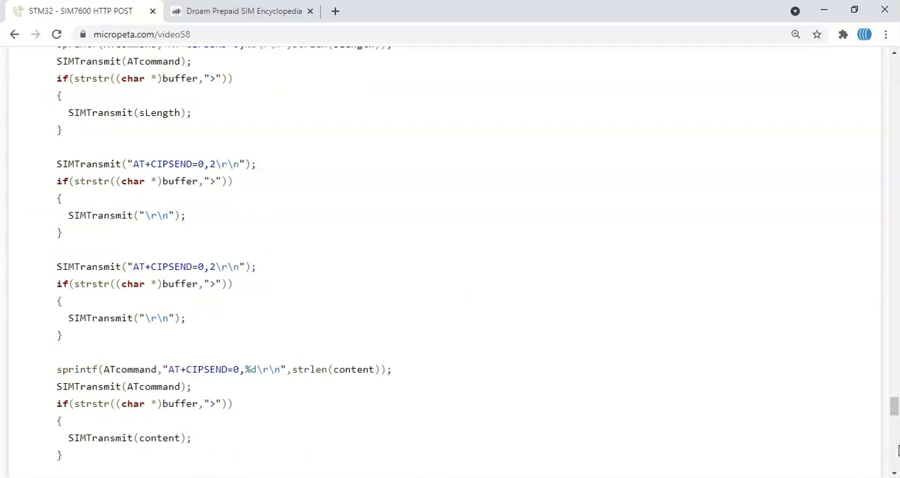
scroll(down, 3)
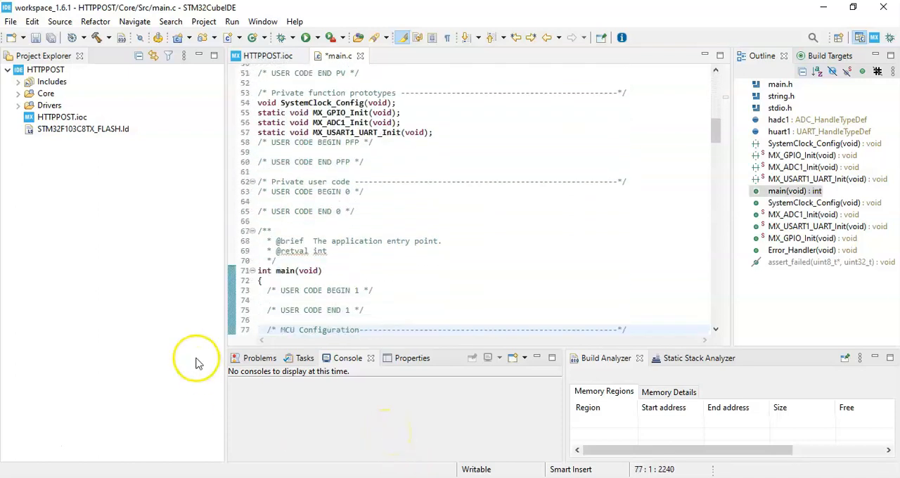
click(333, 202)
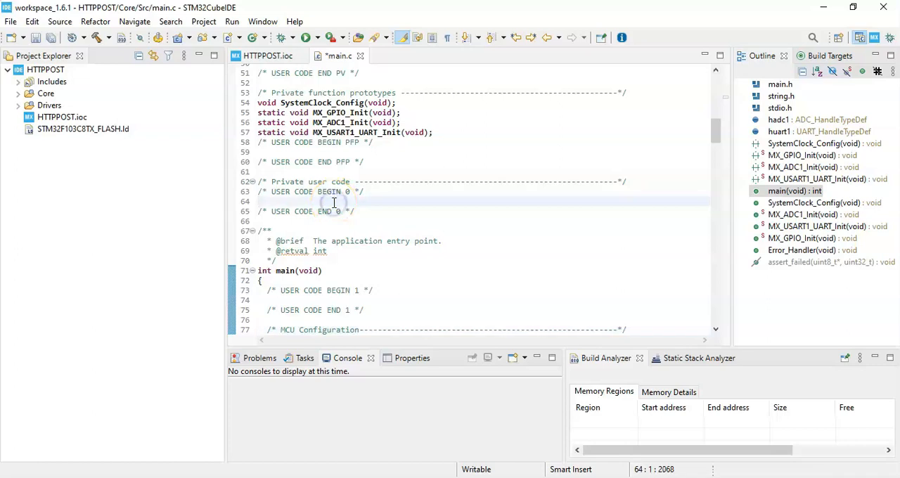
Add HAL_ADC_Start(&hadc1); and copy the tutorial's four loop statements
scroll(down, 3)
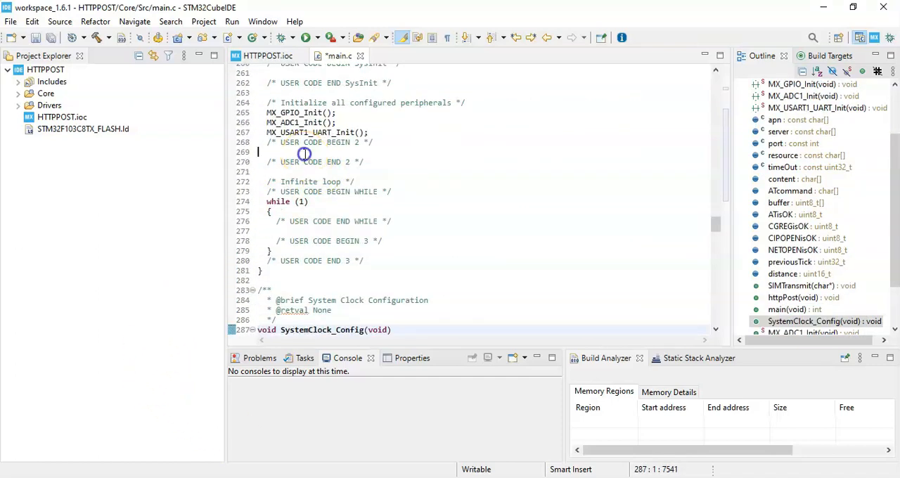
text(HAL_ADC_Start(&hadc1);)
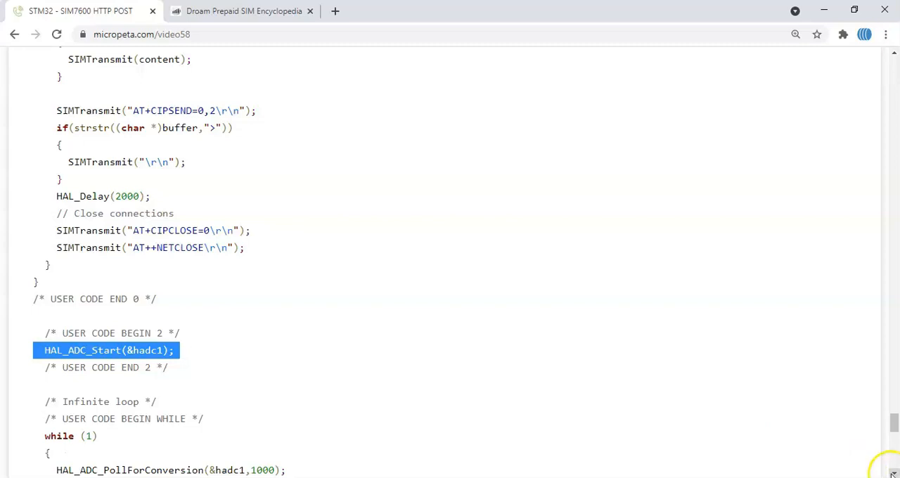
scroll(down, 3)
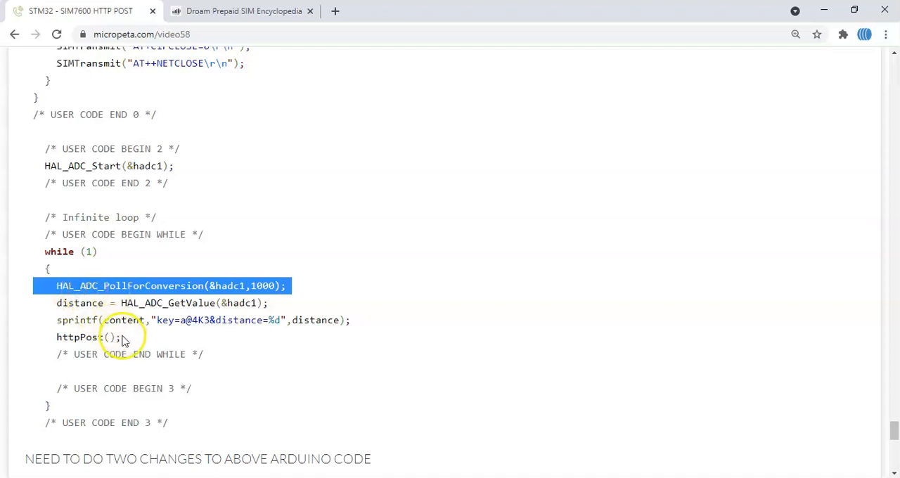
drag(56, 286, 121, 336)
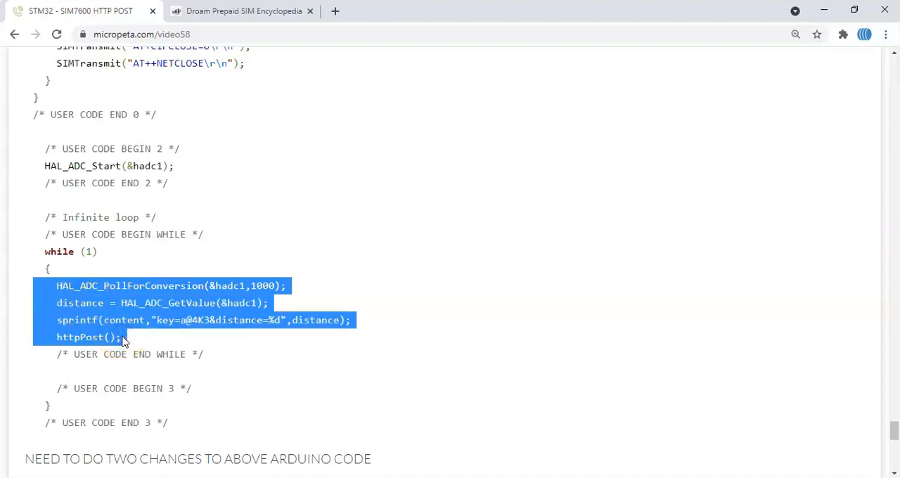
click(123, 341)
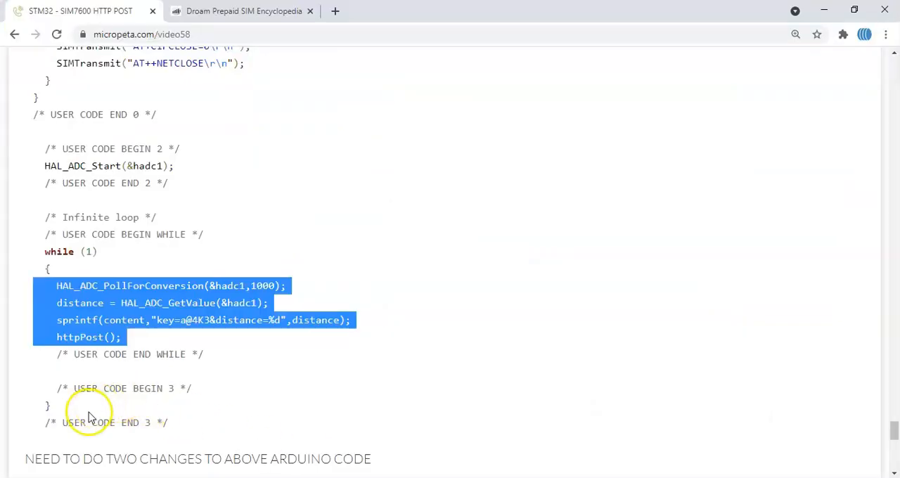
mouse_move(646, 395)
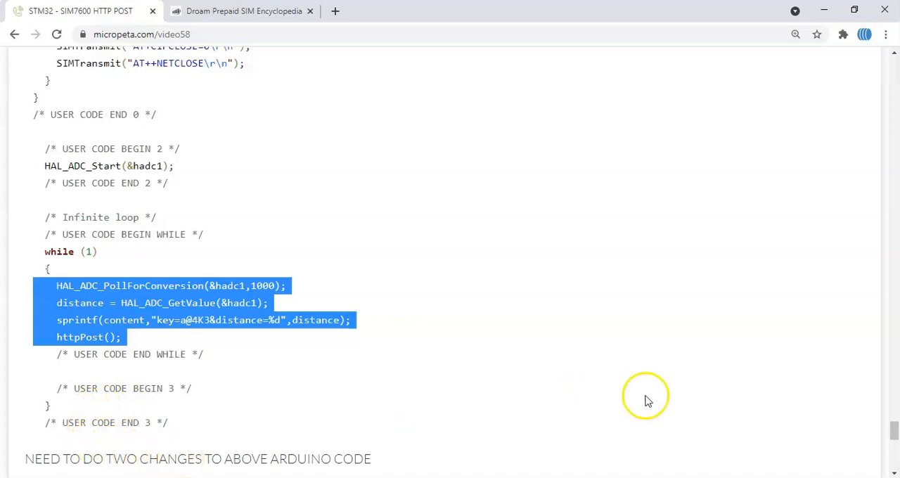
Scroll to 'NEED TO DO TWO CHANGES TO ABOVE ARDUINO CODE' on the tutorial
scroll(down, 3)
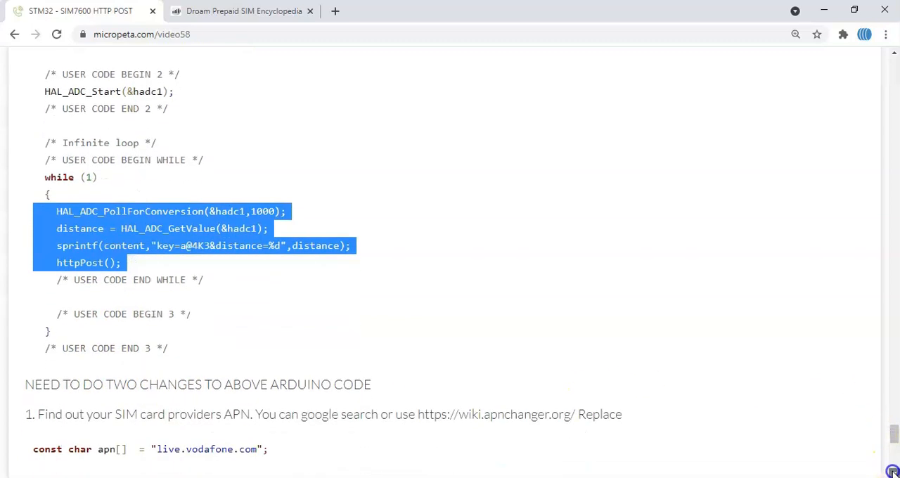
scroll(down, 3)
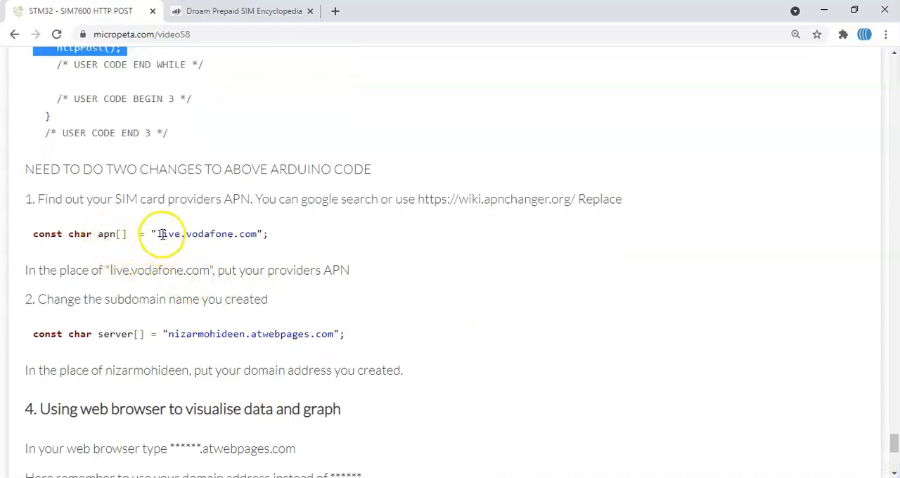
mouse_move(239, 233)
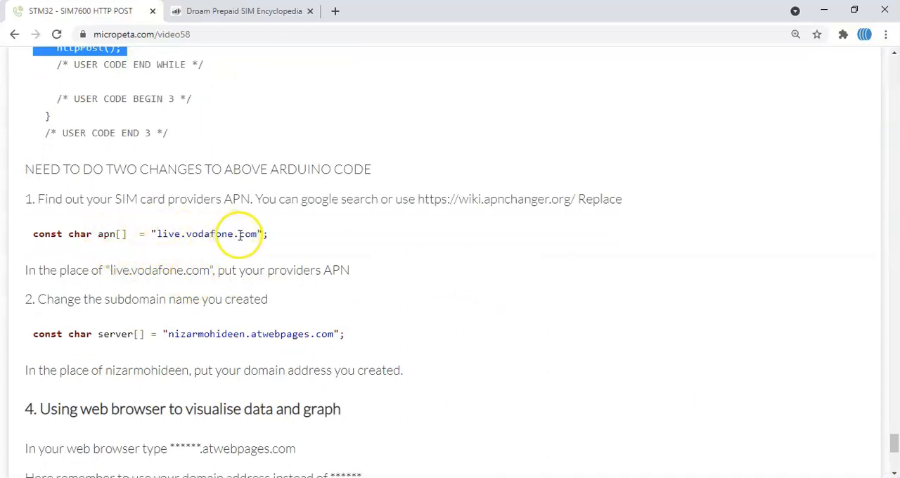
mouse_move(187, 228)
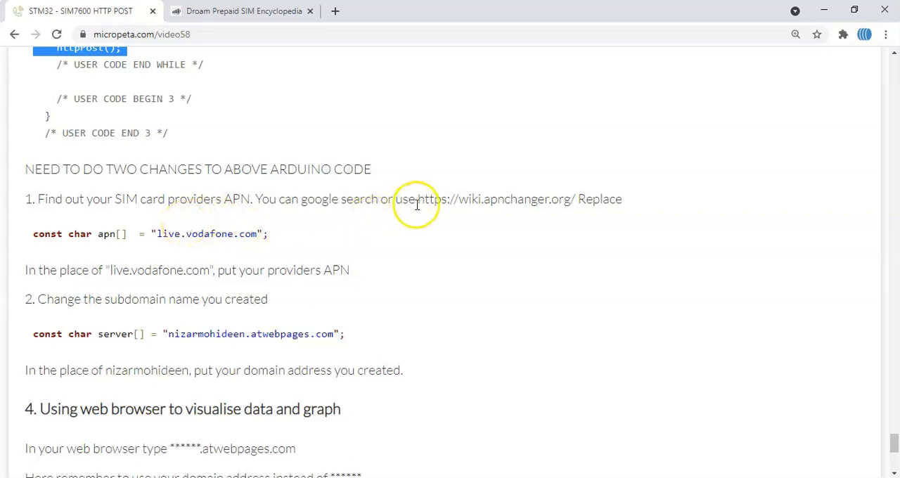
mouse_move(555, 199)
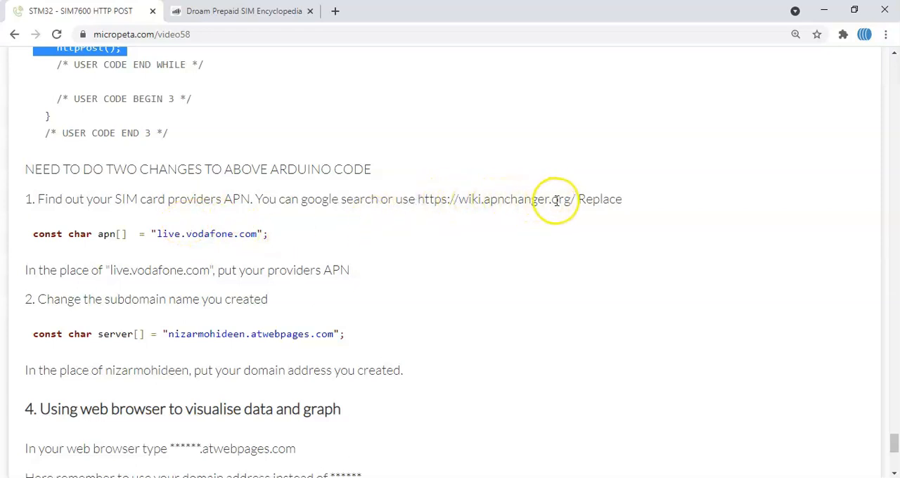
mouse_move(239, 11)
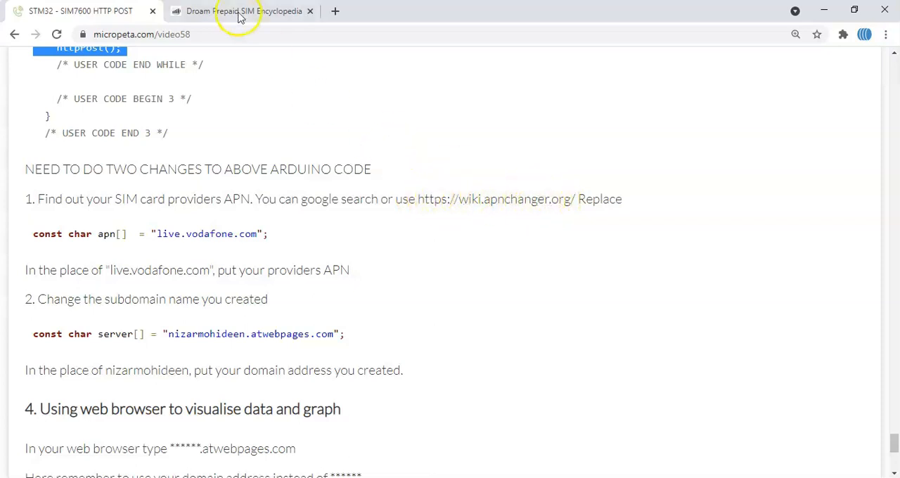
Open Droam's Australia SIM page and jump to the Telstra operator section
click(243, 10)
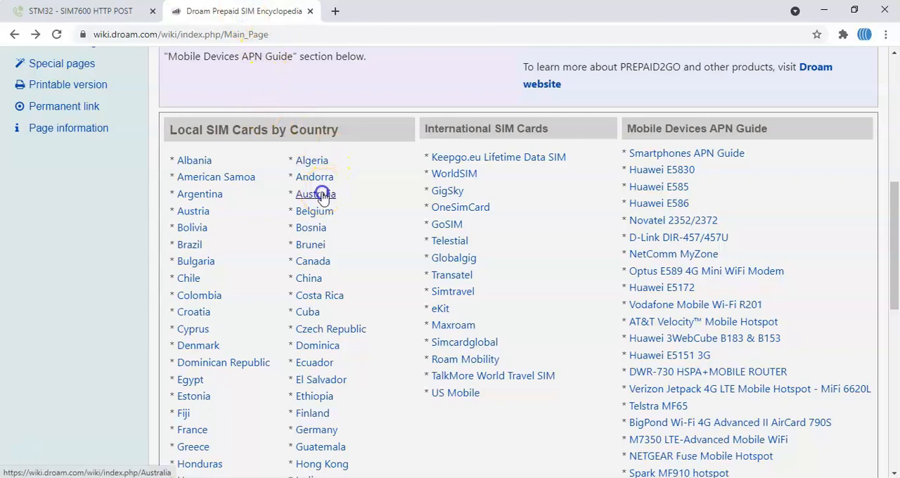
click(314, 194)
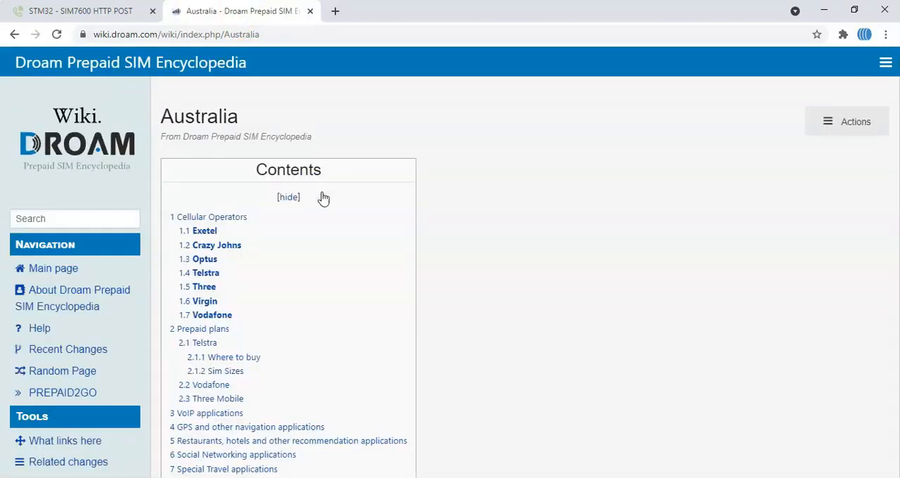
click(204, 272)
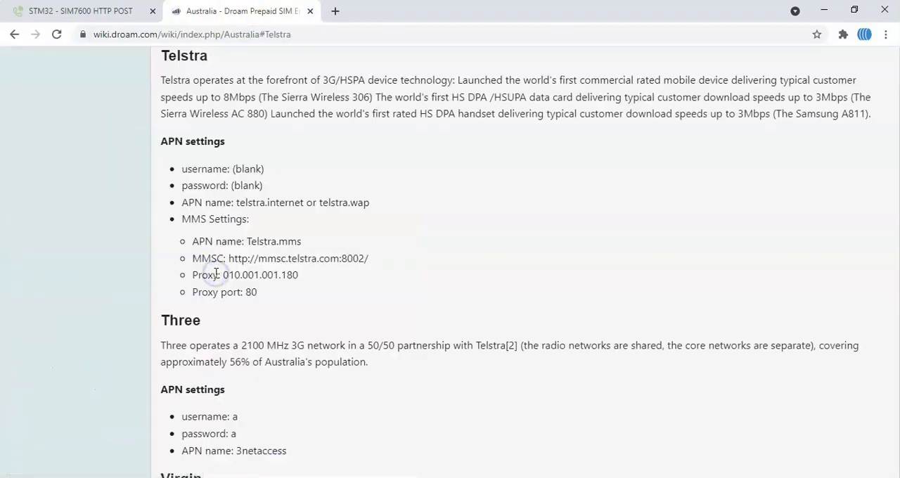
mouse_move(276, 203)
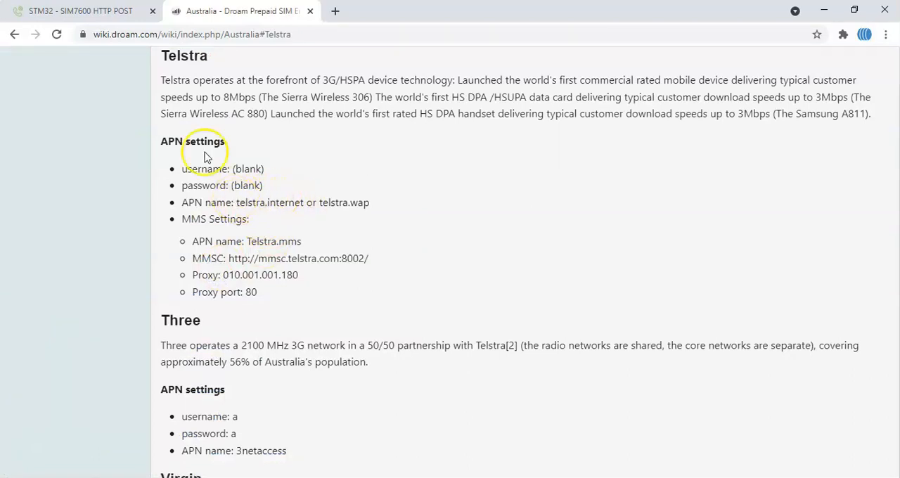
click(79, 10)
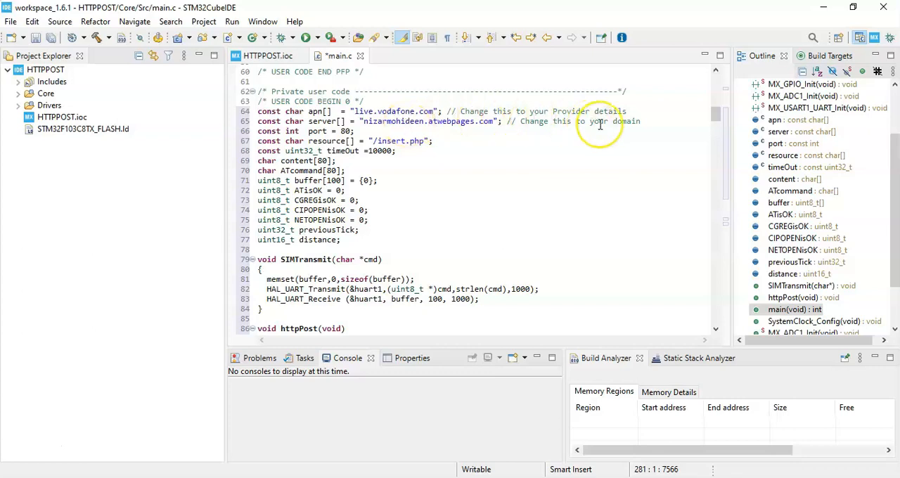
mouse_move(385, 197)
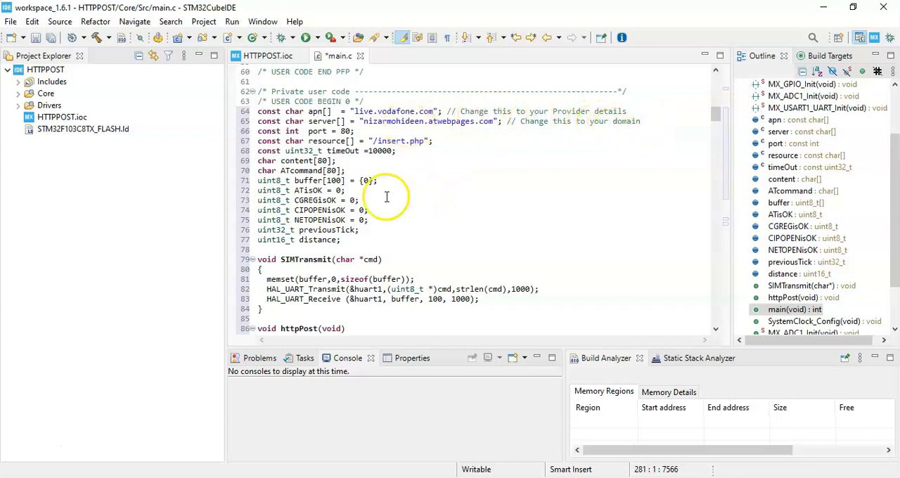
mouse_move(300, 259)
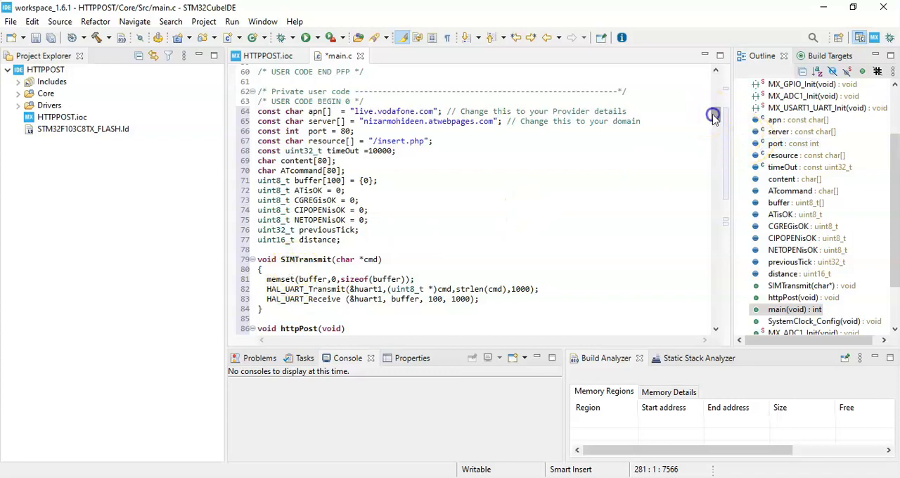
Scroll through main.c reviewing httpPost() and the loop posting ADC distance readings
scroll(down, 3)
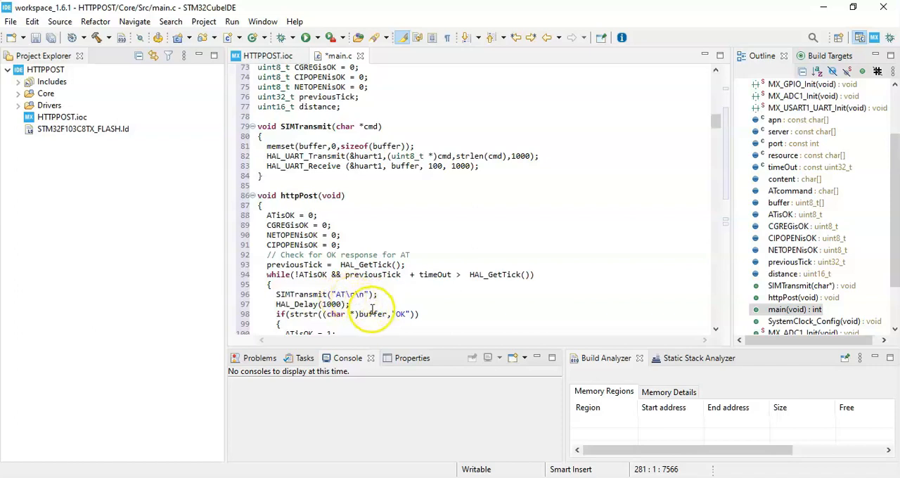
mouse_move(678, 147)
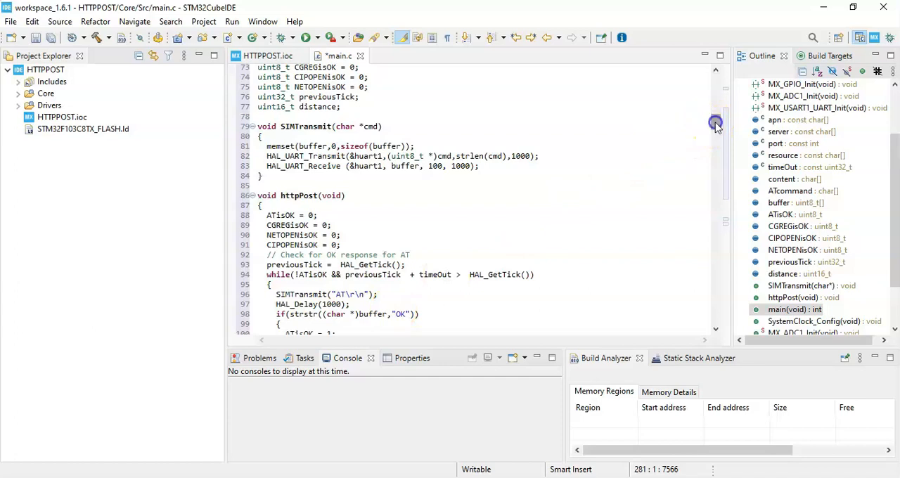
scroll(down, 3)
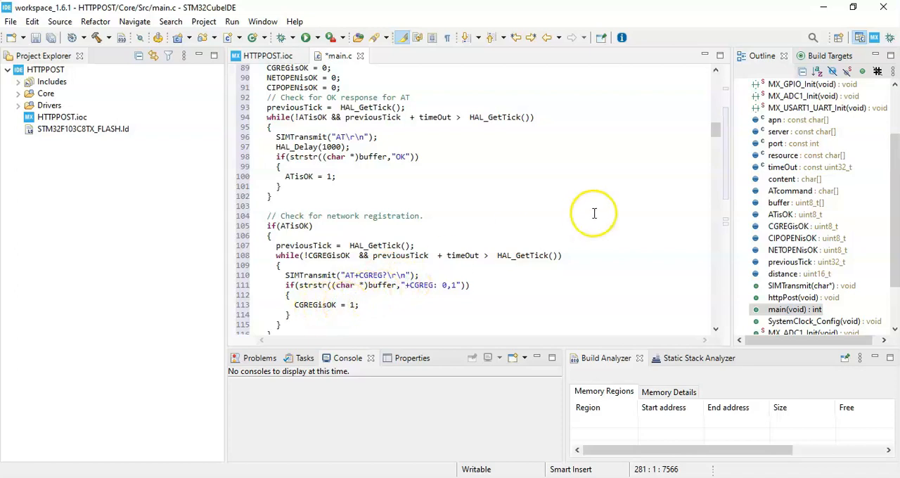
scroll(down, 3)
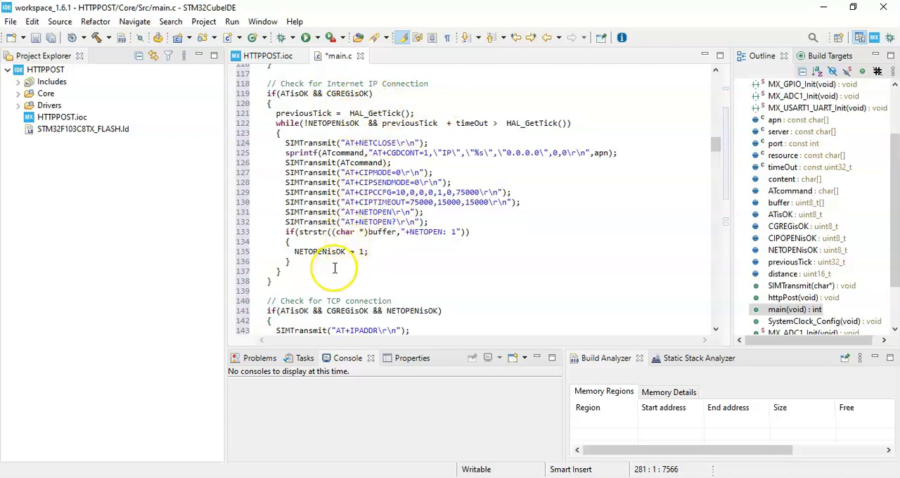
mouse_move(706, 137)
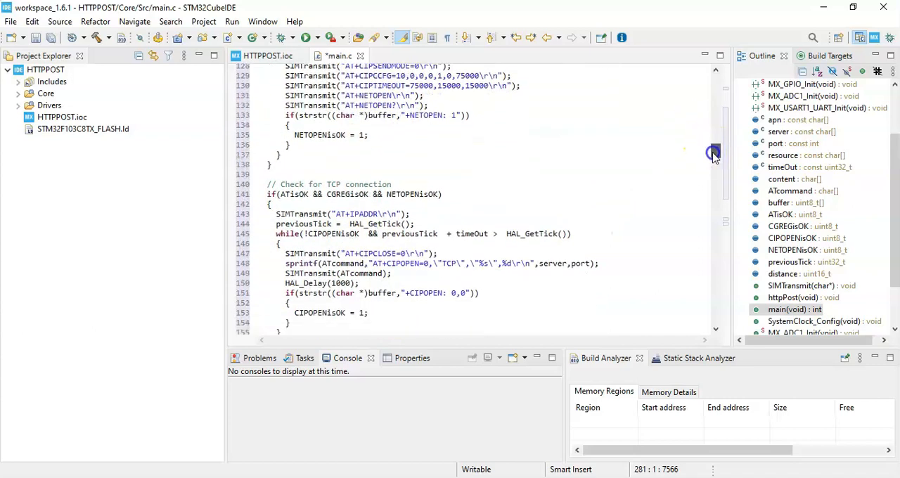
scroll(down, 3)
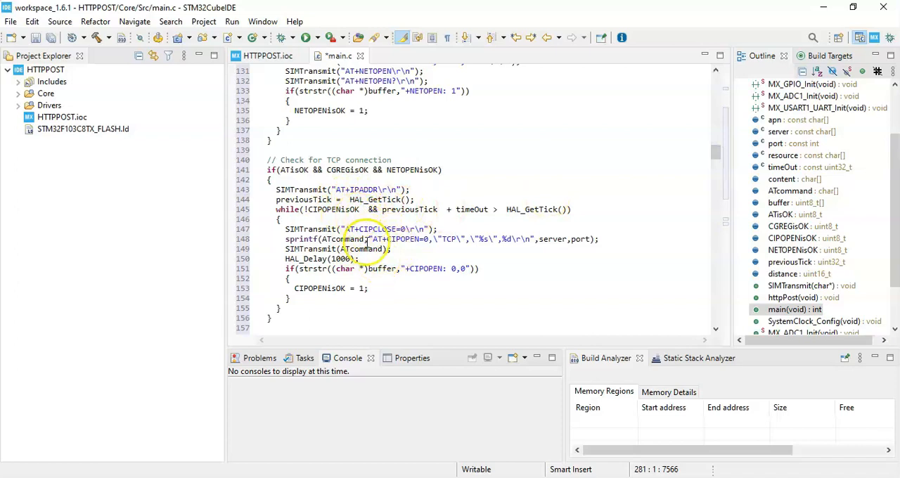
scroll(down, 3)
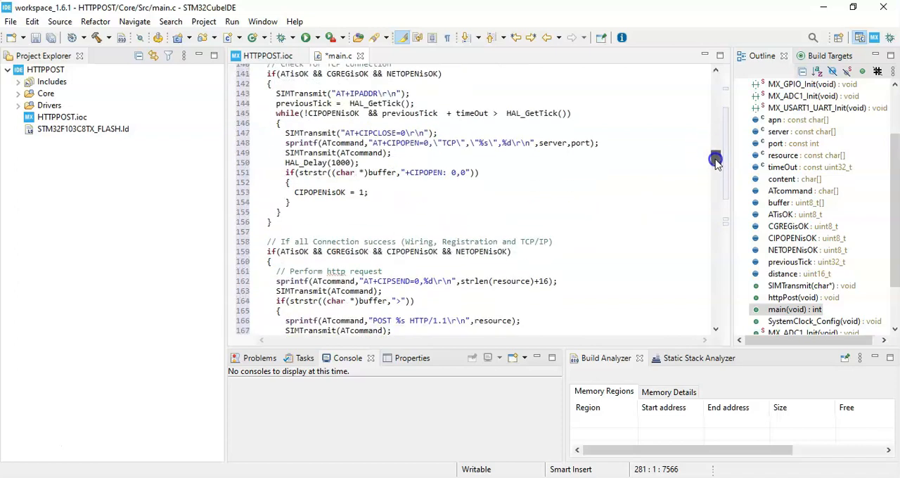
scroll(down, 3)
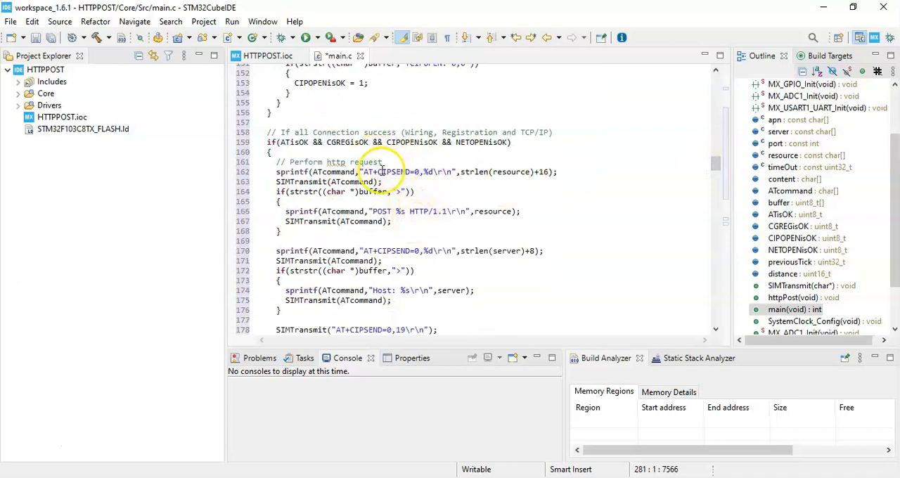
mouse_move(723, 163)
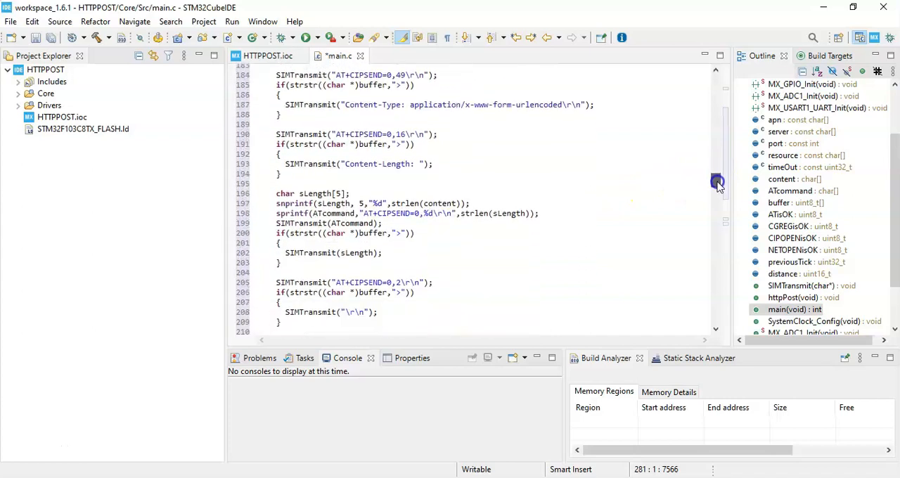
scroll(down, 3)
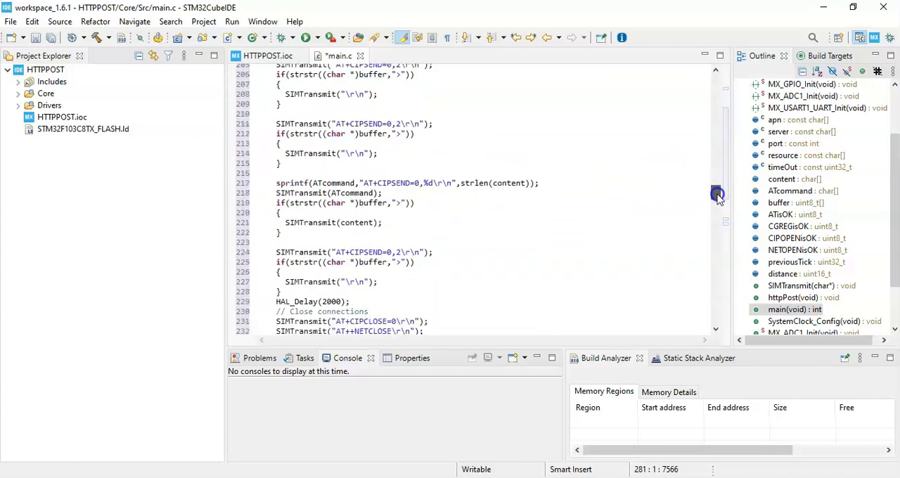
scroll(down, 3)
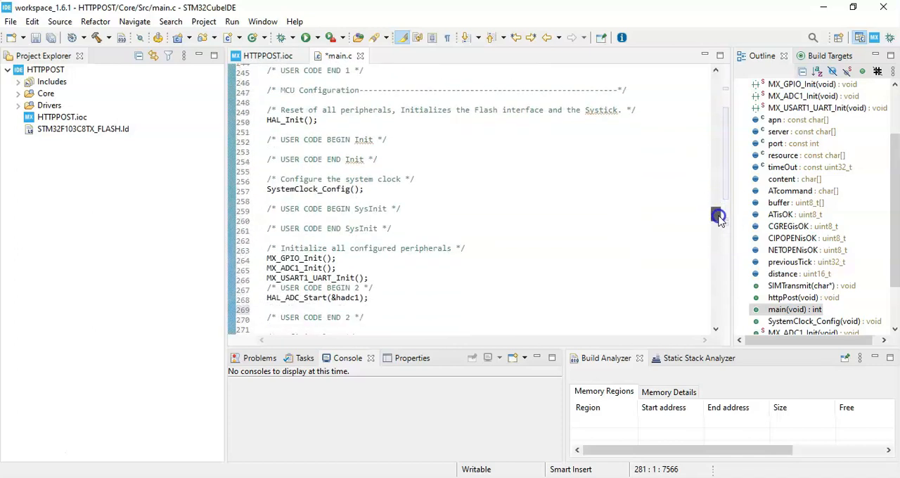
scroll(down, 3)
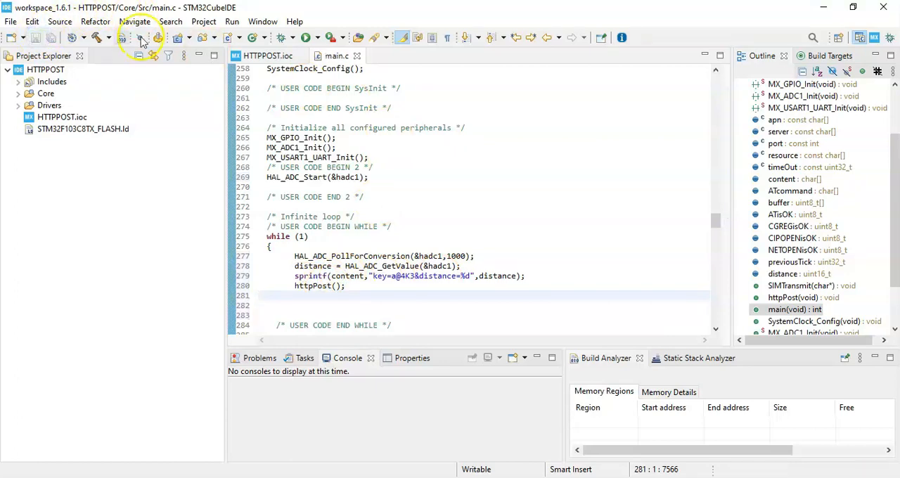
mouse_move(305, 38)
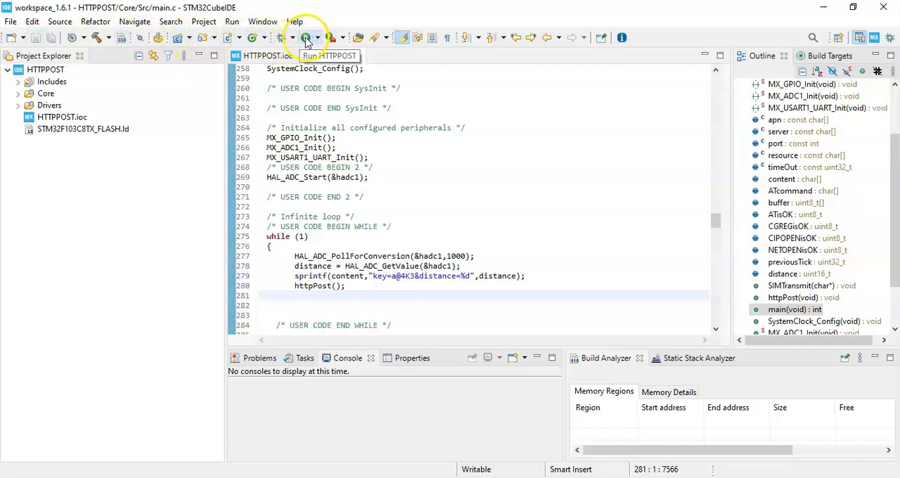
Set the HTTPPOST debug launch to the ST-LINK (OpenOCD) probe with Software system reset, and apply
click(306, 37)
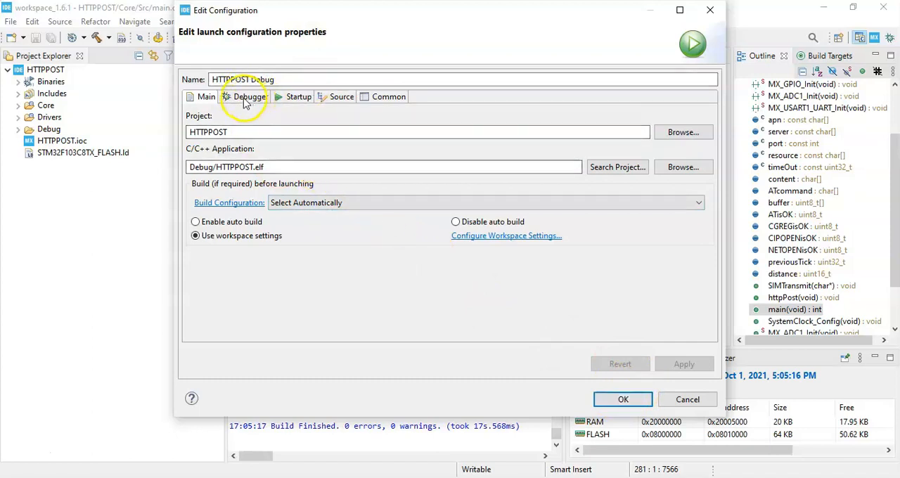
click(248, 96)
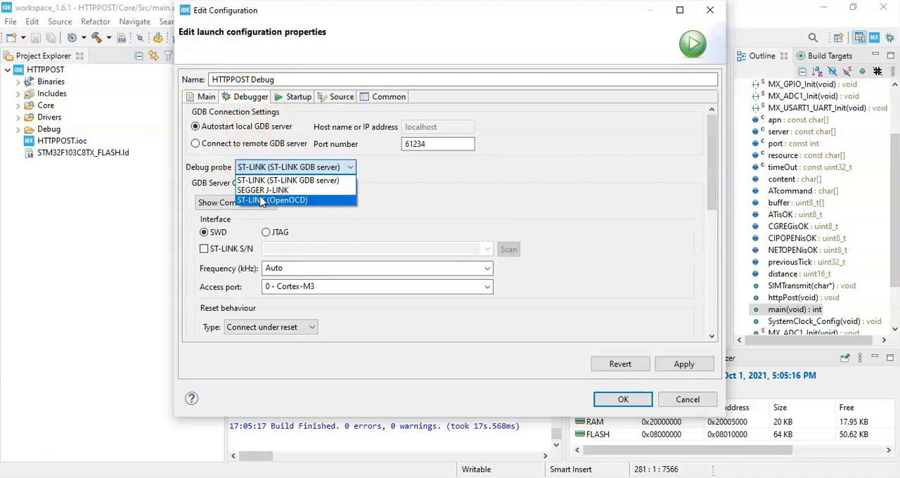
click(272, 200)
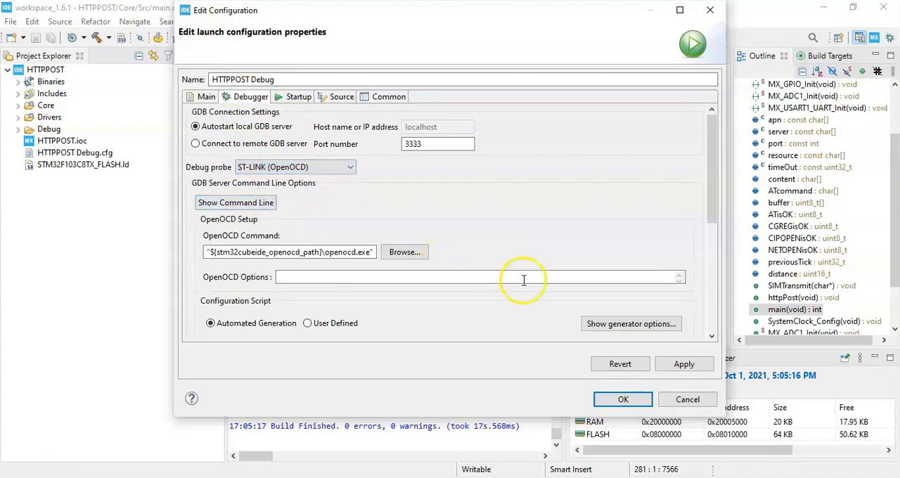
click(630, 323)
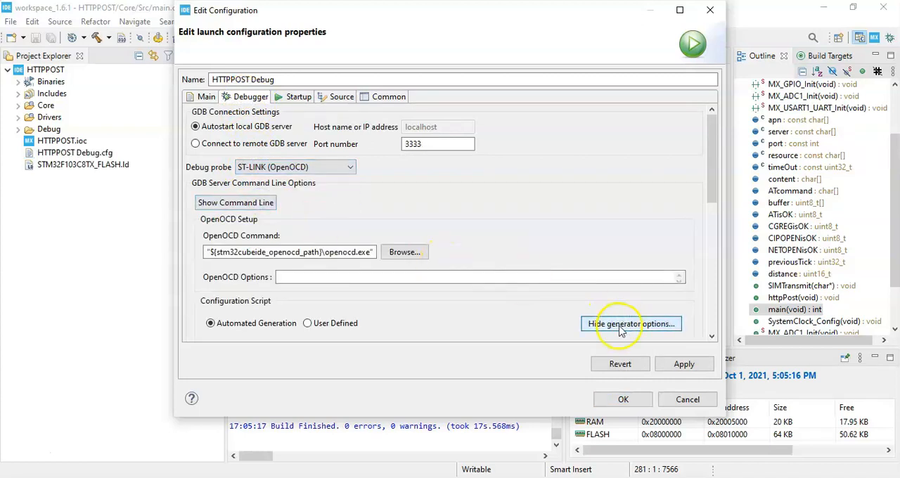
click(631, 324)
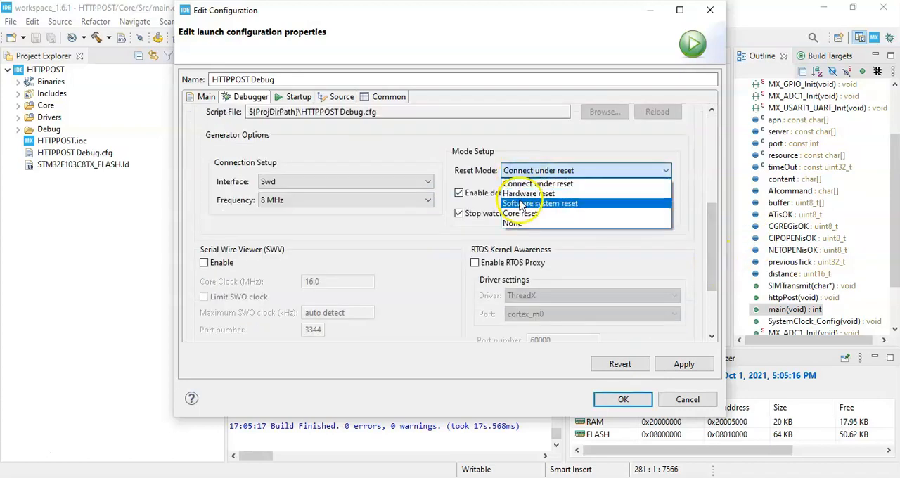
click(540, 203)
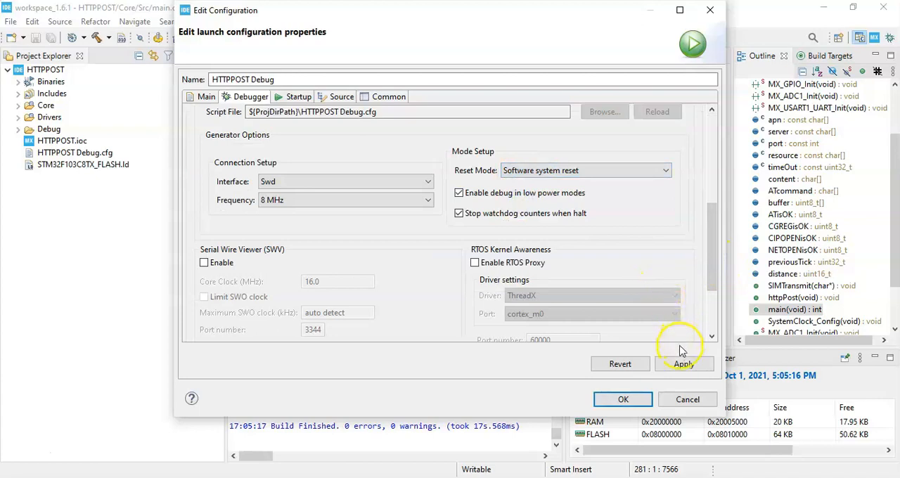
click(684, 363)
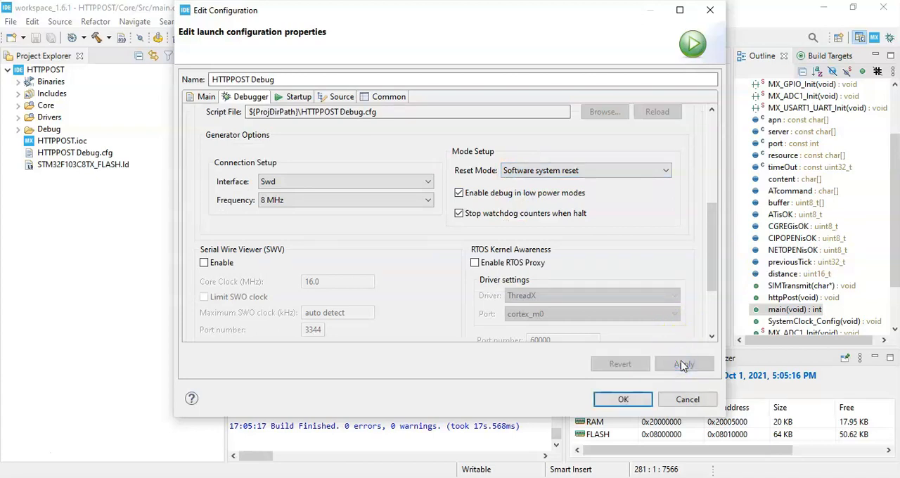
click(622, 399)
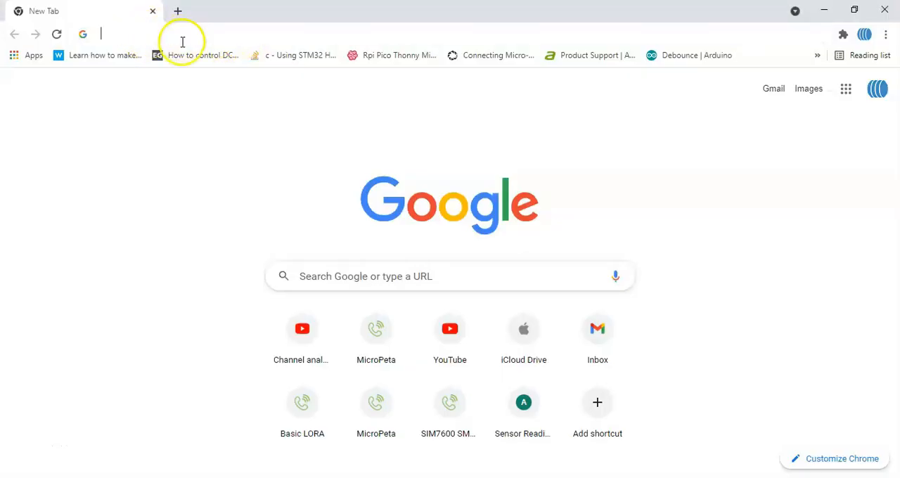
Load nizarmohideen.atwebpages.com to show the readings chart and table, then download Readings.xls
text(http://nizarmohideen.atwebpages.com/)
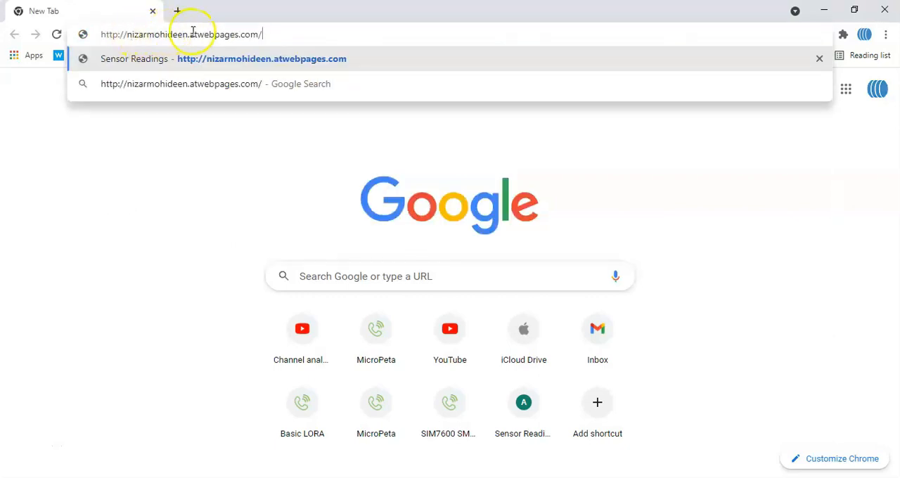
mouse_move(168, 34)
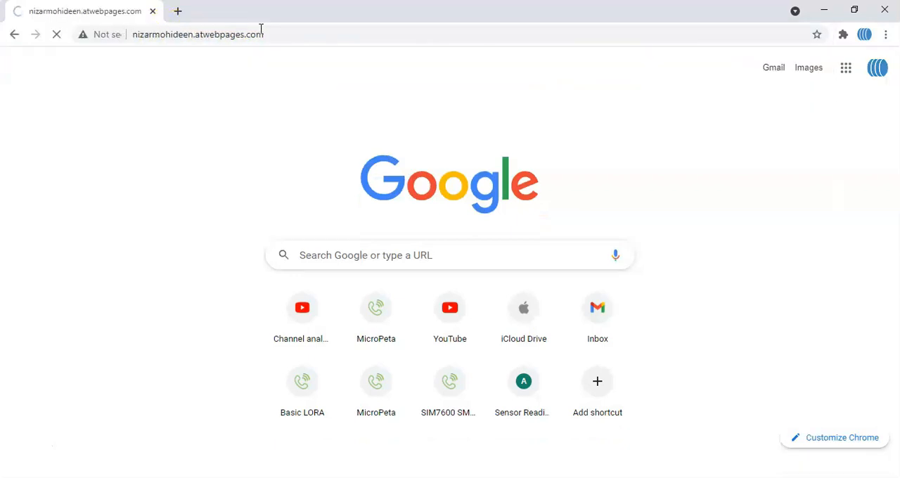
click(523, 381)
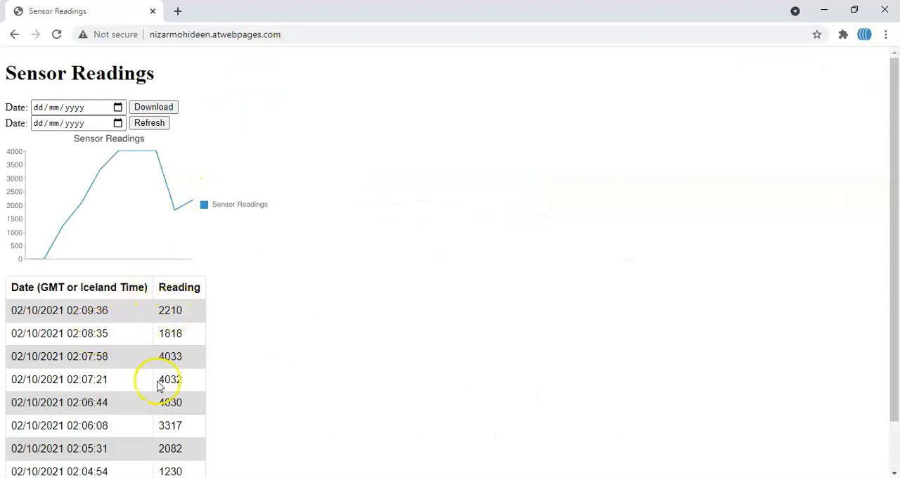
mouse_move(161, 194)
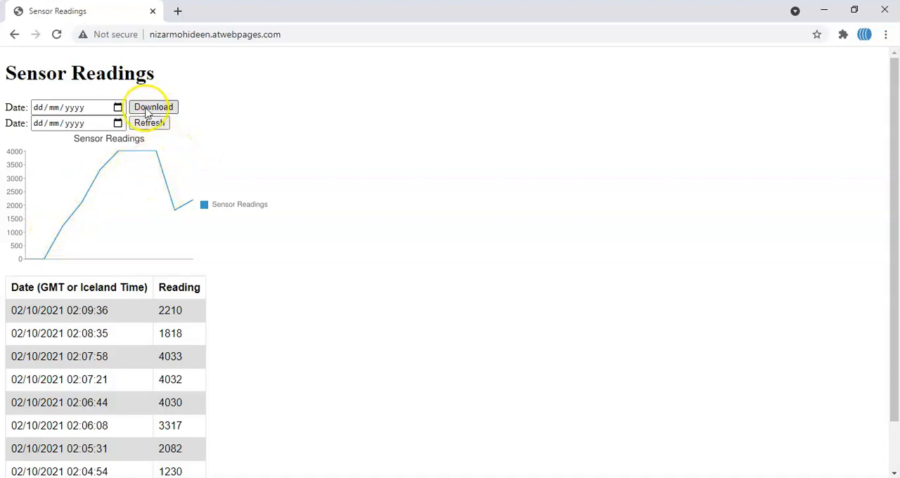
click(70, 107)
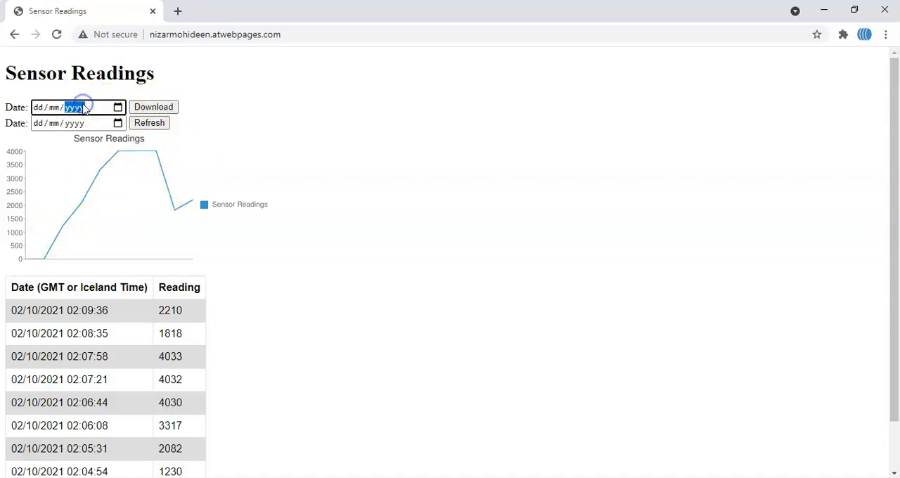
click(118, 107)
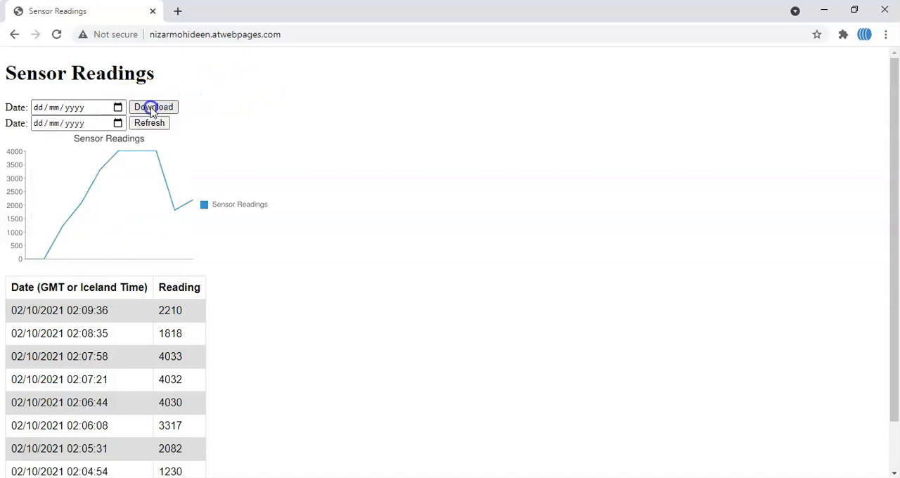
click(154, 107)
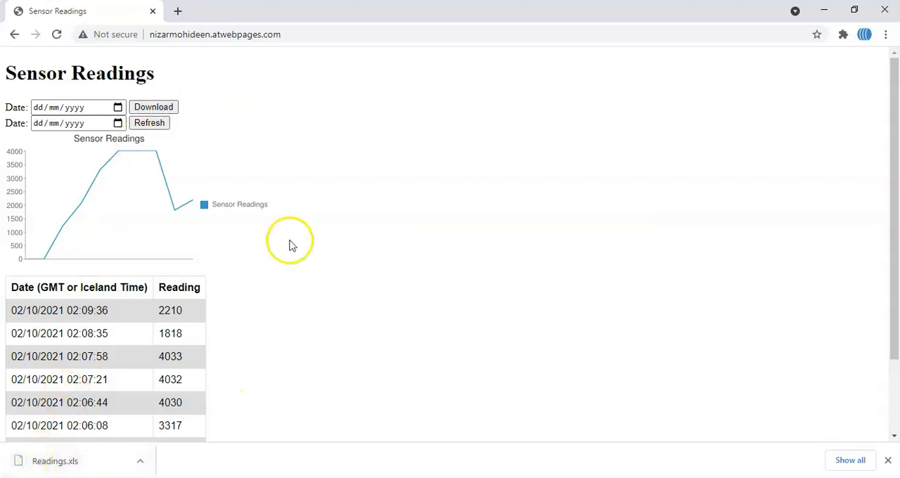
mouse_move(439, 229)
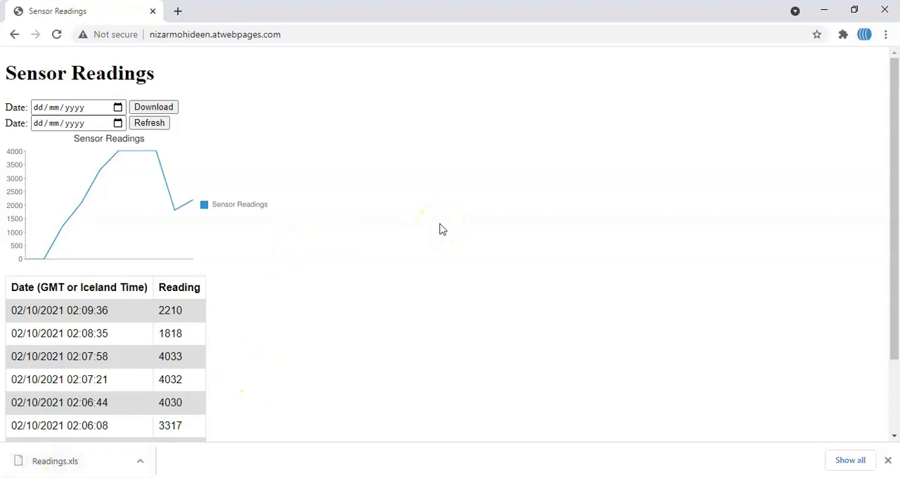